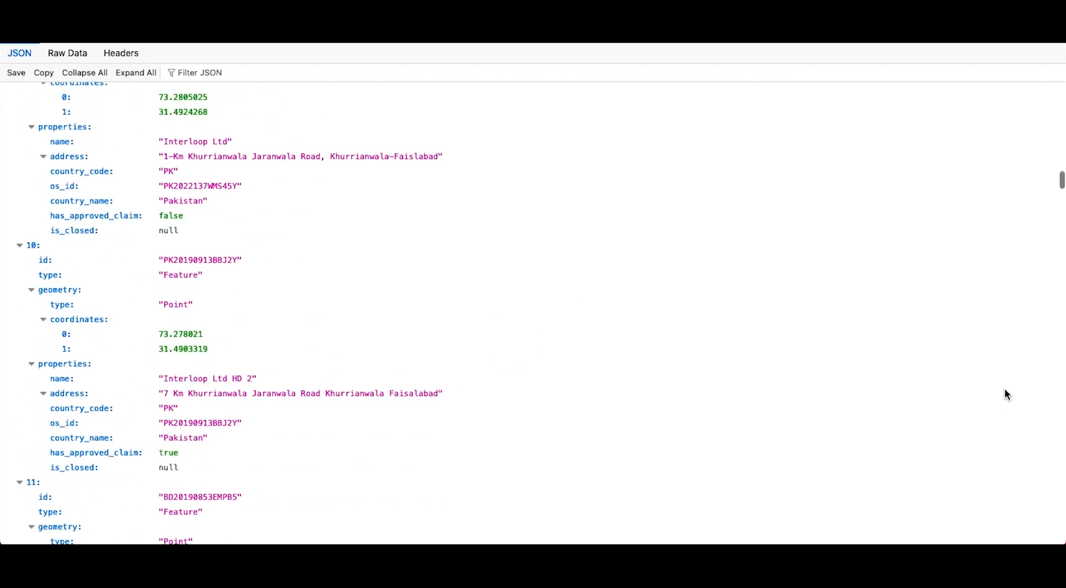
- Filter facilities by the contributor Asda and run that search
{"action": "scroll", "scroll_direction": "down", "scroll_amount": 3}
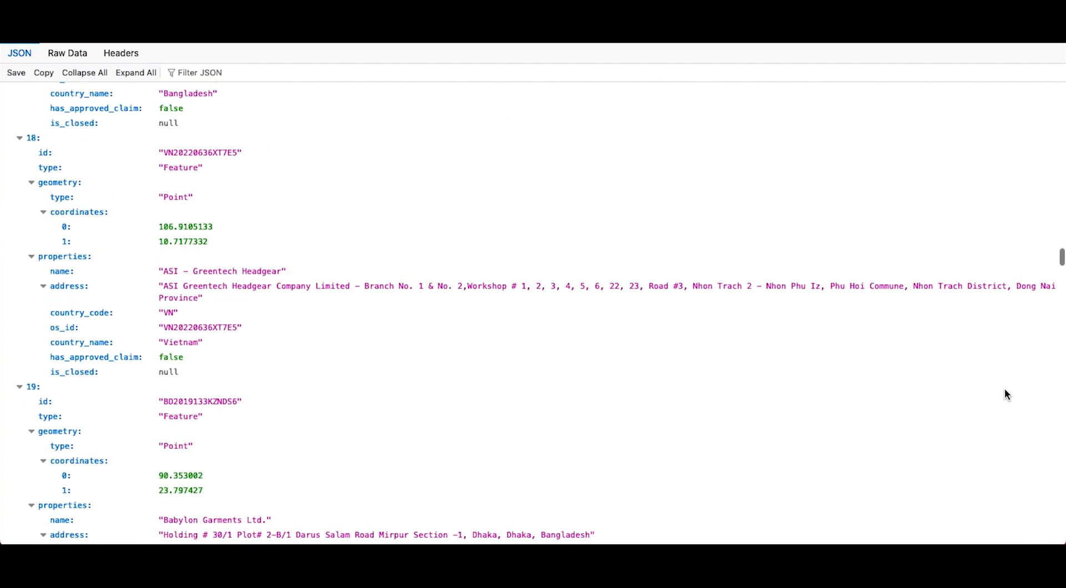
{"action": "scroll", "scroll_direction": "down", "scroll_amount": 3}
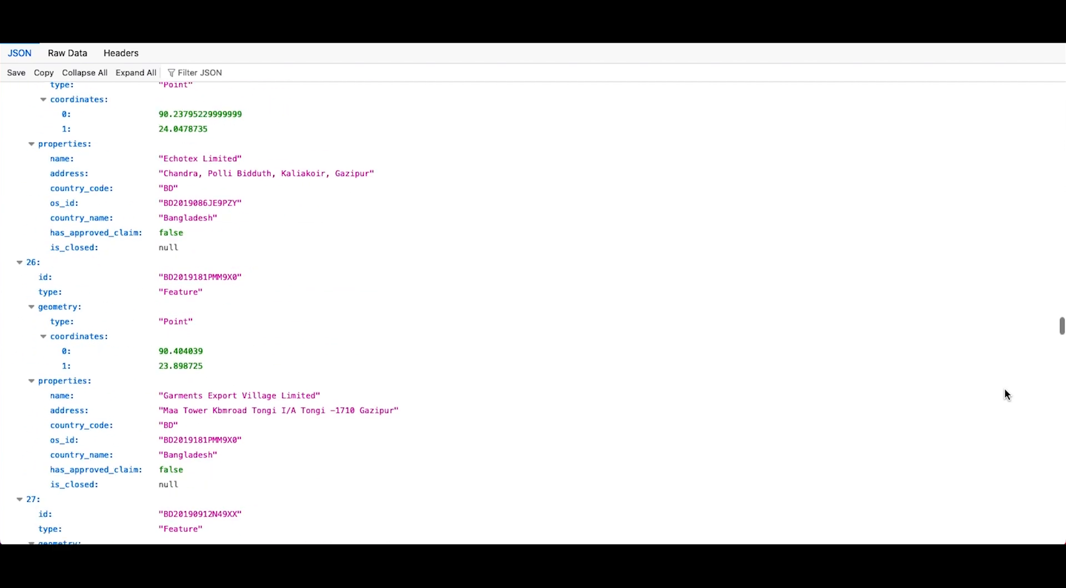
{"action": "scroll", "scroll_direction": "down", "scroll_amount": 3}
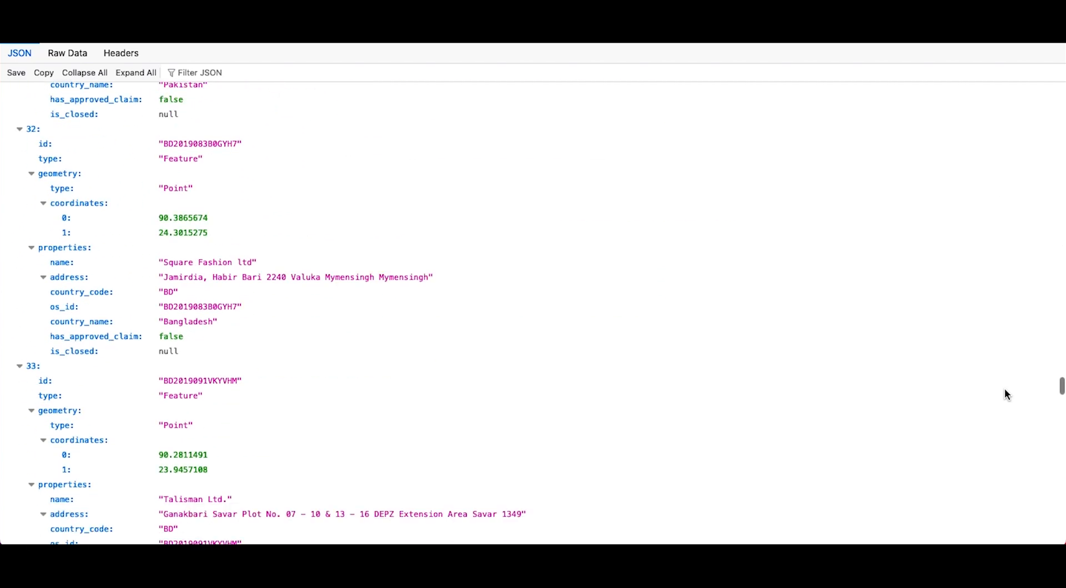
{"action": "scroll", "scroll_direction": "down", "scroll_amount": 3}
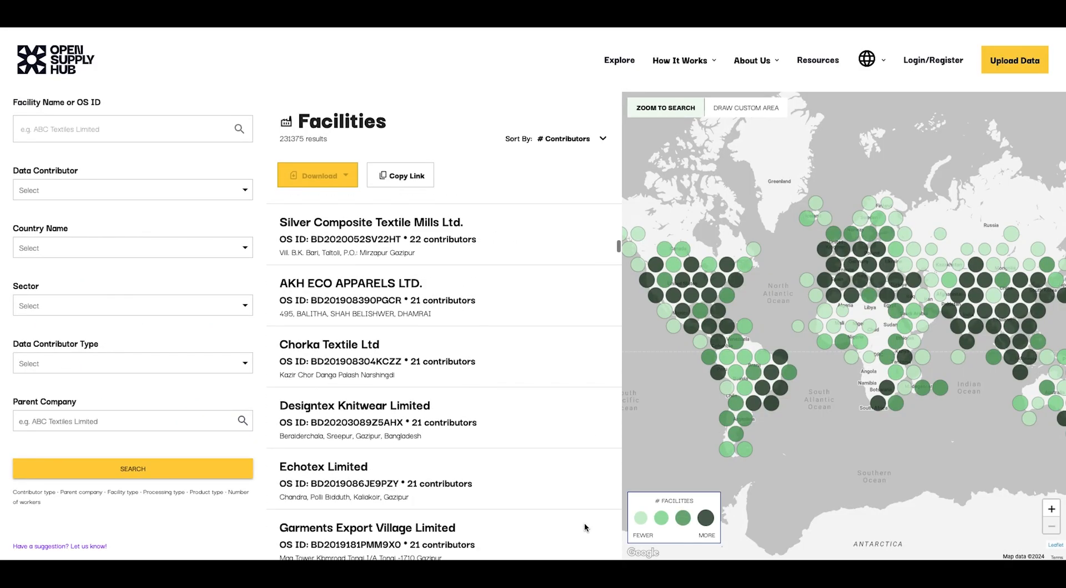
{"action": "scroll", "scroll_direction": "down", "scroll_amount": 3}
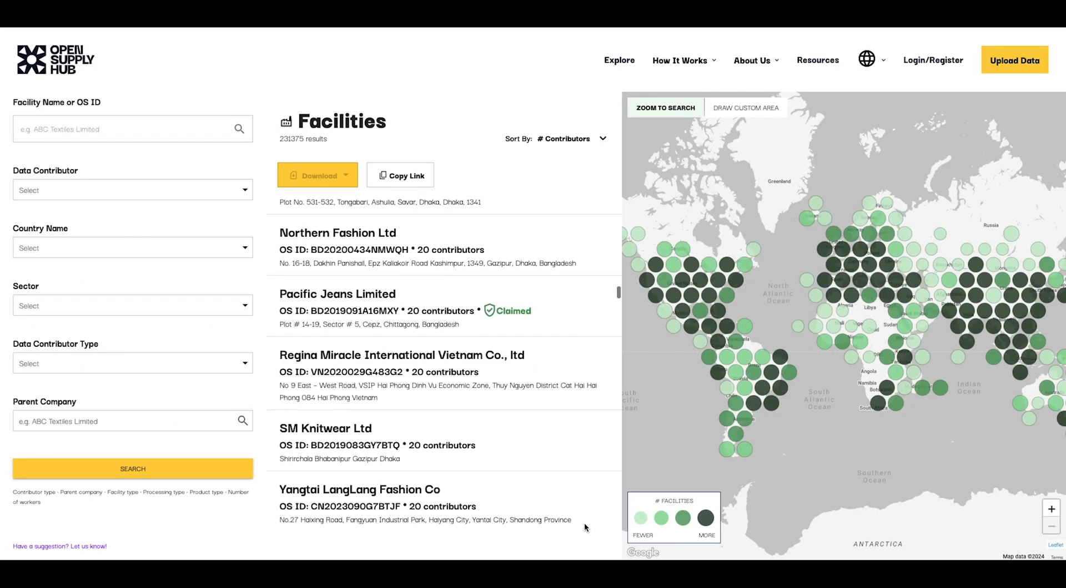
{"action": "left_click", "coordinate": [132, 305]}
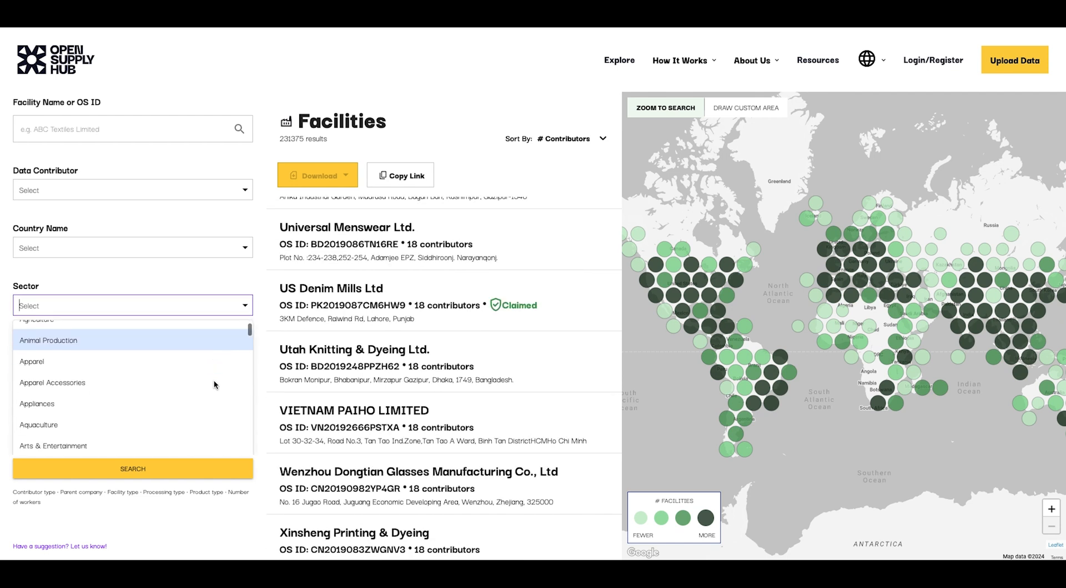
{"action": "scroll", "scroll_direction": "down", "scroll_amount": 3}
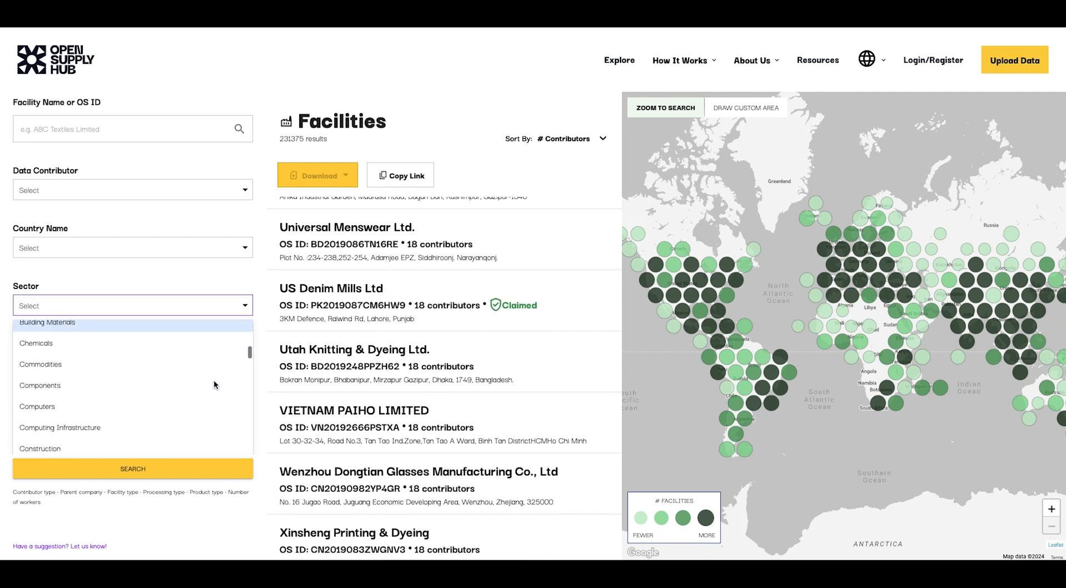
{"action": "scroll", "scroll_direction": "down", "scroll_amount": 3}
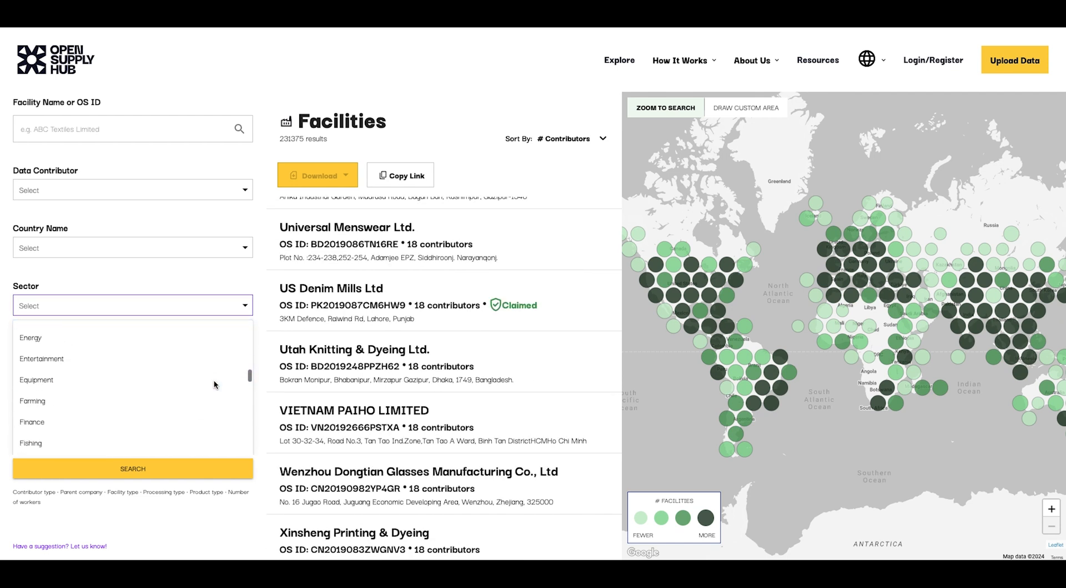
{"action": "left_click", "coordinate": [132, 305]}
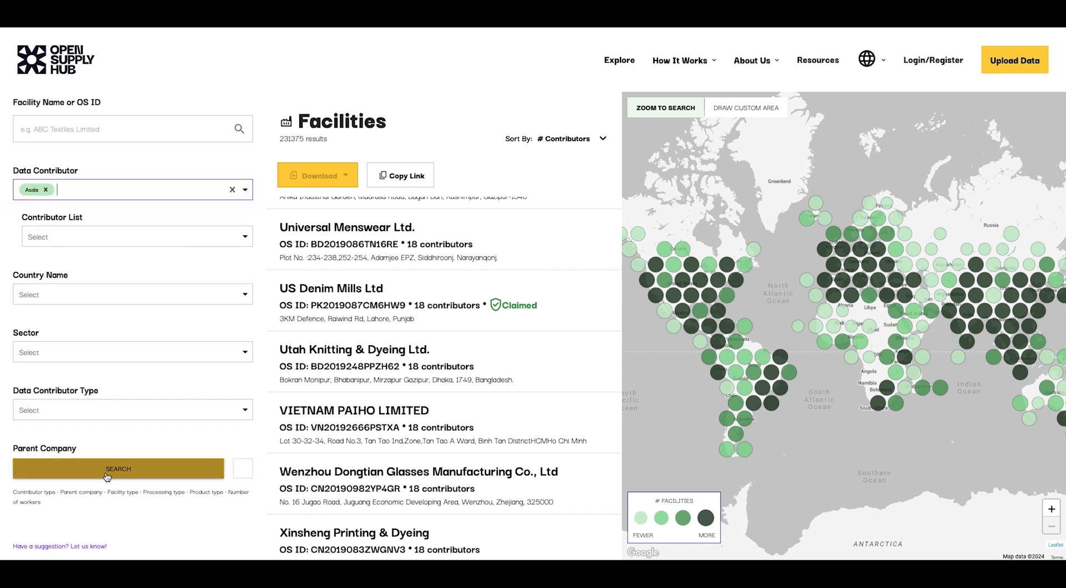
{"action": "left_click", "coordinate": [118, 469]}
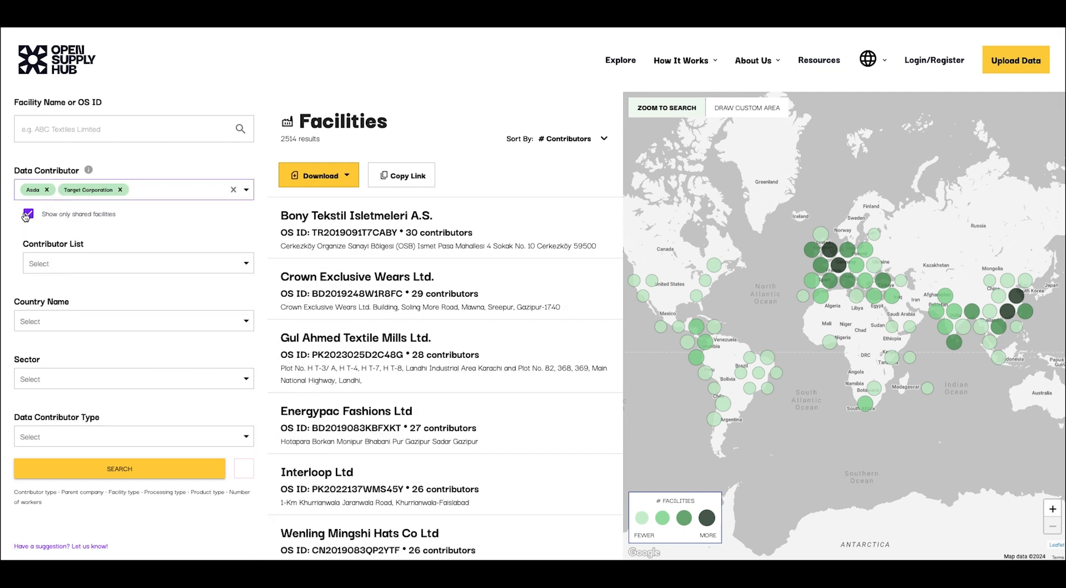
- Reset filters, then search for Brazil facilities with Final Product Assembly processing
{"action": "left_click", "coordinate": [27, 214]}
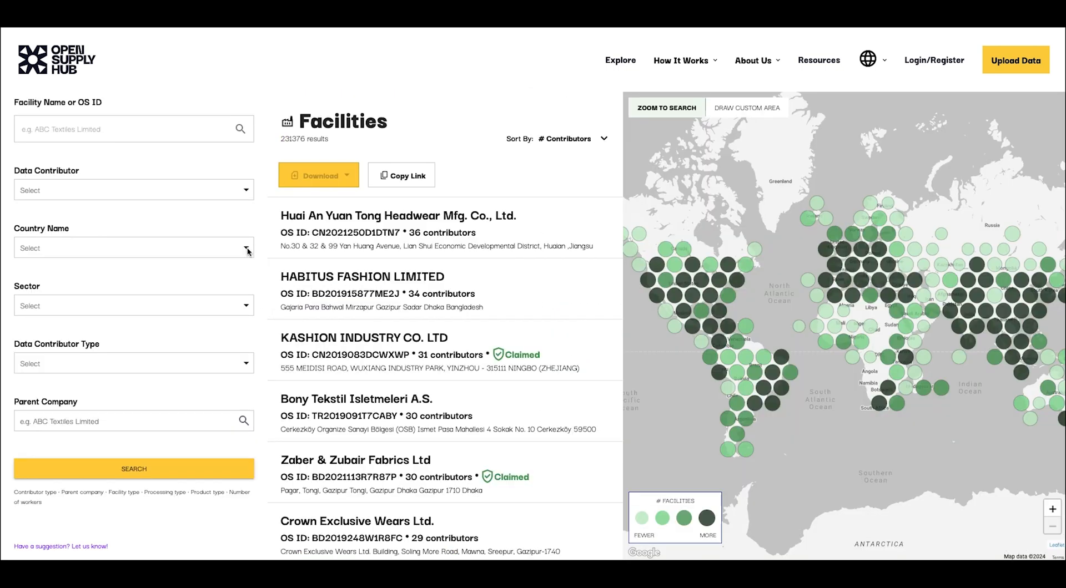
{"action": "type", "text": "a"}
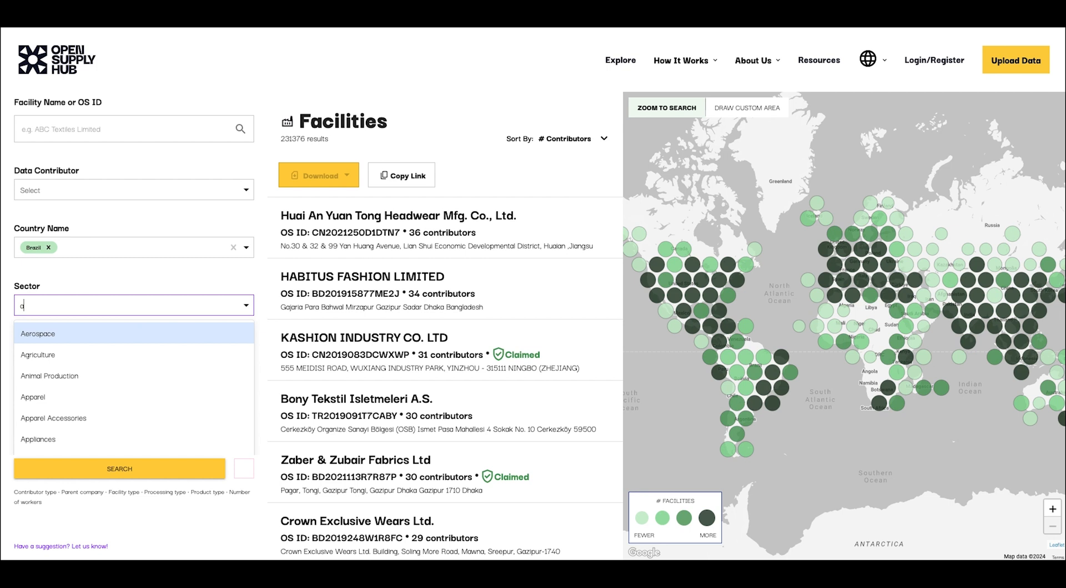
{"action": "left_click", "coordinate": [37, 354]}
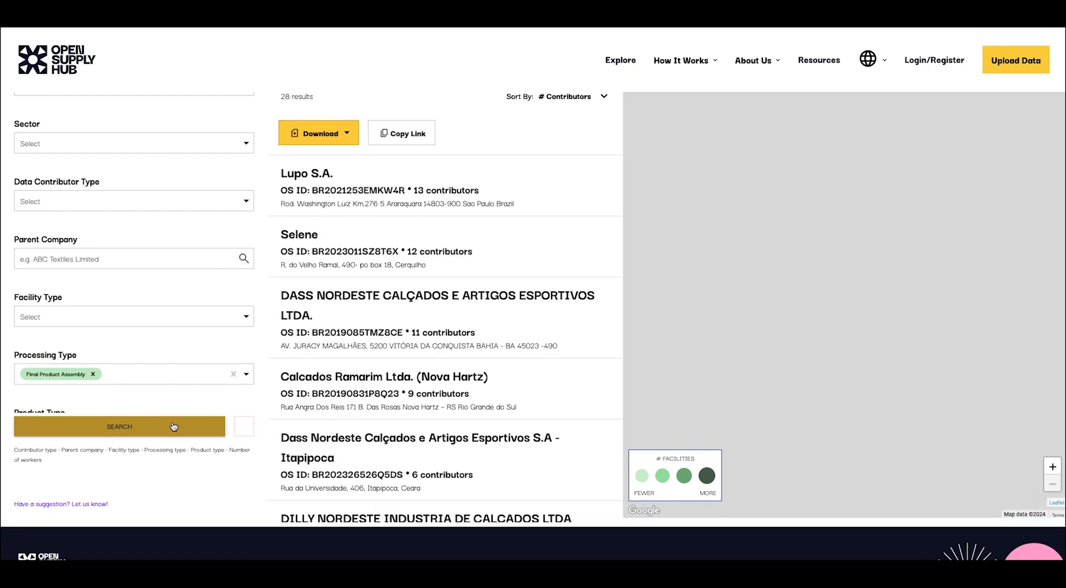
{"action": "left_click", "coordinate": [119, 426]}
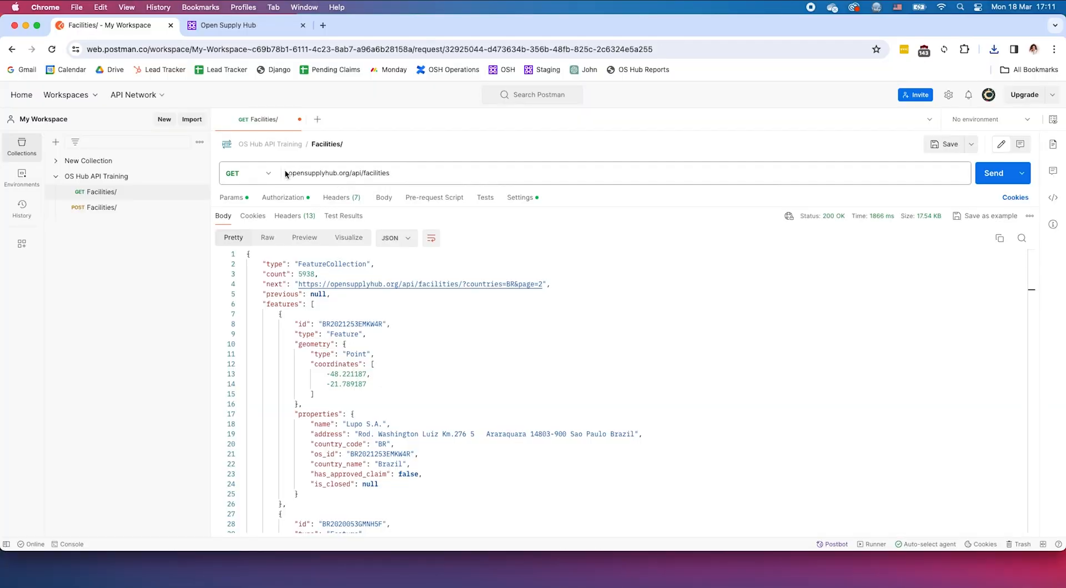
- Review the GET /api/facilities request address and its query parameters
{"action": "double_click", "coordinate": [340, 172]}
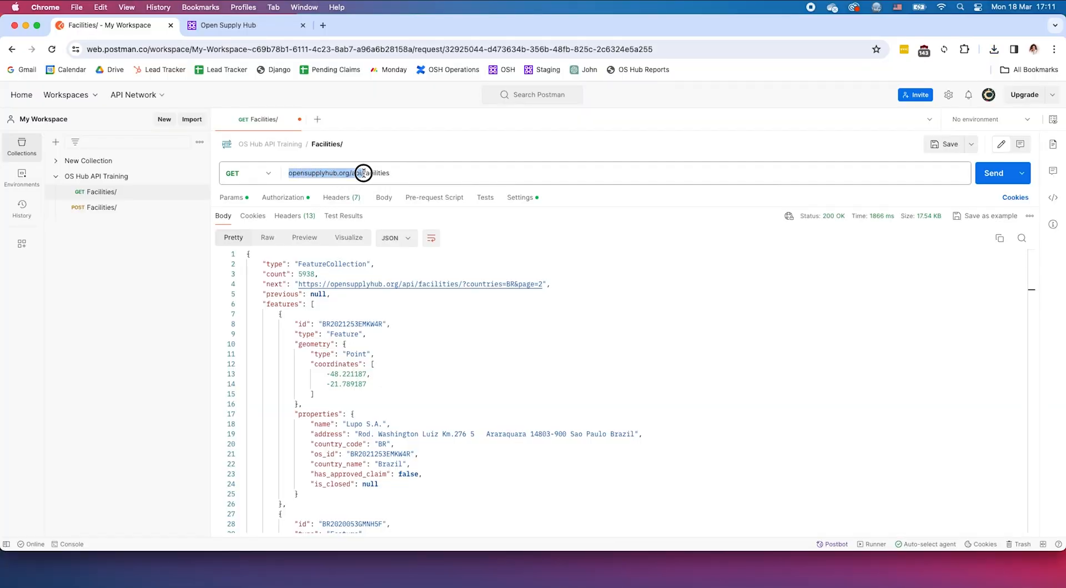
{"action": "scroll", "scroll_direction": "down", "scroll_amount": 3}
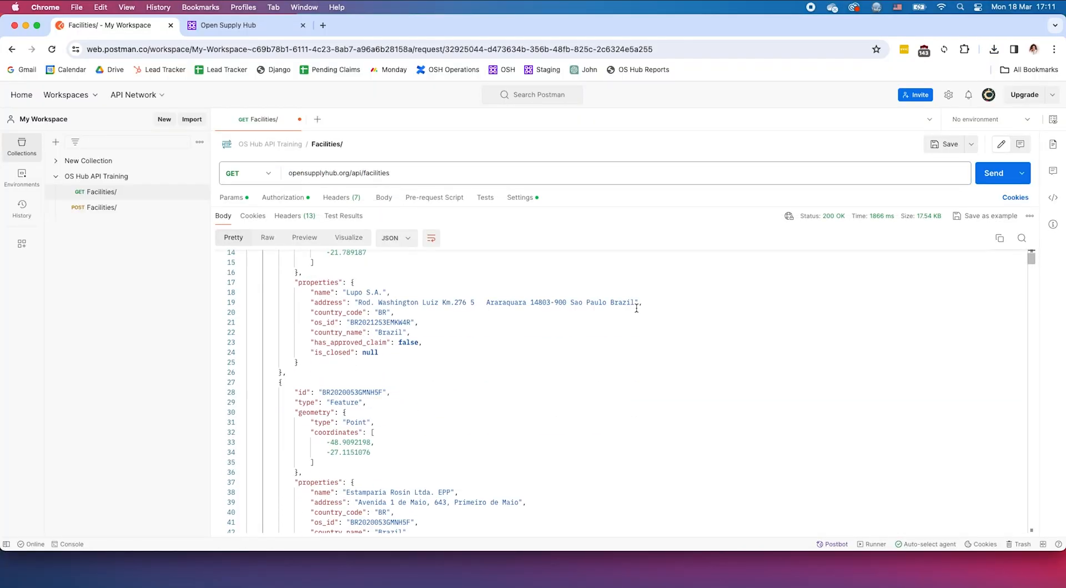
{"action": "scroll", "scroll_direction": "down", "scroll_amount": 3}
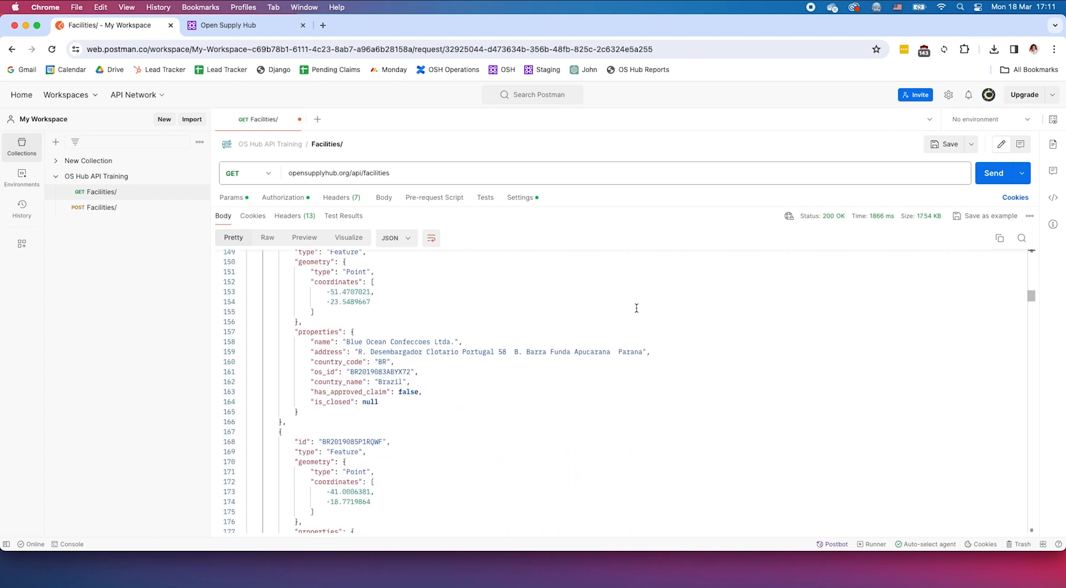
{"action": "left_click", "coordinate": [884, 216]}
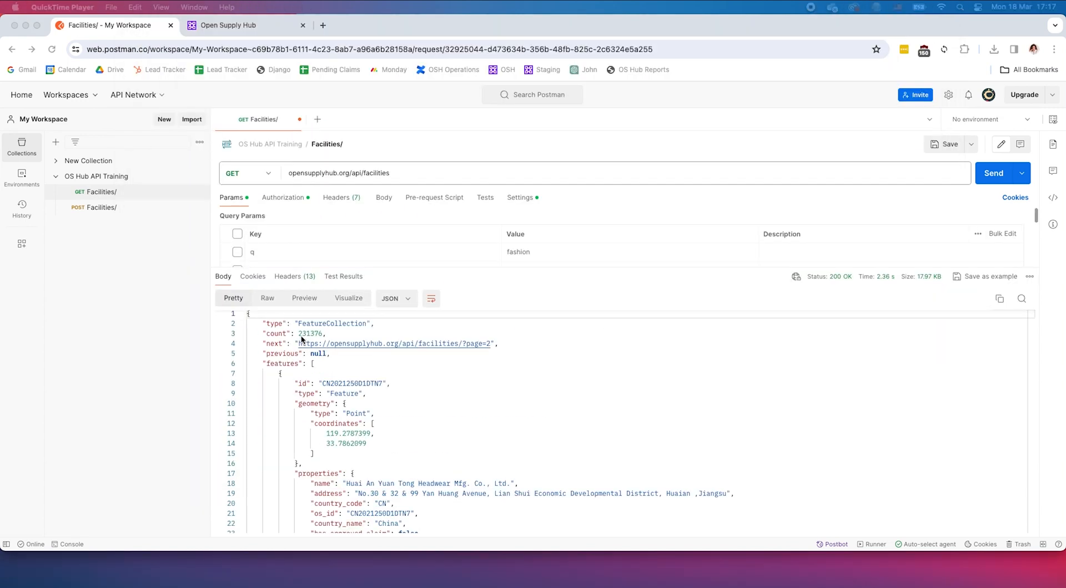
- Highlight the 231376 facility count and save the response to a file
{"action": "double_click", "coordinate": [311, 333]}
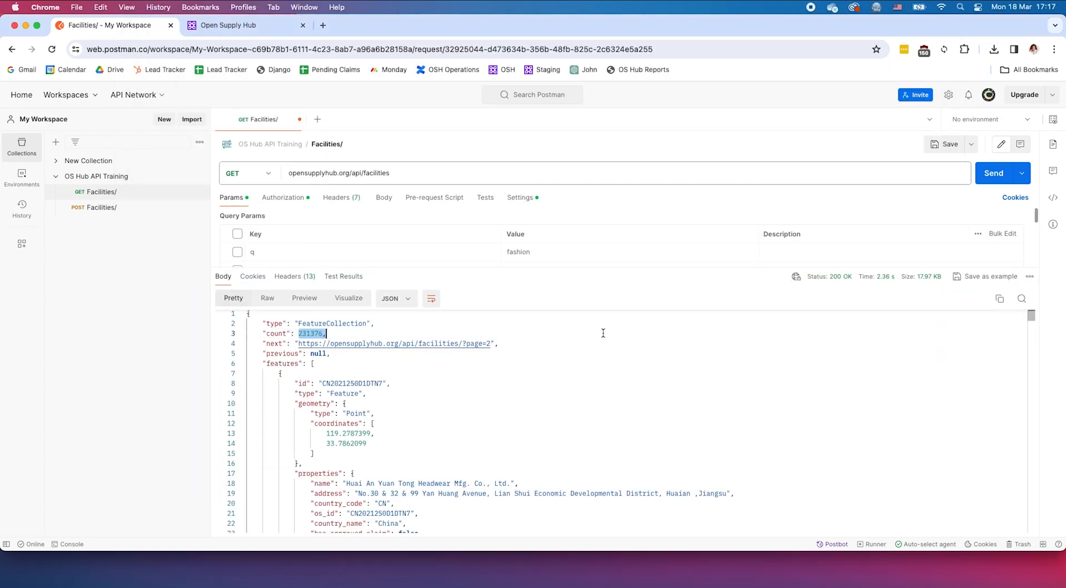
{"action": "left_click", "coordinate": [1028, 277]}
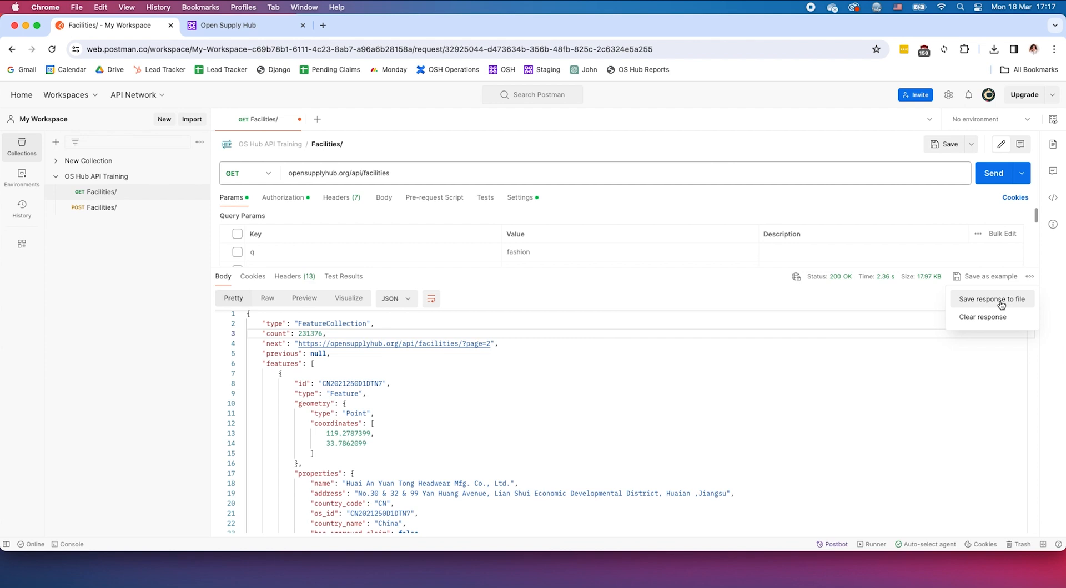
{"action": "left_click", "coordinate": [991, 299]}
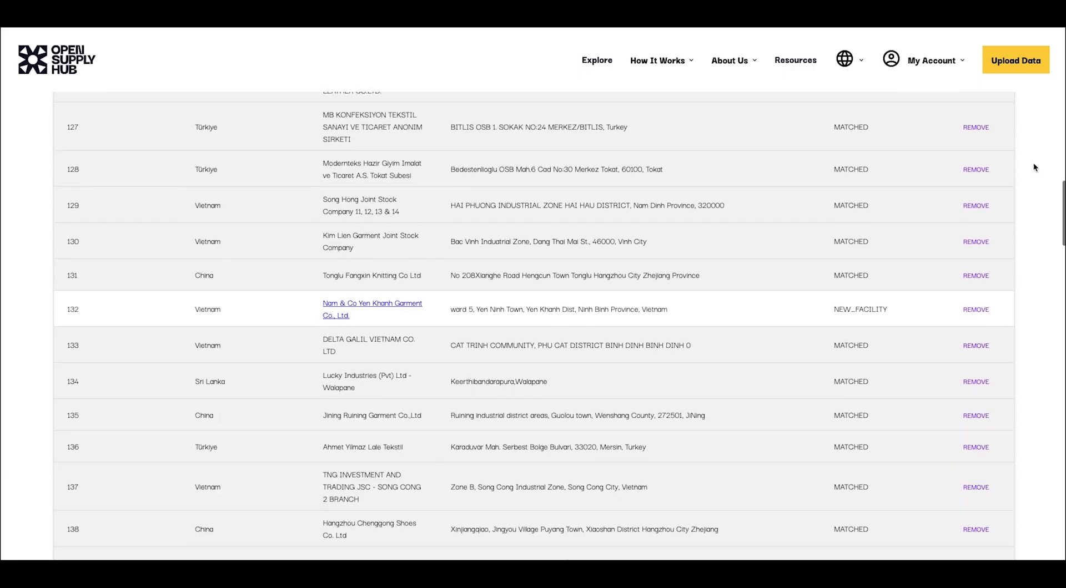
- Scroll the Gia Lai Garment JSC facility profile and highlight its parent company name
{"action": "scroll", "scroll_direction": "down", "scroll_amount": 3}
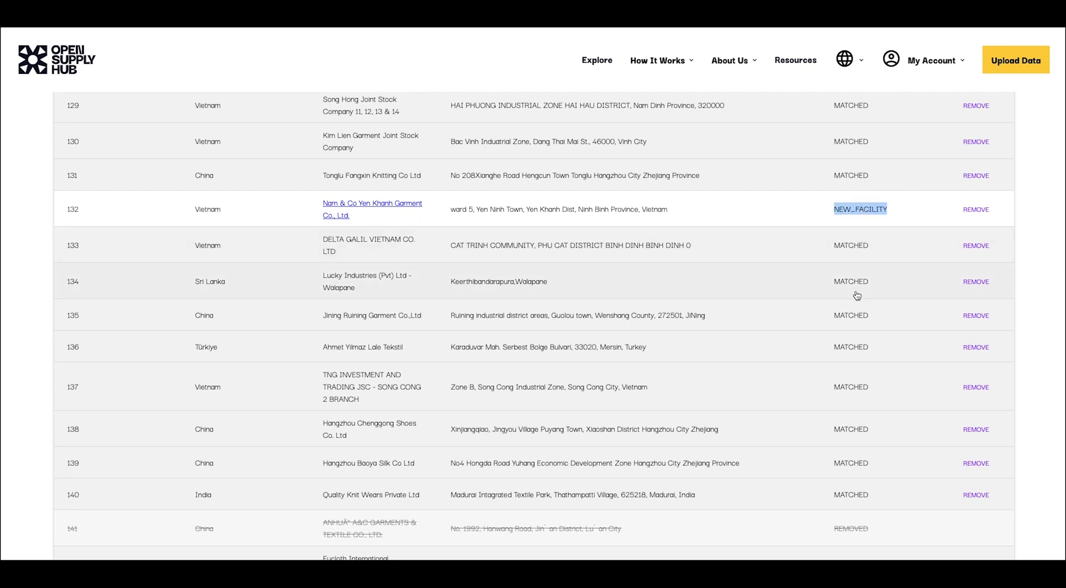
{"action": "scroll", "scroll_direction": "down", "scroll_amount": 3}
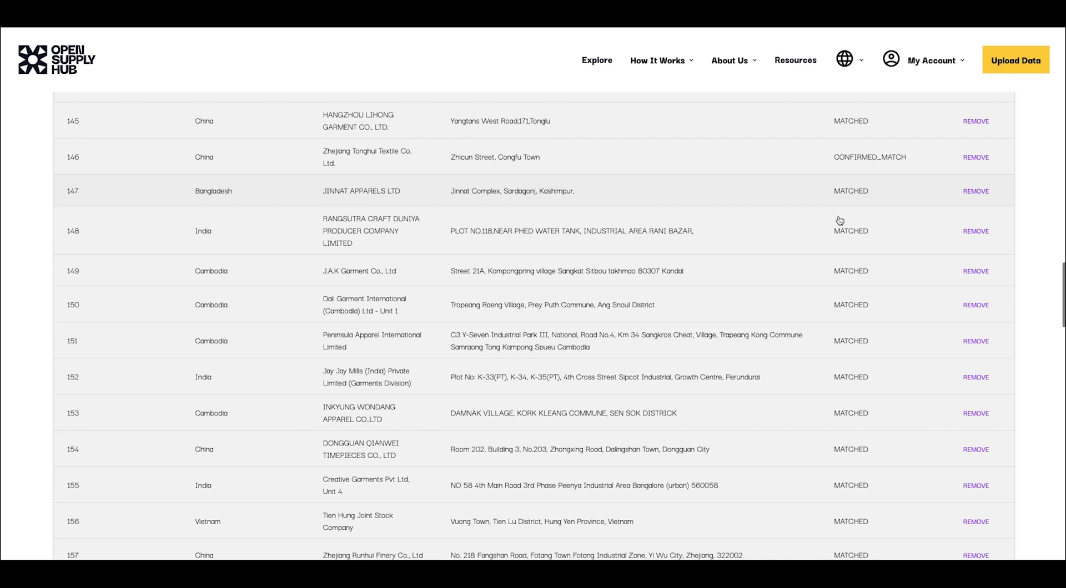
{"action": "mouse_move", "coordinate": [848, 224]}
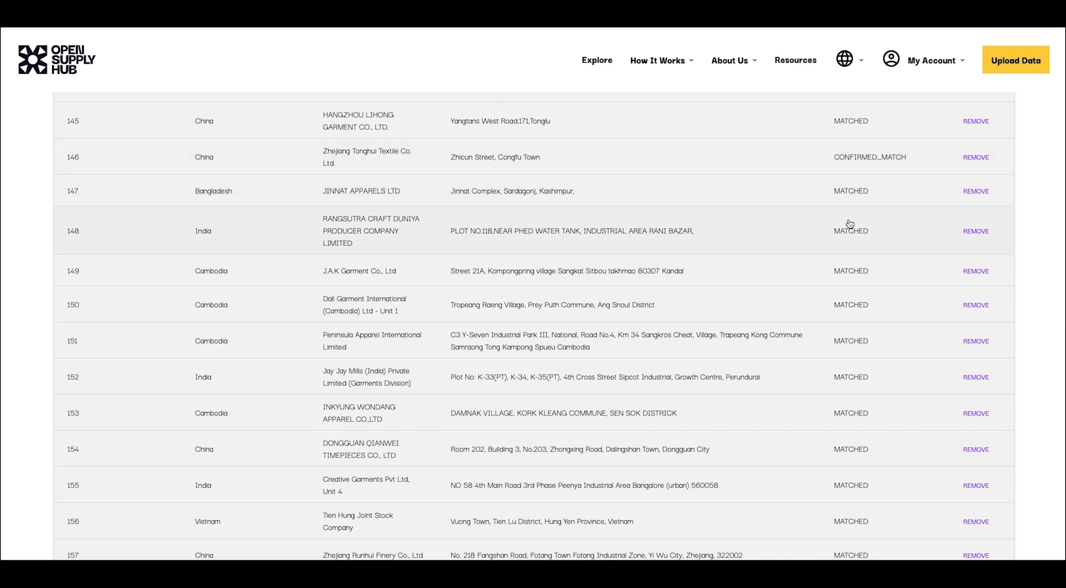
{"action": "scroll", "scroll_direction": "down", "scroll_amount": 3}
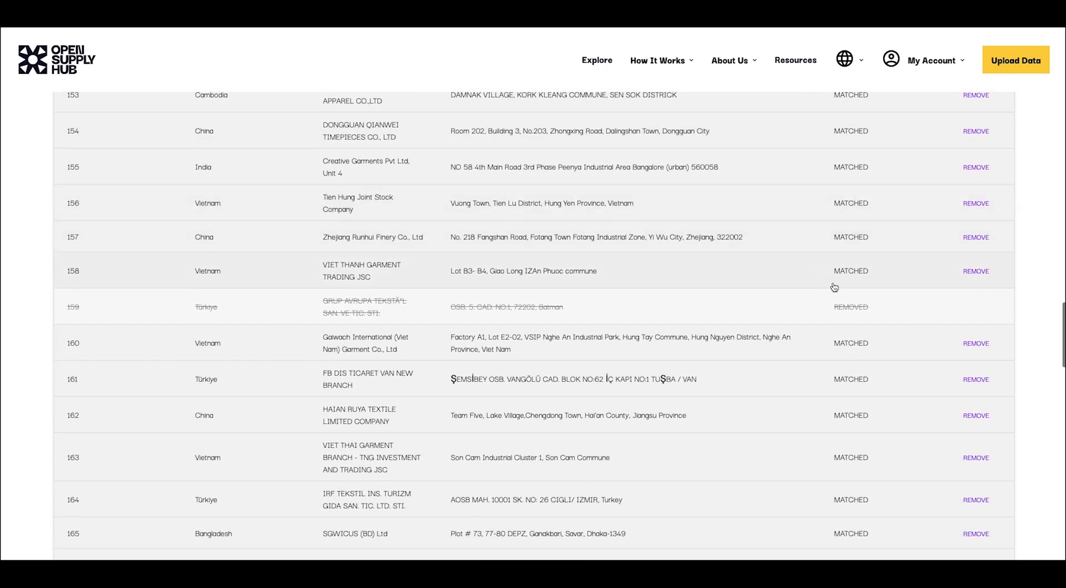
{"action": "scroll", "scroll_direction": "down", "scroll_amount": 3}
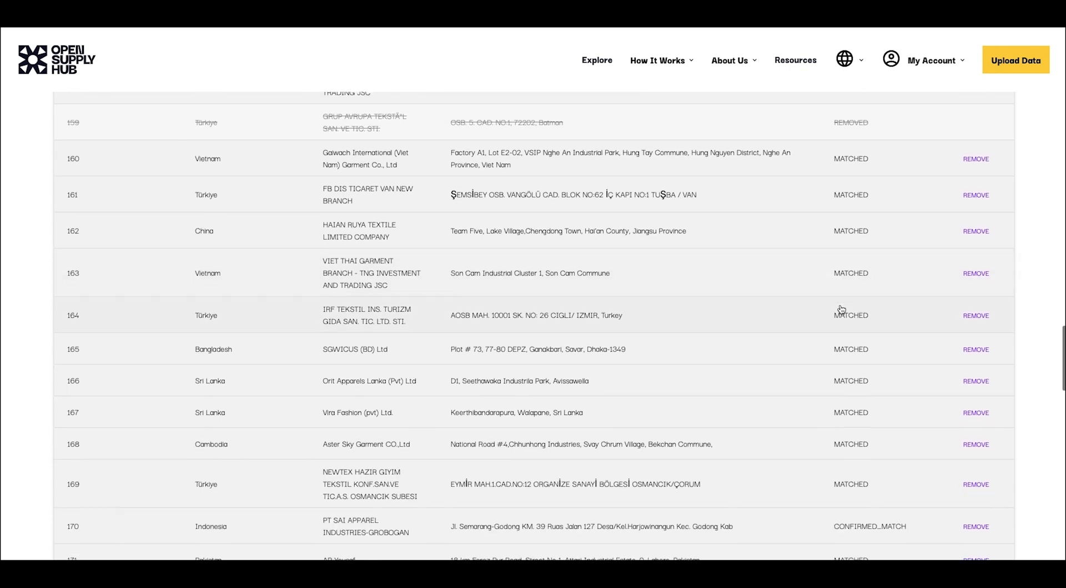
{"action": "scroll", "scroll_direction": "down", "scroll_amount": 3}
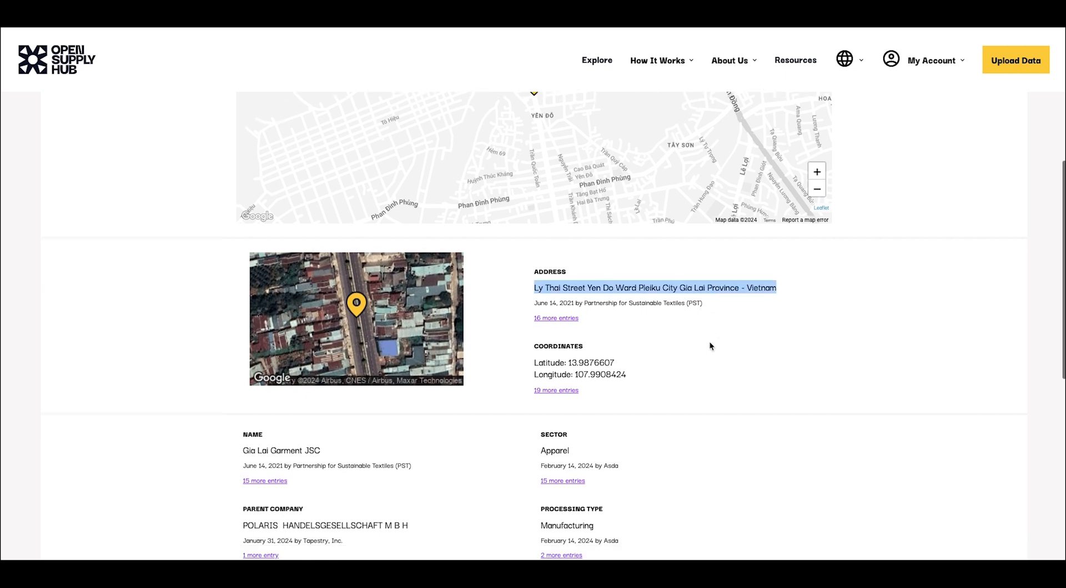
{"action": "scroll", "scroll_direction": "down", "scroll_amount": 3}
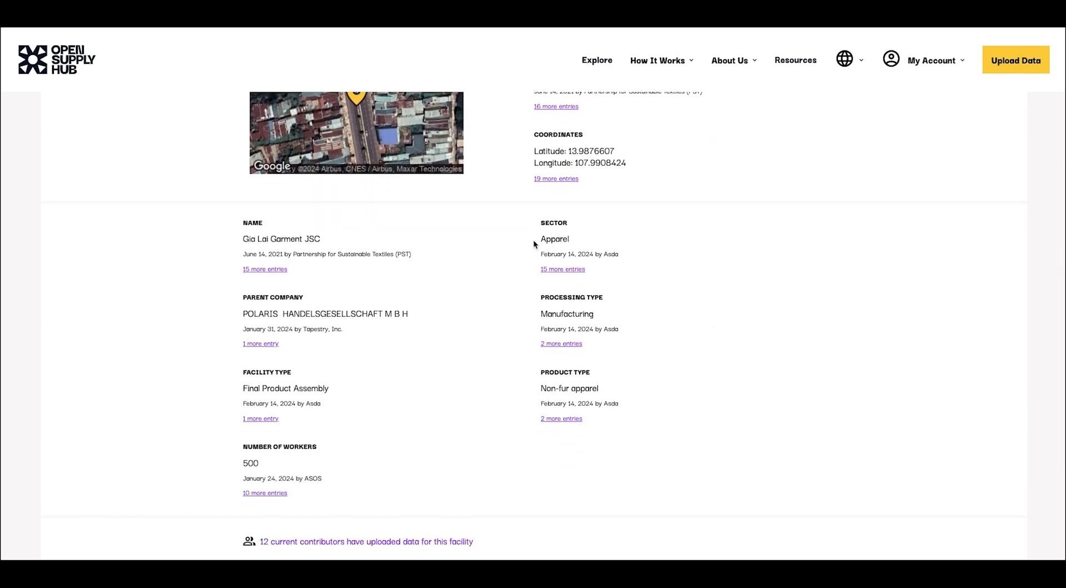
{"action": "left_click_drag", "start_coordinate": [243, 314], "coordinate": [409, 314]}
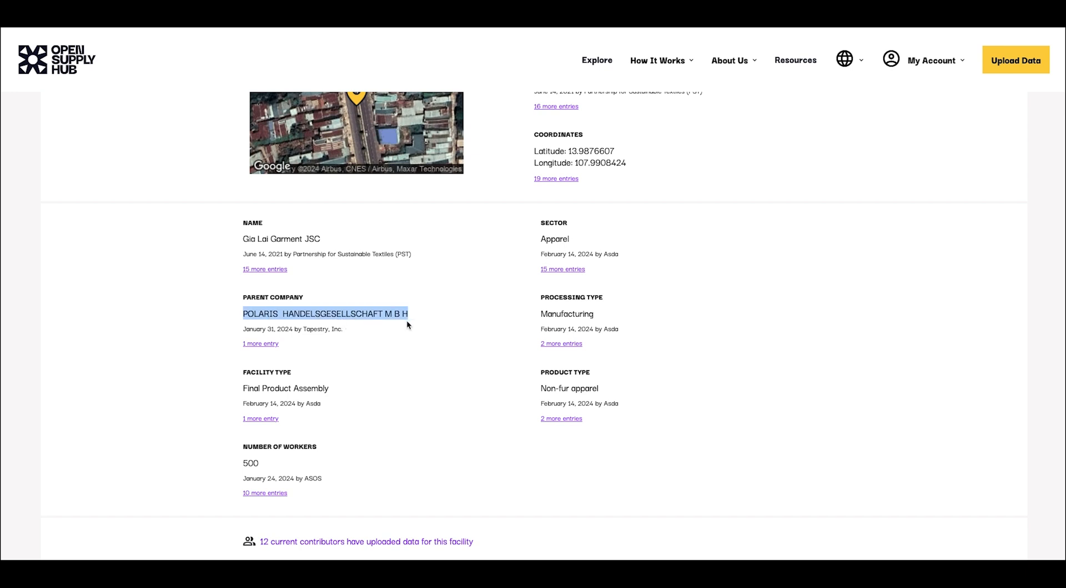
- Show the Current Contributors panel listing all 12 contributors to the facility
{"action": "scroll", "scroll_direction": "down", "scroll_amount": 3}
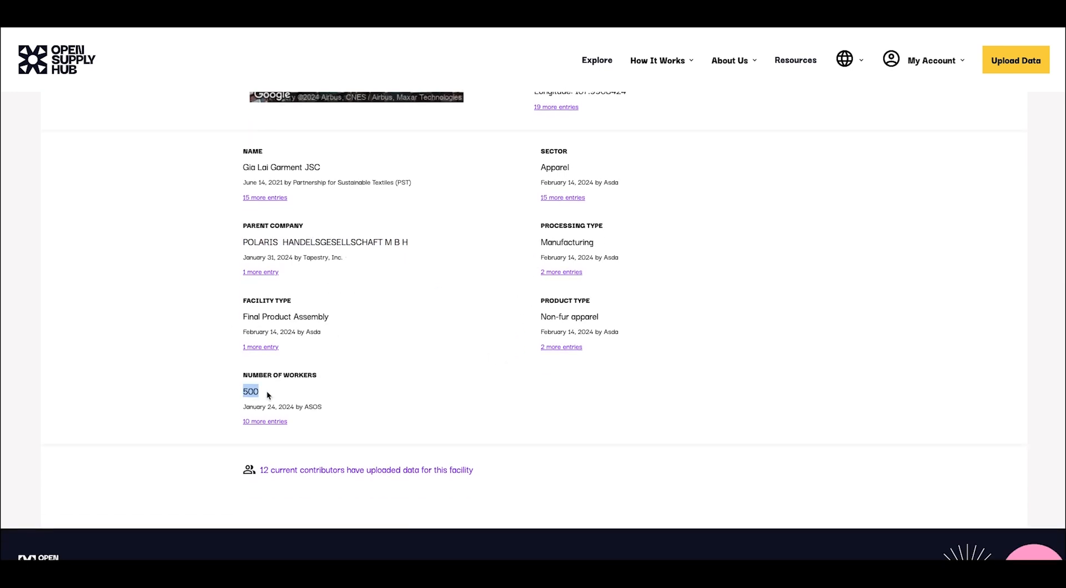
{"action": "left_click", "coordinate": [365, 471]}
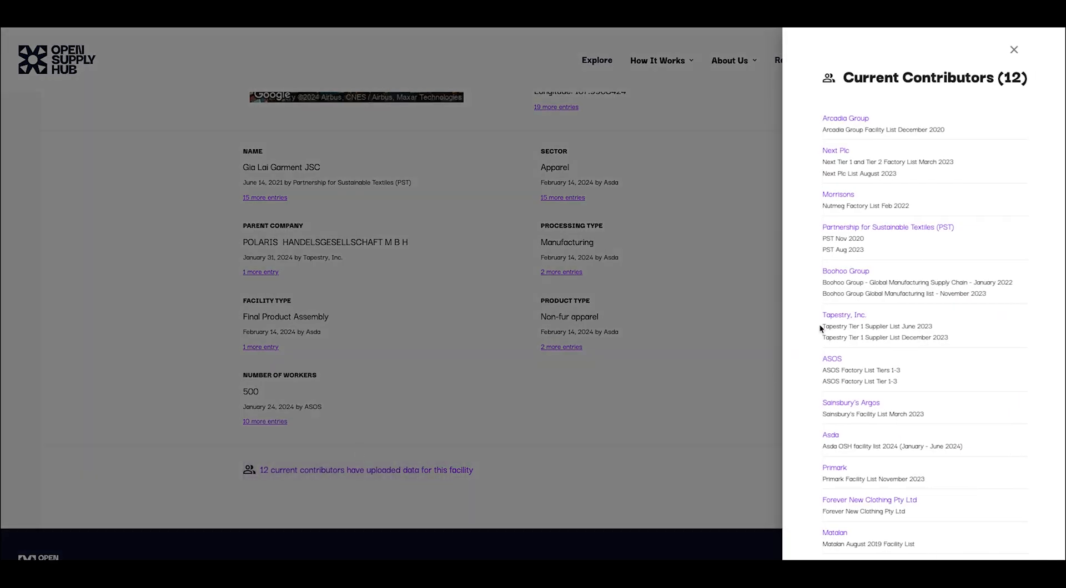
{"action": "scroll", "scroll_direction": "down", "scroll_amount": 3}
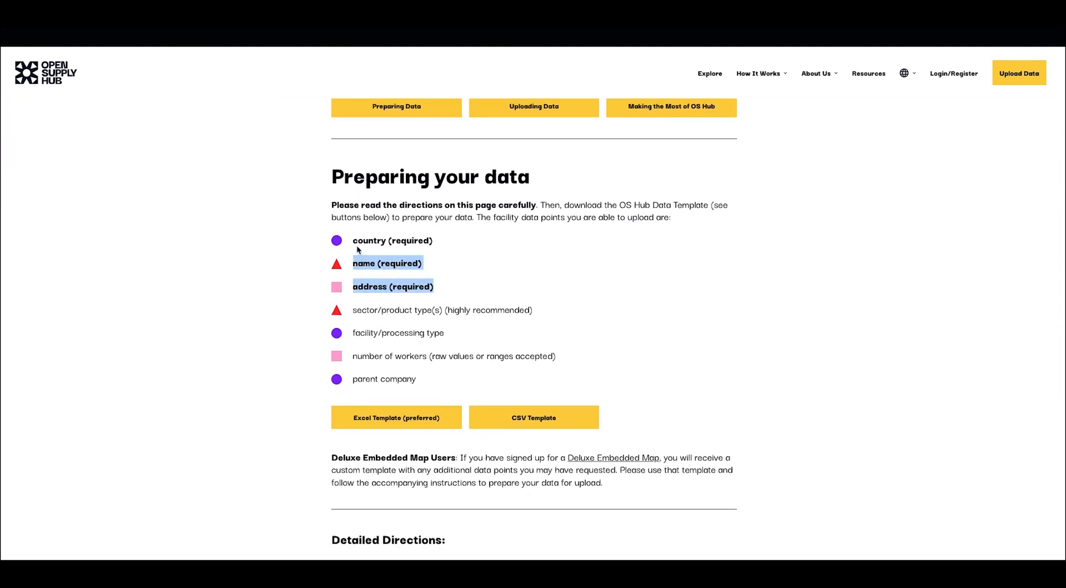
- Scroll the Preparing your data page down to the Detailed Directions and General Tips
{"action": "scroll", "scroll_direction": "down", "scroll_amount": 3}
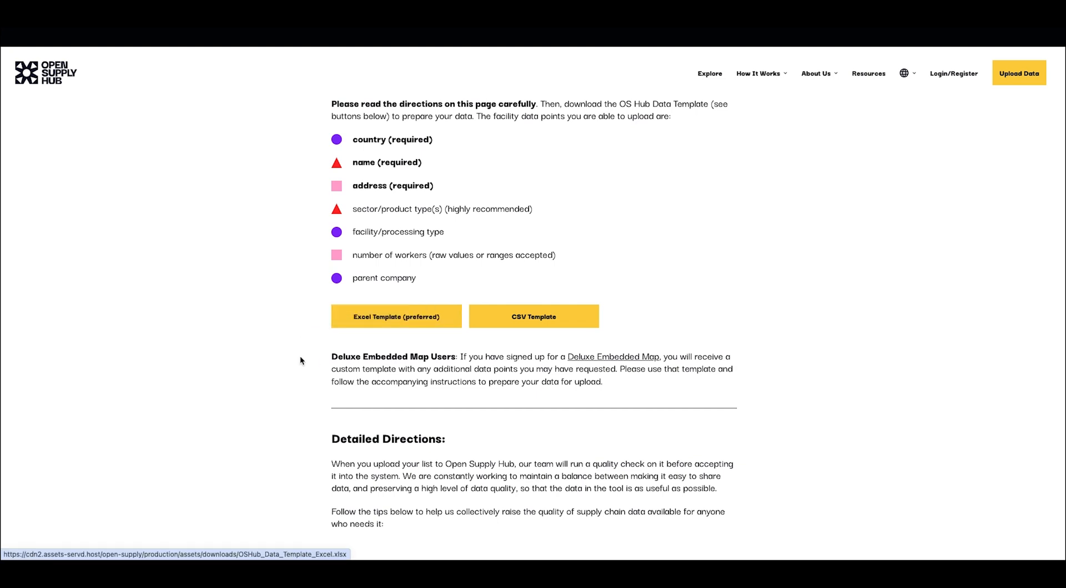
{"action": "scroll", "scroll_direction": "down", "scroll_amount": 3}
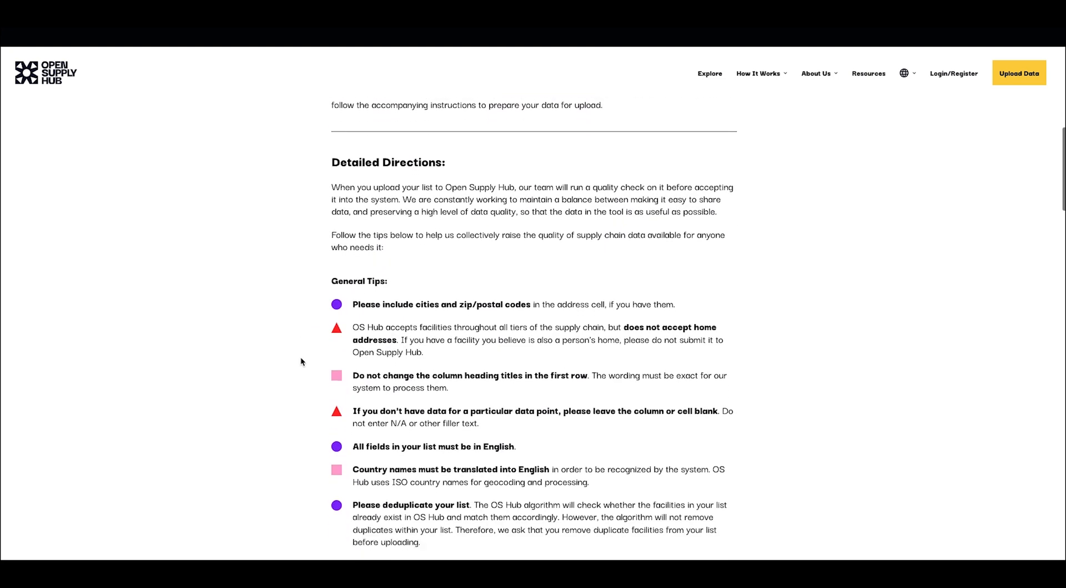
{"action": "scroll", "scroll_direction": "down", "scroll_amount": 3}
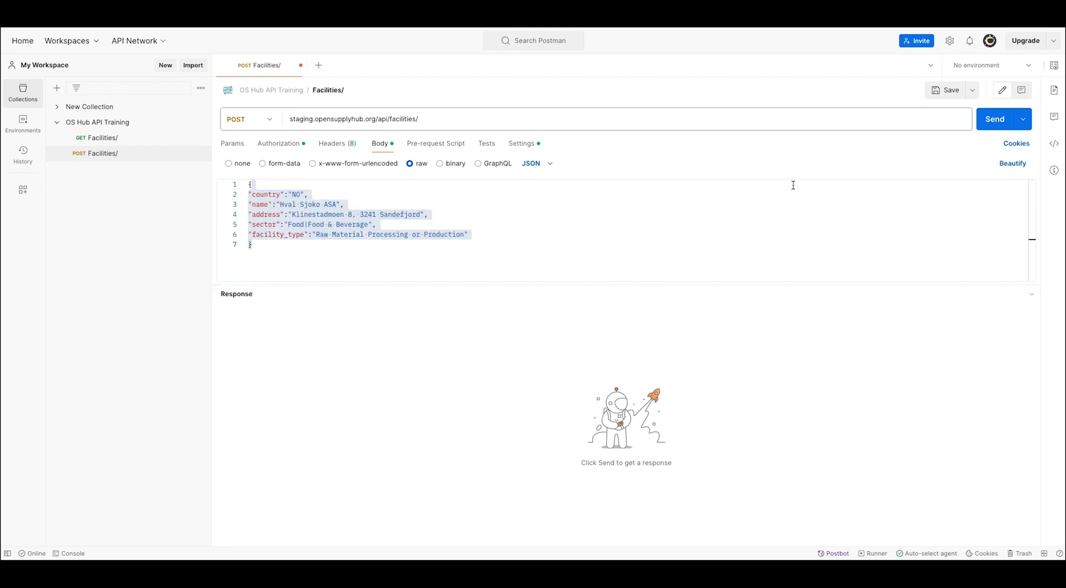
- Submit the Huai An Yuan Tong Headwear facility and review the 201 Created matches
{"action": "left_click", "coordinate": [995, 119]}
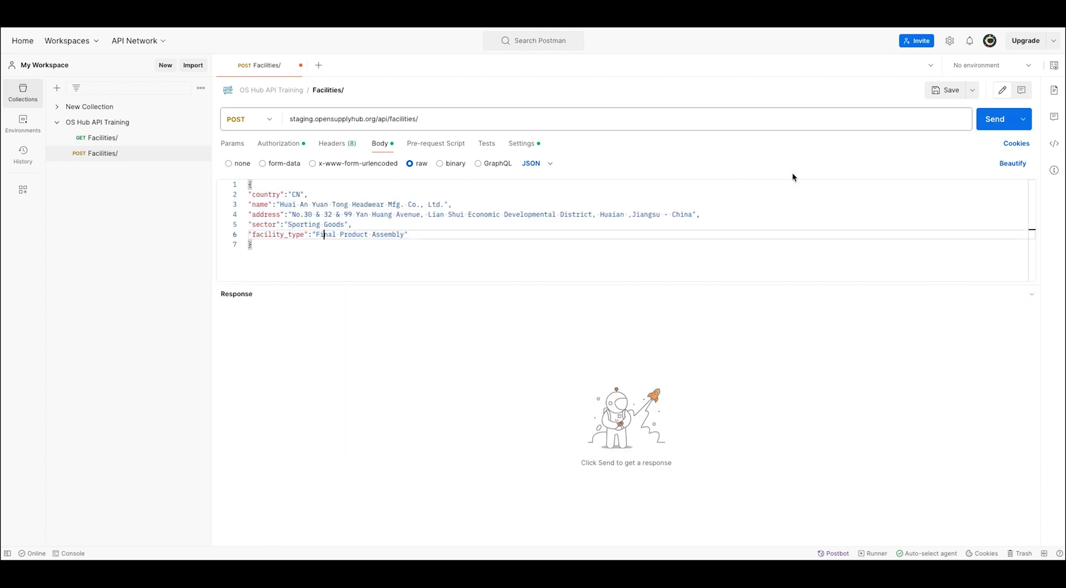
{"action": "left_click", "coordinate": [994, 119]}
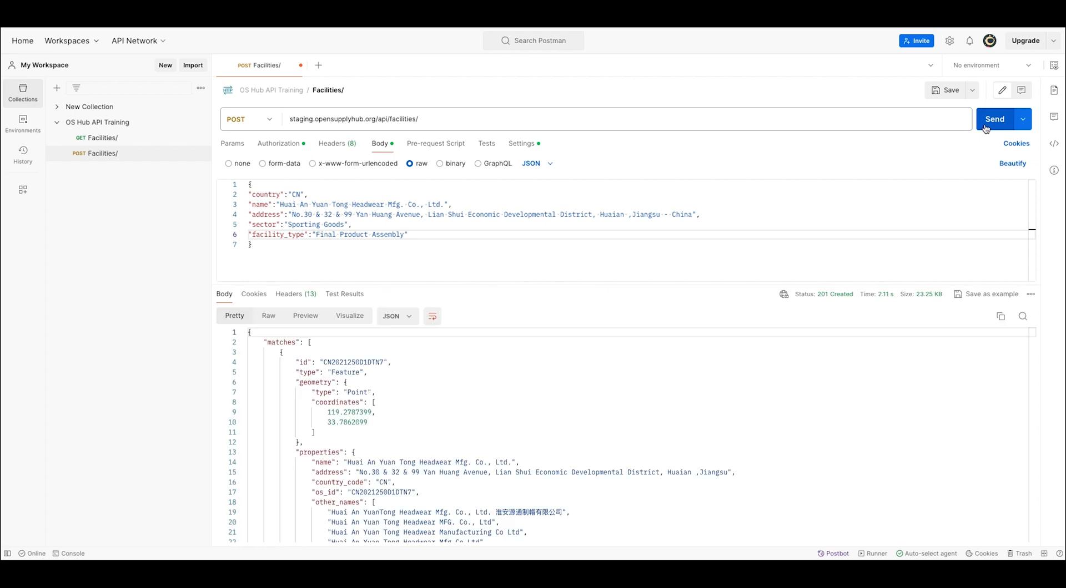
{"action": "scroll", "scroll_direction": "down", "scroll_amount": 3}
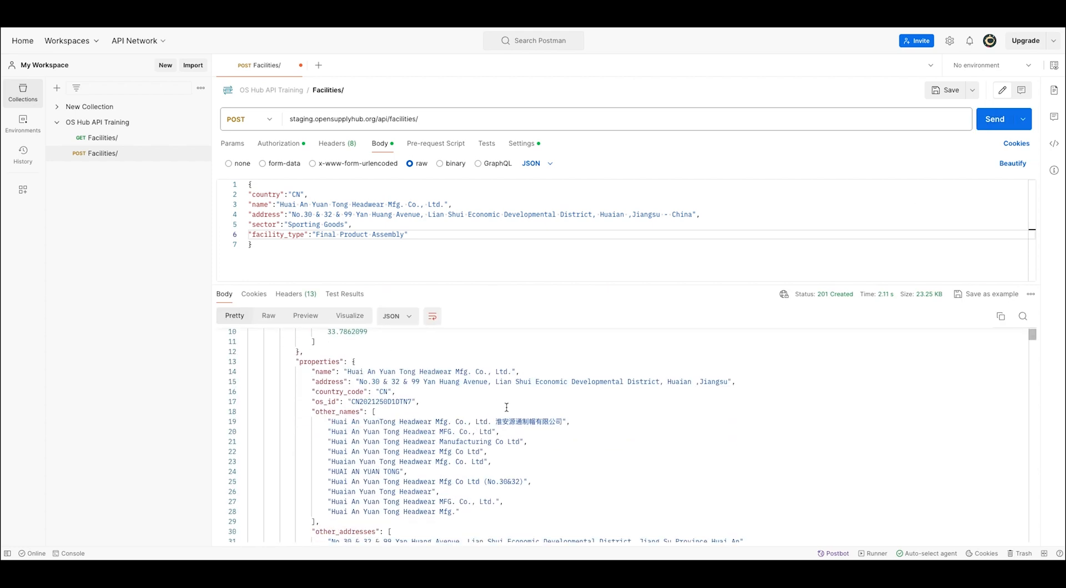
{"action": "scroll", "scroll_direction": "down", "scroll_amount": 3}
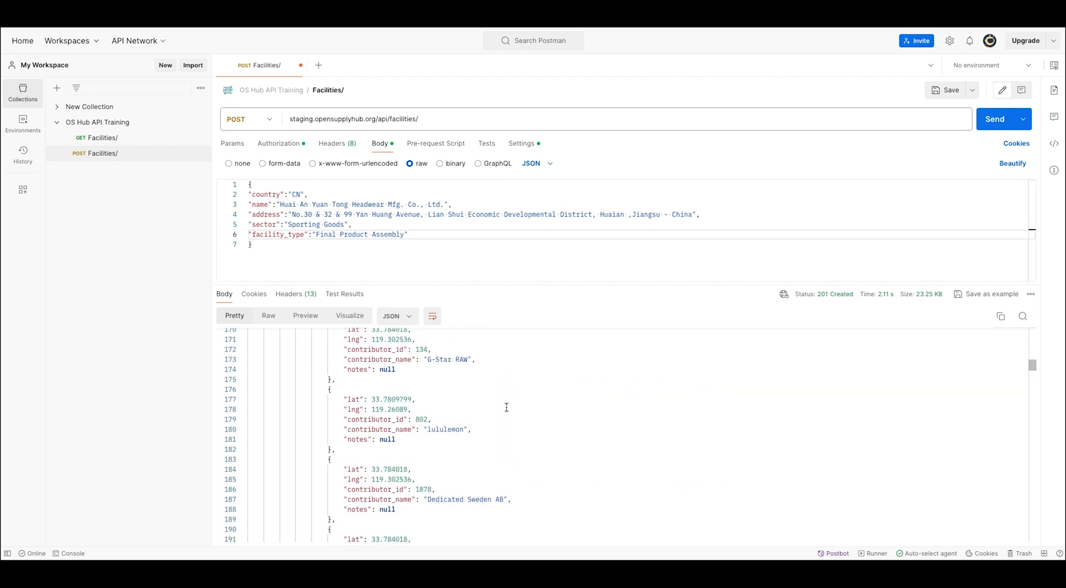
{"action": "scroll", "scroll_direction": "down", "scroll_amount": 3}
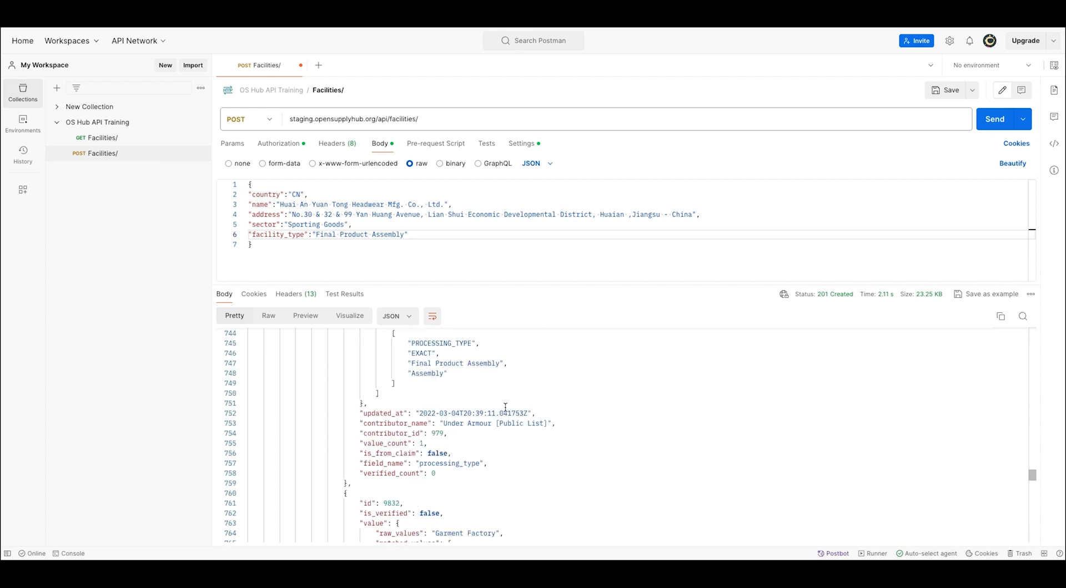
{"action": "scroll", "scroll_direction": "down", "scroll_amount": 3}
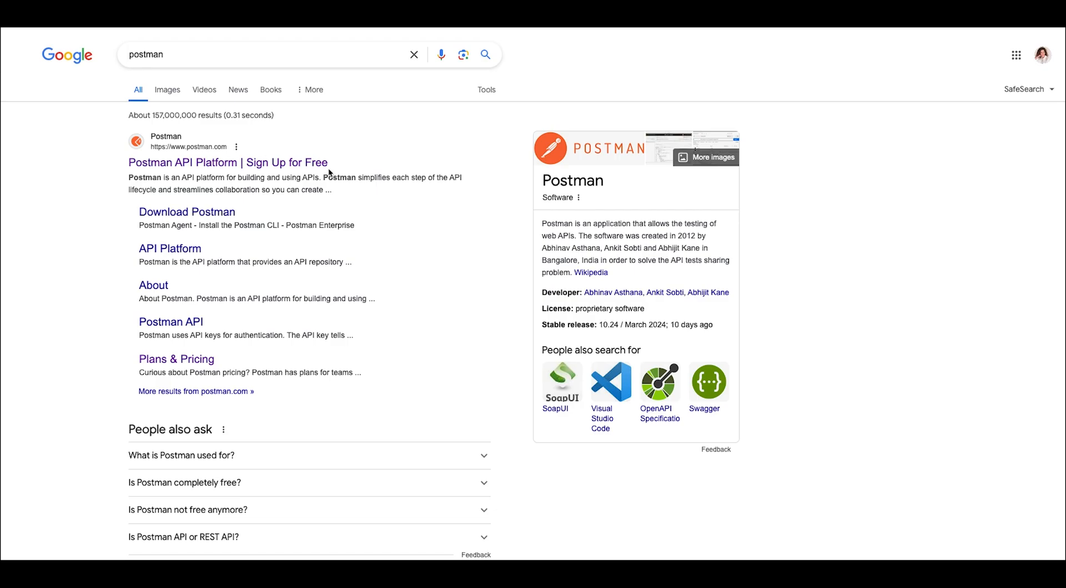
{"action": "left_click", "coordinate": [226, 162]}
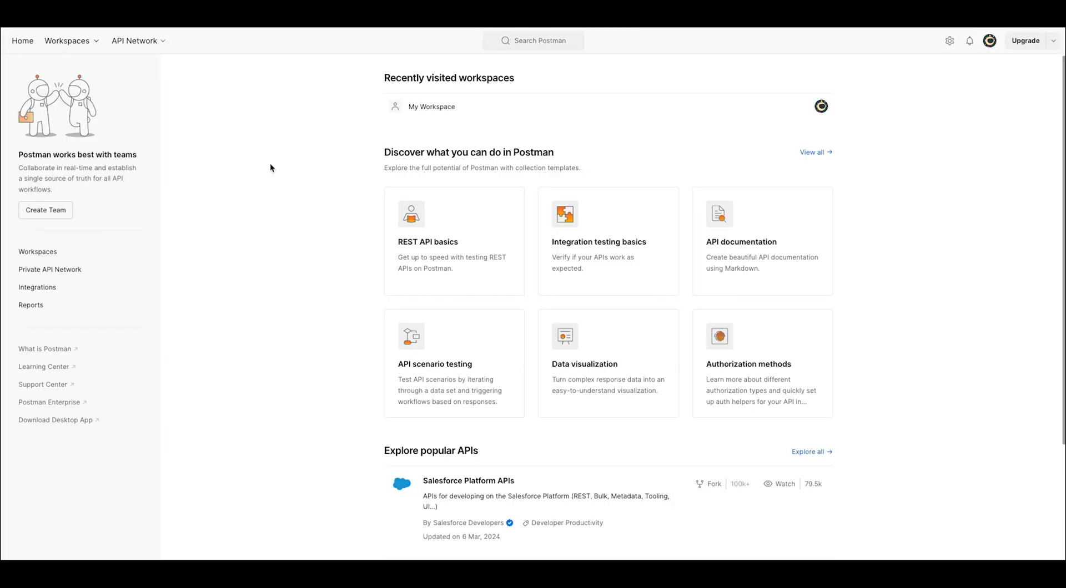
{"action": "mouse_move", "coordinate": [342, 259]}
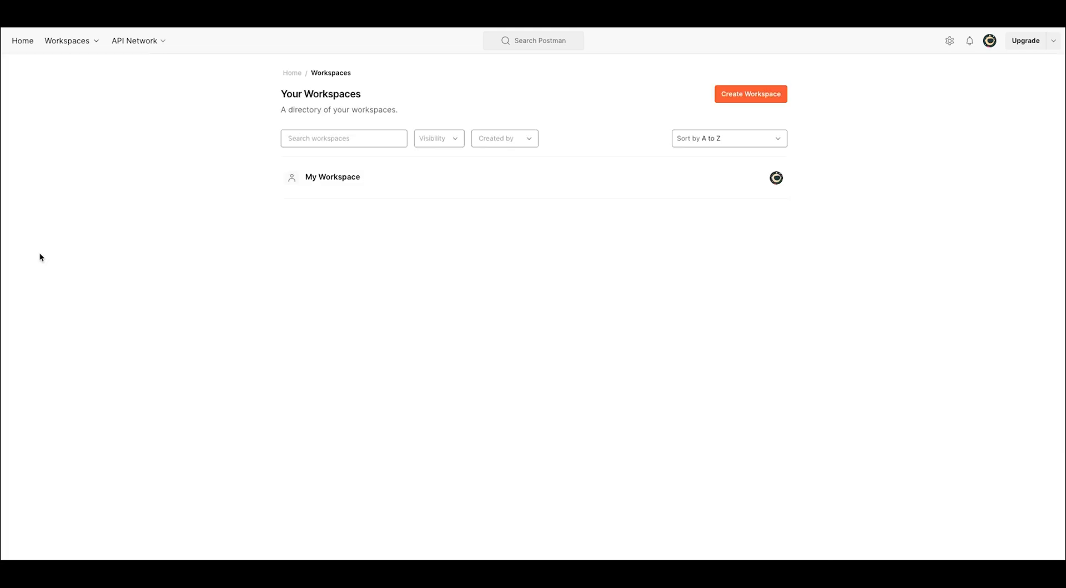
- Open My Workspace and expand the OS Hub API Training collection to the GET Facilities request
{"action": "left_click", "coordinate": [332, 176]}
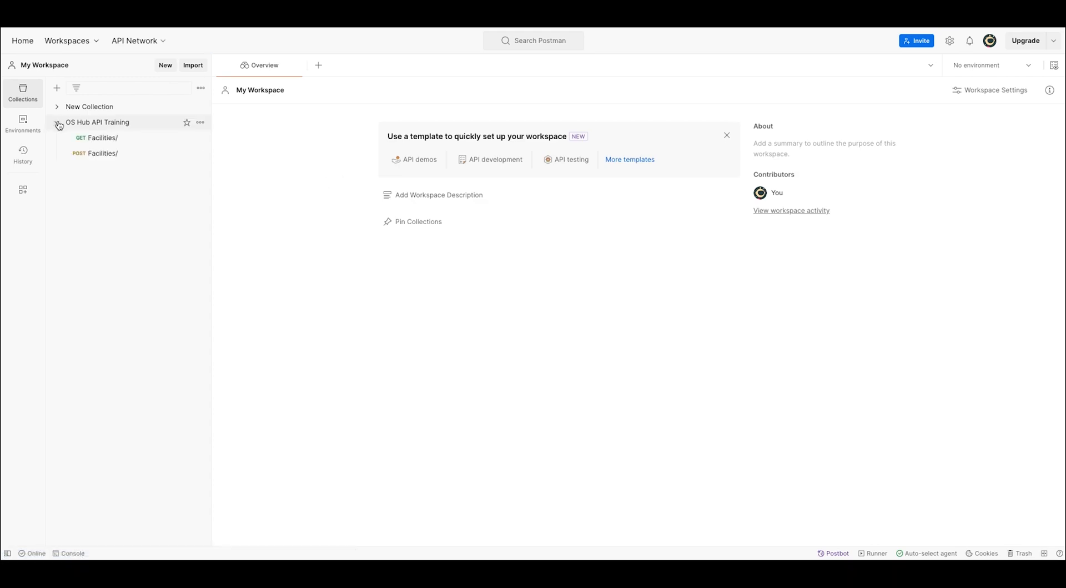
{"action": "left_click", "coordinate": [102, 137]}
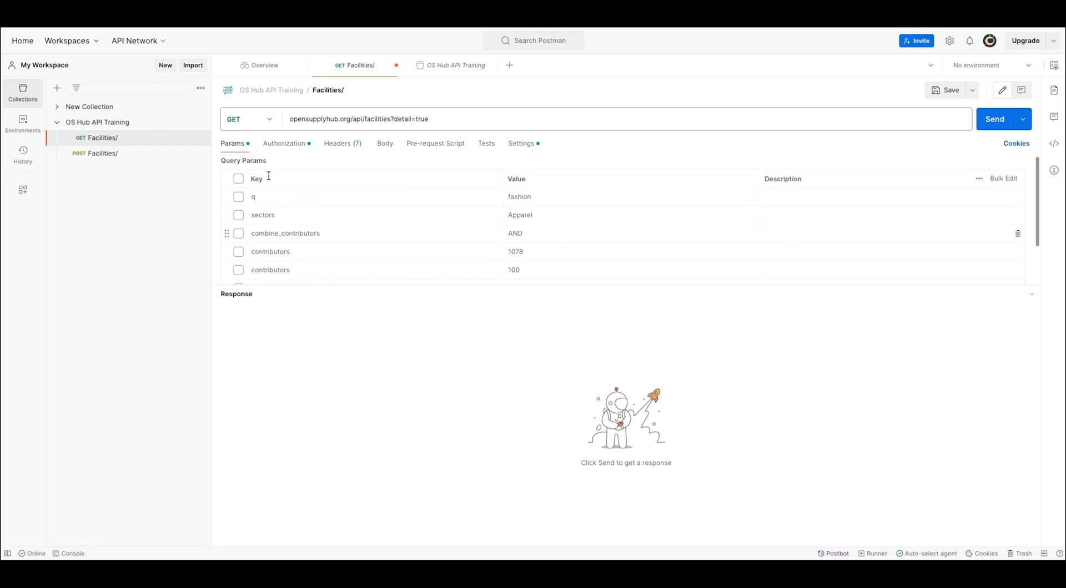
- Add query parameters countries=CN and sectors=Apparel to the facilities request
{"action": "scroll", "scroll_direction": "down", "scroll_amount": 3}
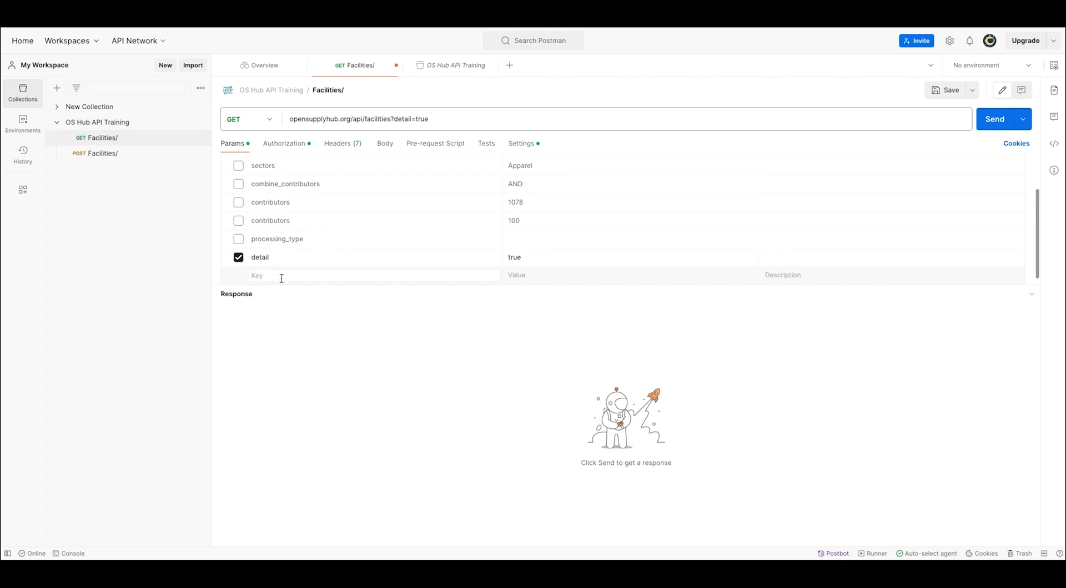
{"action": "type", "text": "c"}
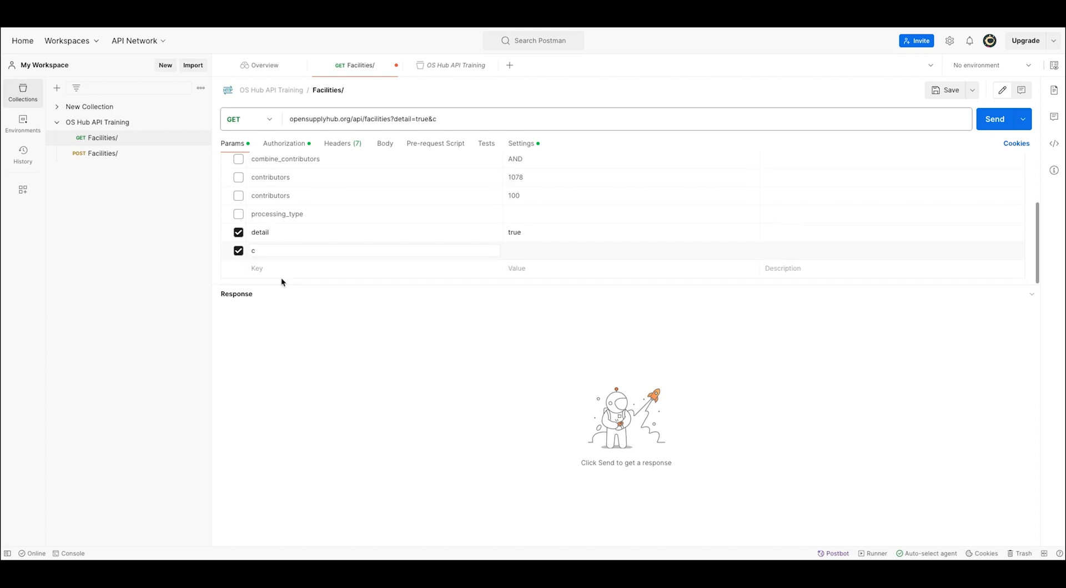
{"action": "type", "text": "ountries"}
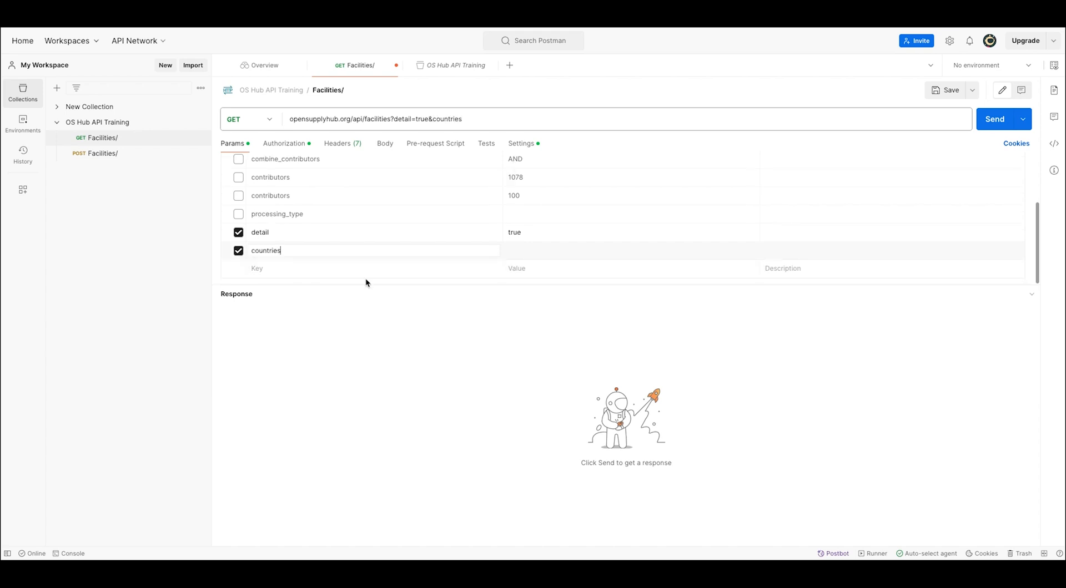
{"action": "type", "text": "CN"}
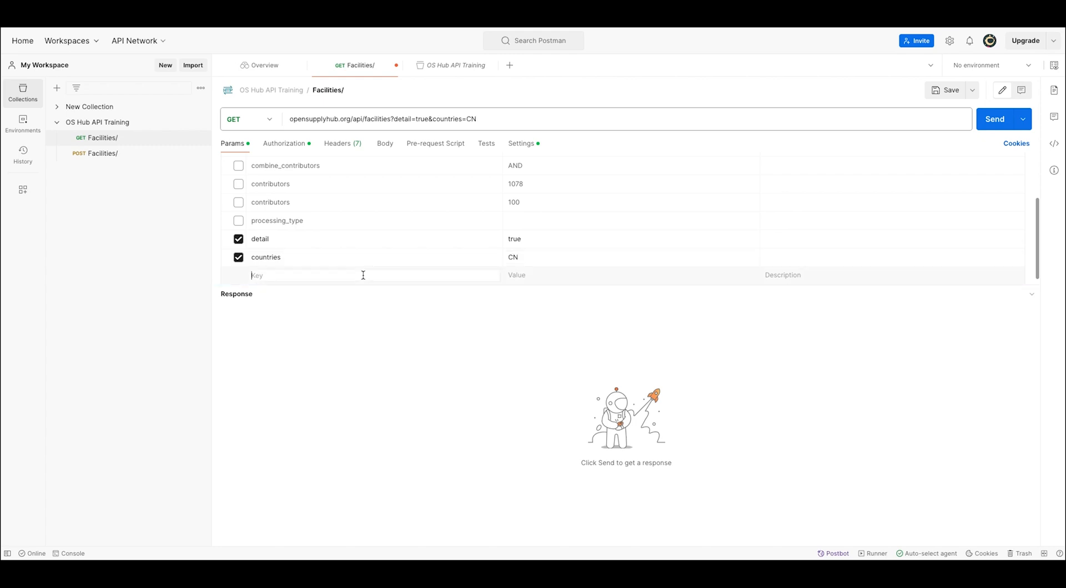
{"action": "type", "text": "sectors"}
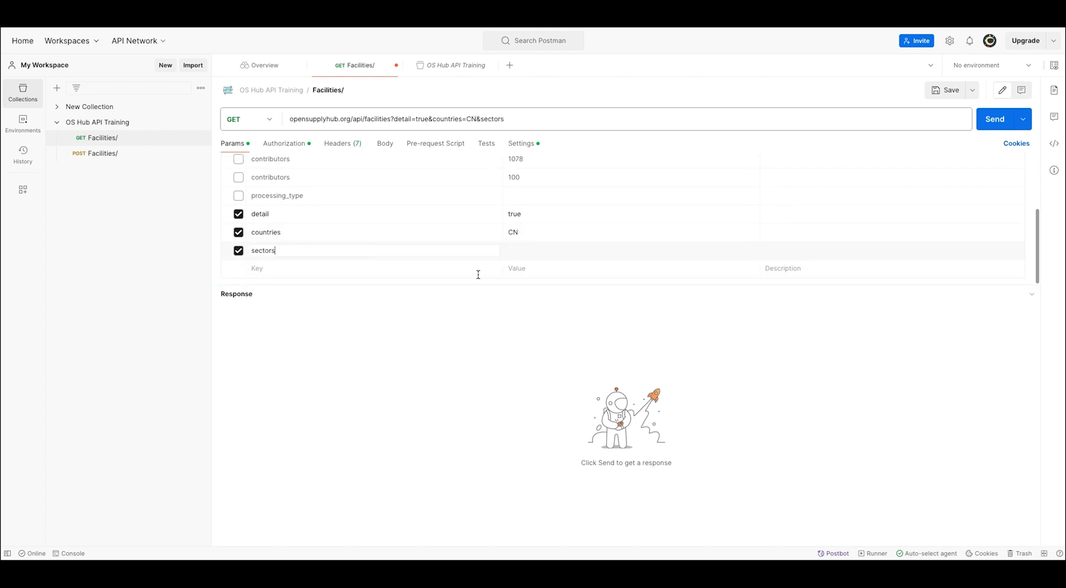
{"action": "type", "text": "Appa"}
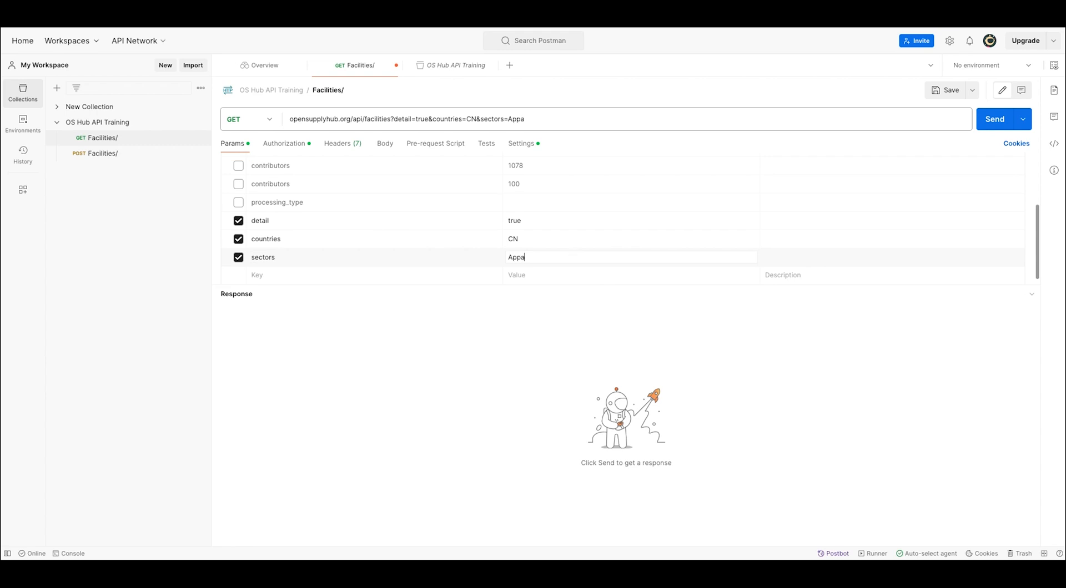
{"action": "type", "text": "rel"}
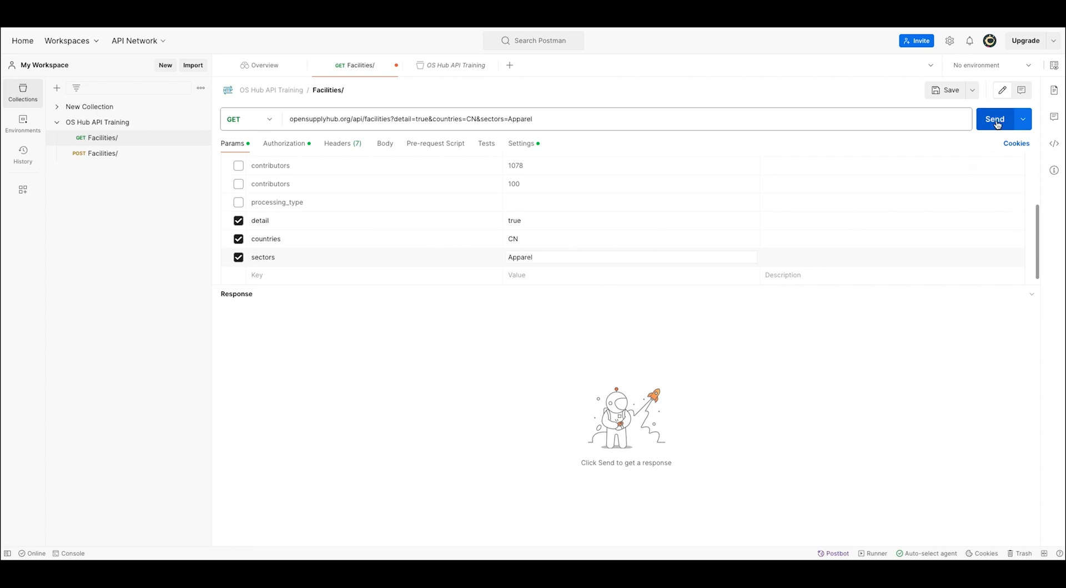
- Send the CN Apparel request, highlight the 57055 count and review contributor details
{"action": "left_click", "coordinate": [995, 119]}
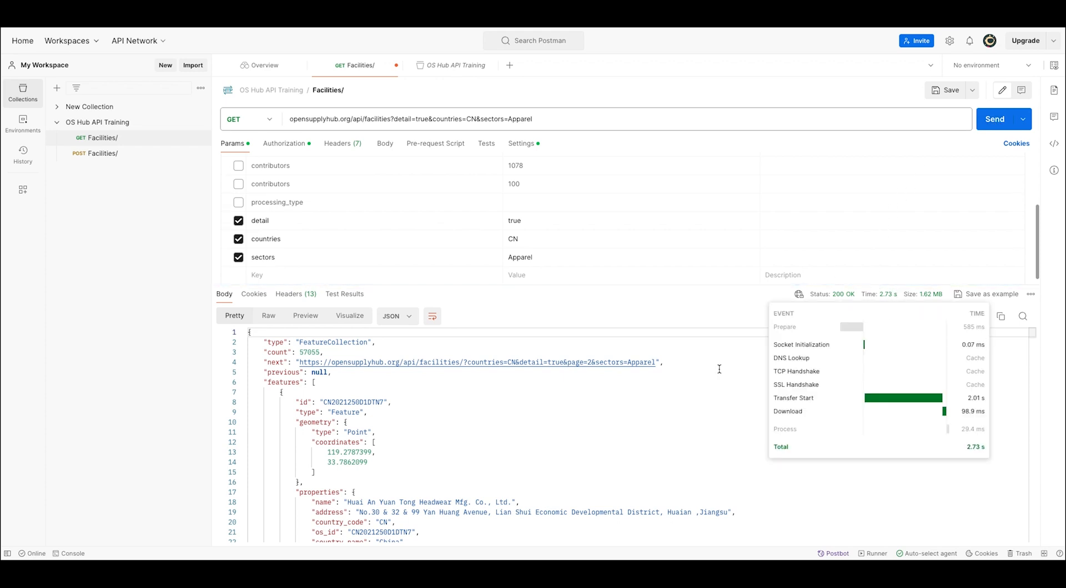
{"action": "double_click", "coordinate": [292, 352]}
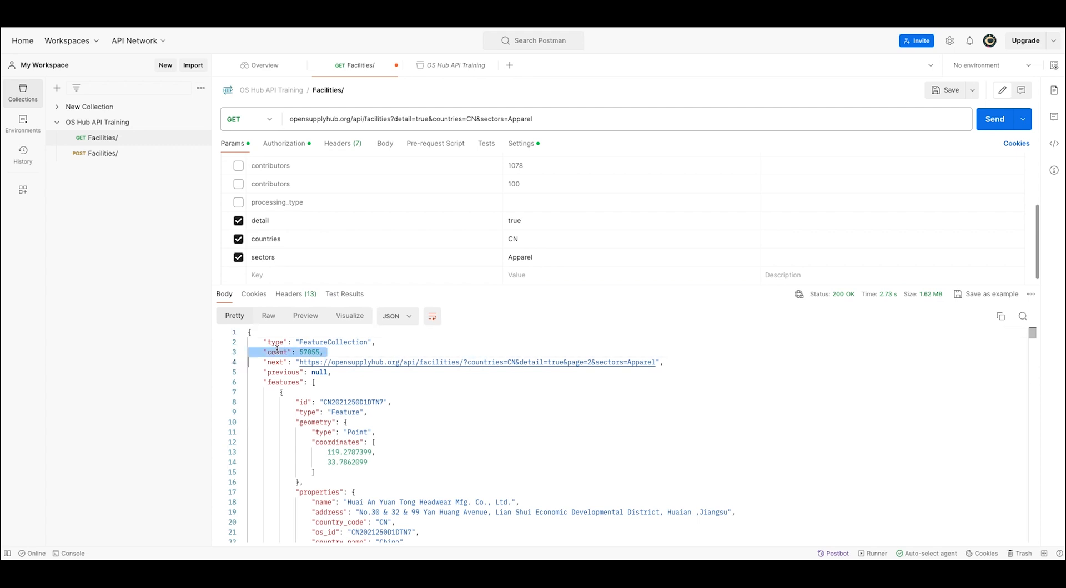
{"action": "scroll", "scroll_direction": "down", "scroll_amount": 3}
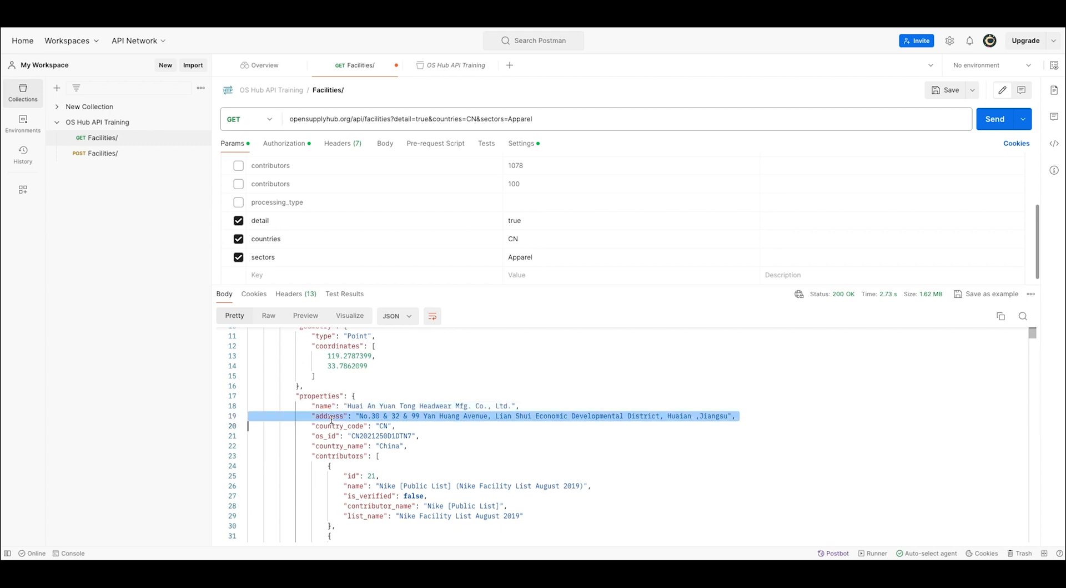
{"action": "scroll", "scroll_direction": "down", "scroll_amount": 3}
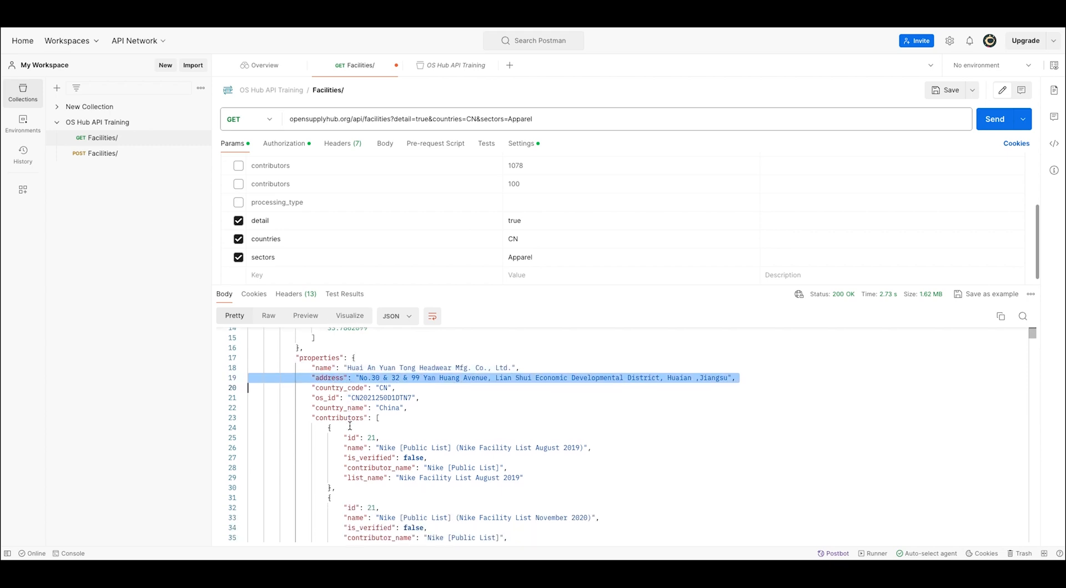
{"action": "scroll", "scroll_direction": "down", "scroll_amount": 3}
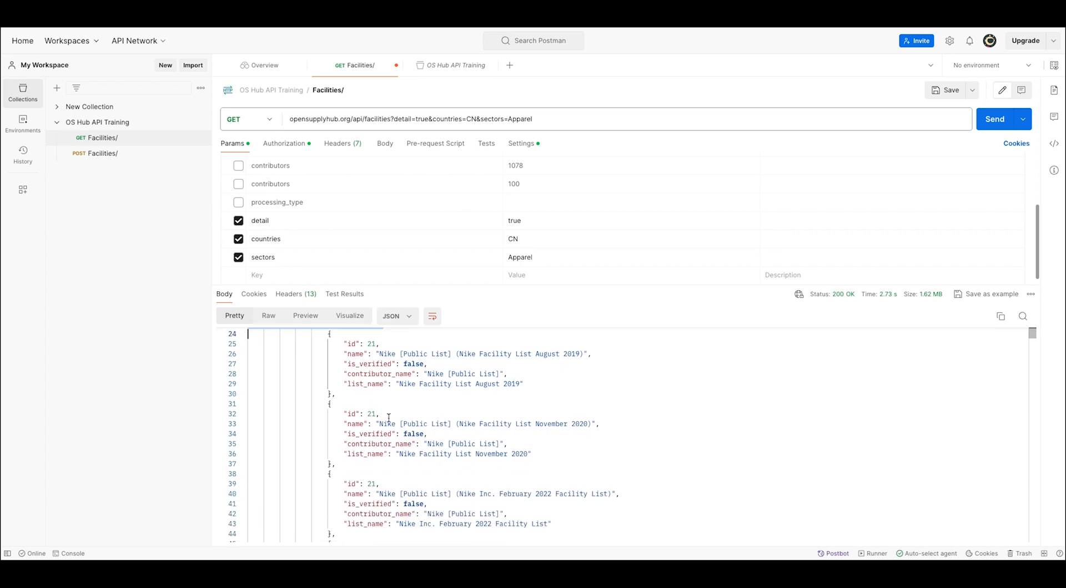
{"action": "scroll", "scroll_direction": "down", "scroll_amount": 3}
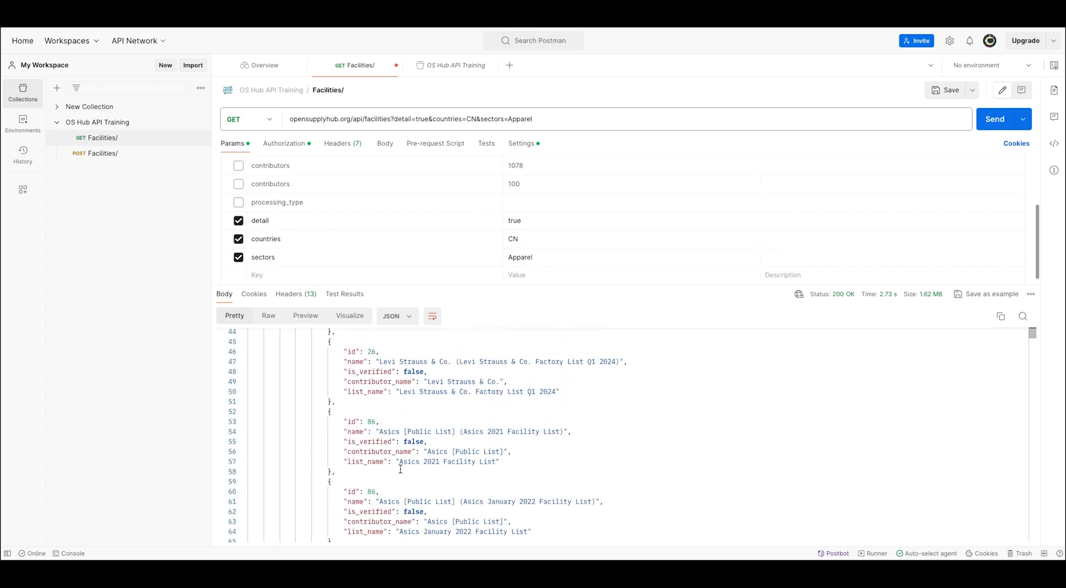
{"action": "scroll", "scroll_direction": "down", "scroll_amount": 3}
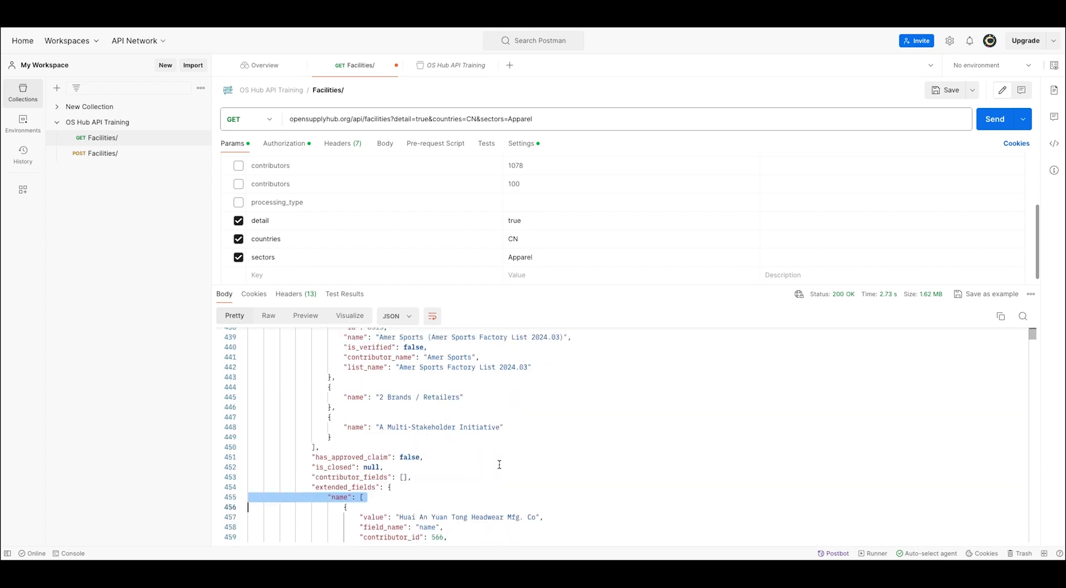
{"action": "left_click", "coordinate": [242, 497]}
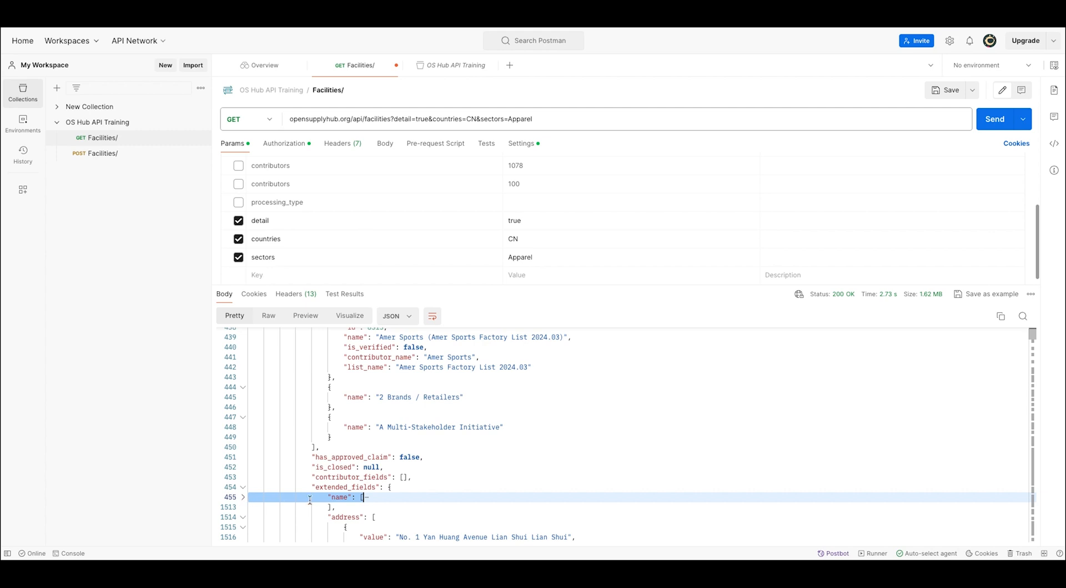
{"action": "scroll", "scroll_direction": "down", "scroll_amount": 3}
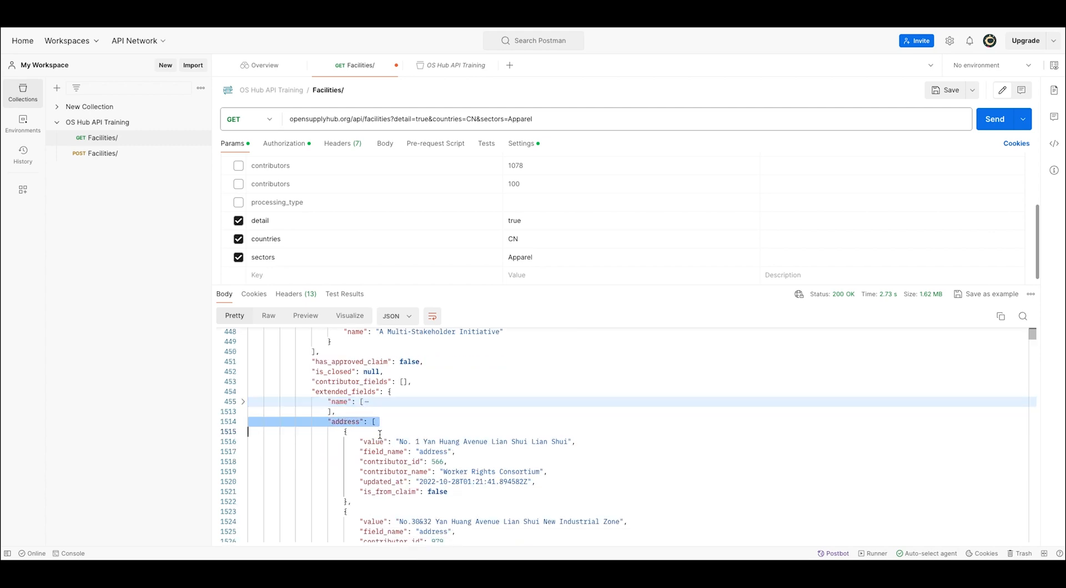
{"action": "scroll", "scroll_direction": "down", "scroll_amount": 3}
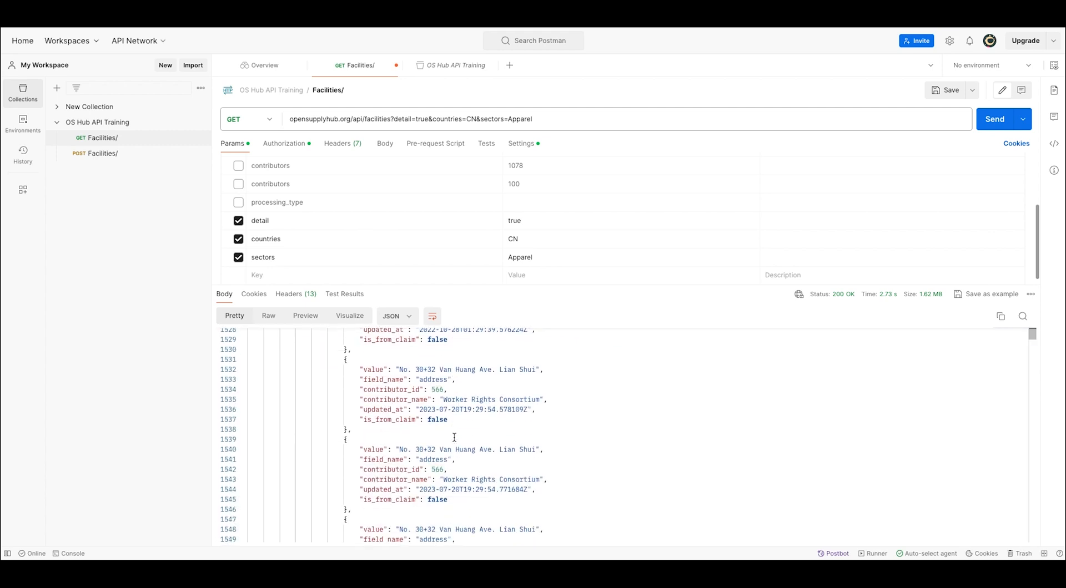
{"action": "scroll", "scroll_direction": "down", "scroll_amount": 3}
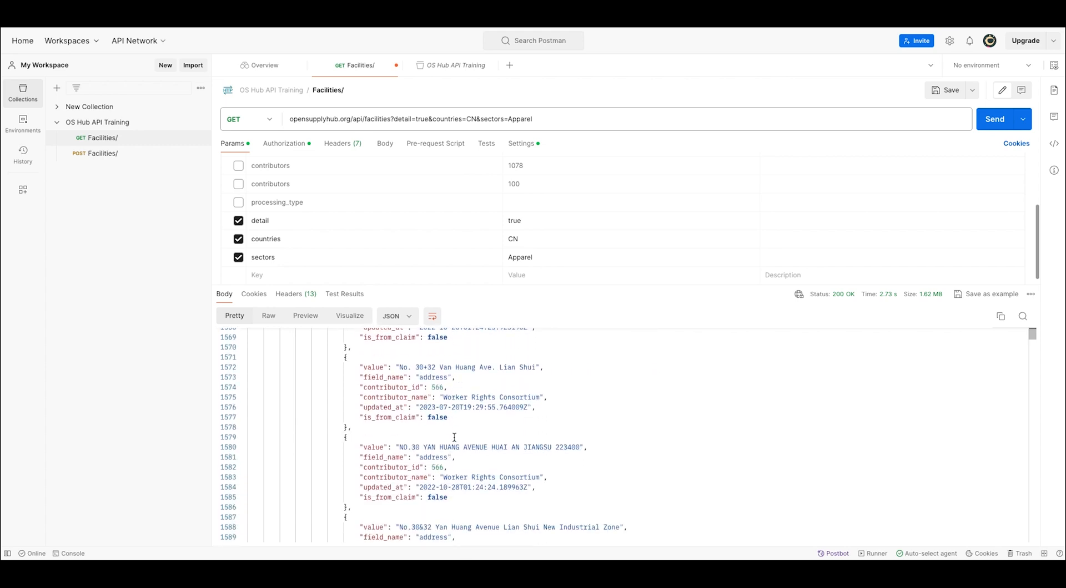
{"action": "scroll", "scroll_direction": "down", "scroll_amount": 3}
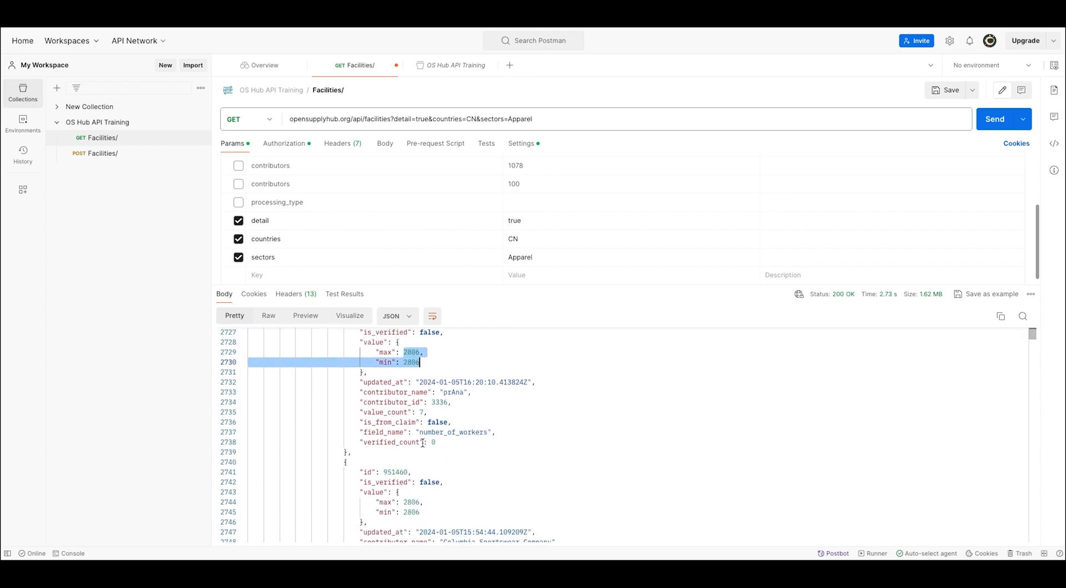
{"action": "scroll", "scroll_direction": "down", "scroll_amount": 3}
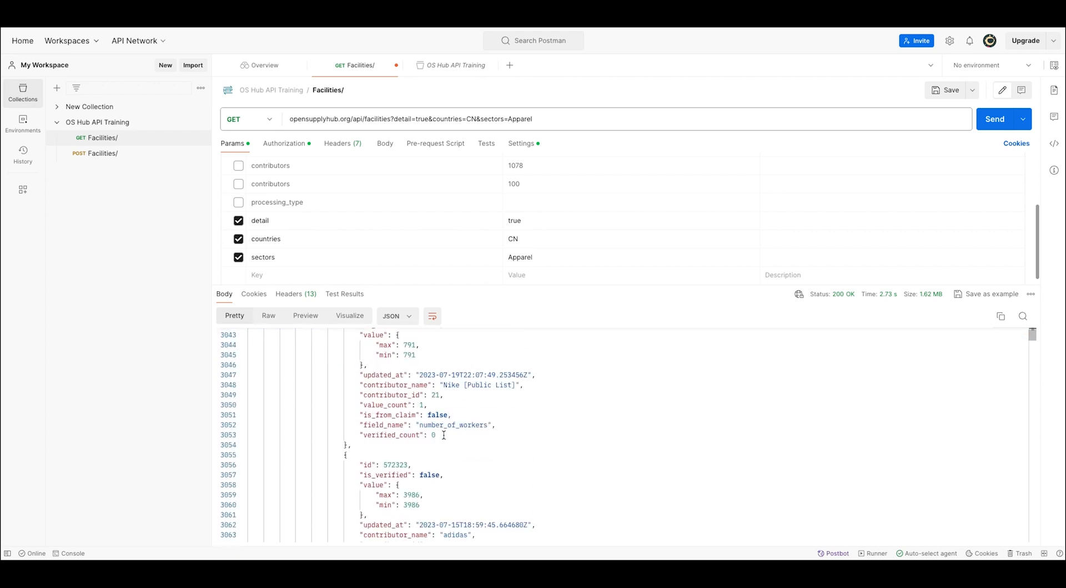
{"action": "scroll", "scroll_direction": "down", "scroll_amount": 3}
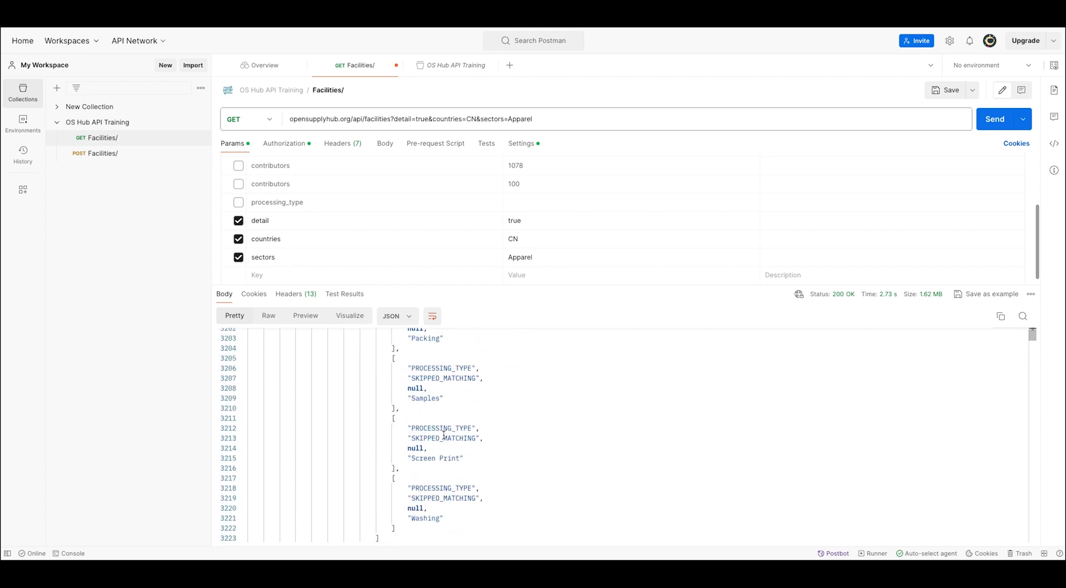
{"action": "scroll", "scroll_direction": "down", "scroll_amount": 3}
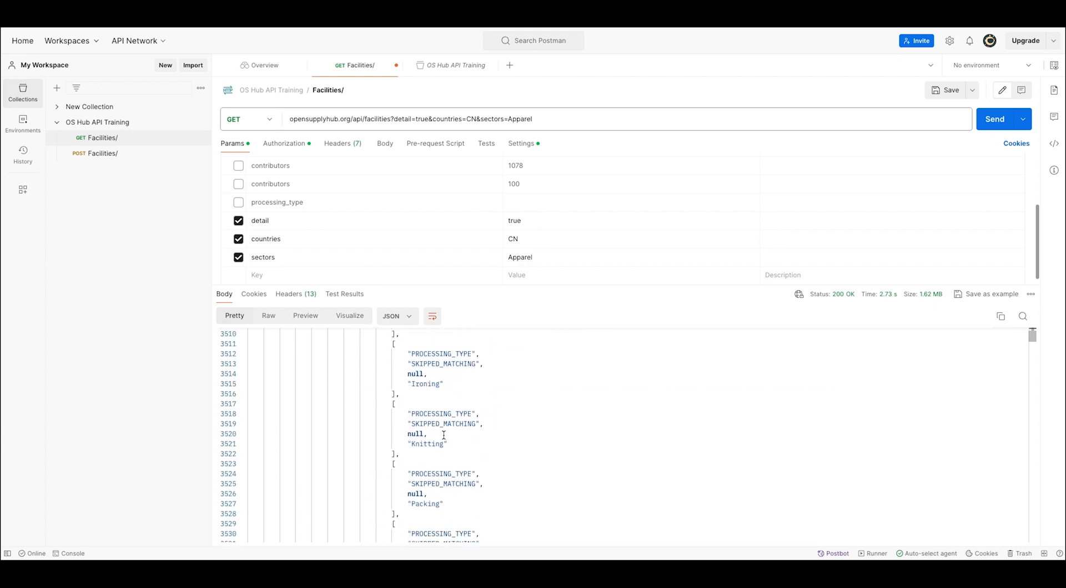
{"action": "scroll", "scroll_direction": "down", "scroll_amount": 3}
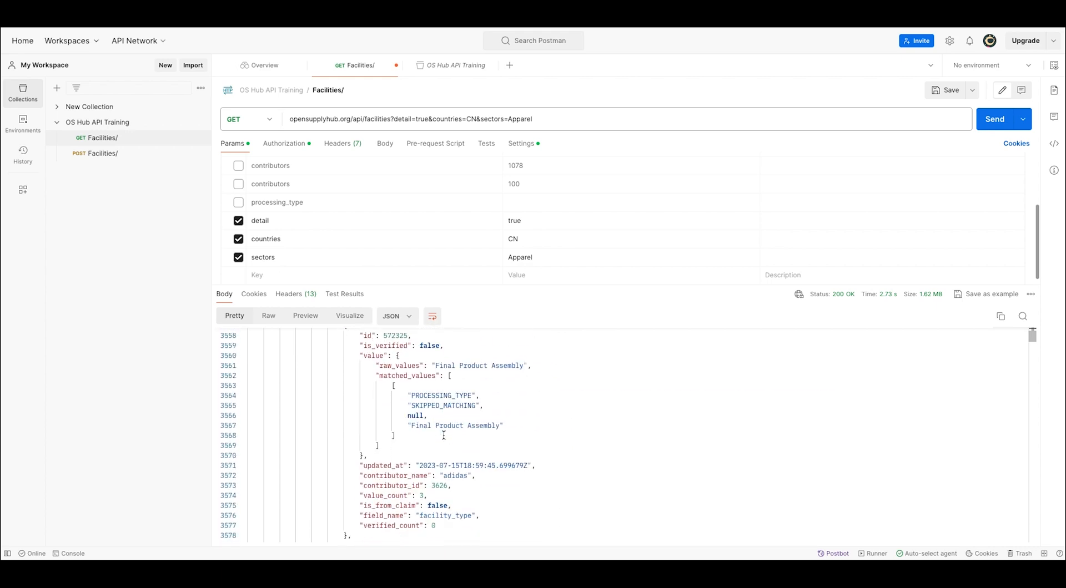
{"action": "mouse_move", "coordinate": [629, 417]}
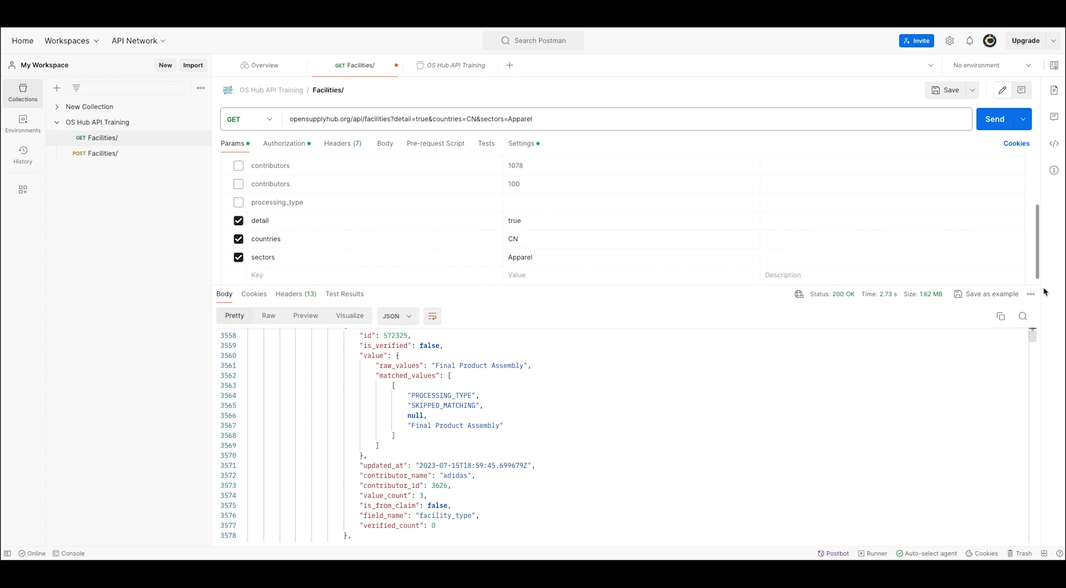
- In Firefox's JSON viewer, expand the first facility's coordinates, properties and Nike contributor details
{"action": "left_click", "coordinate": [1030, 293]}
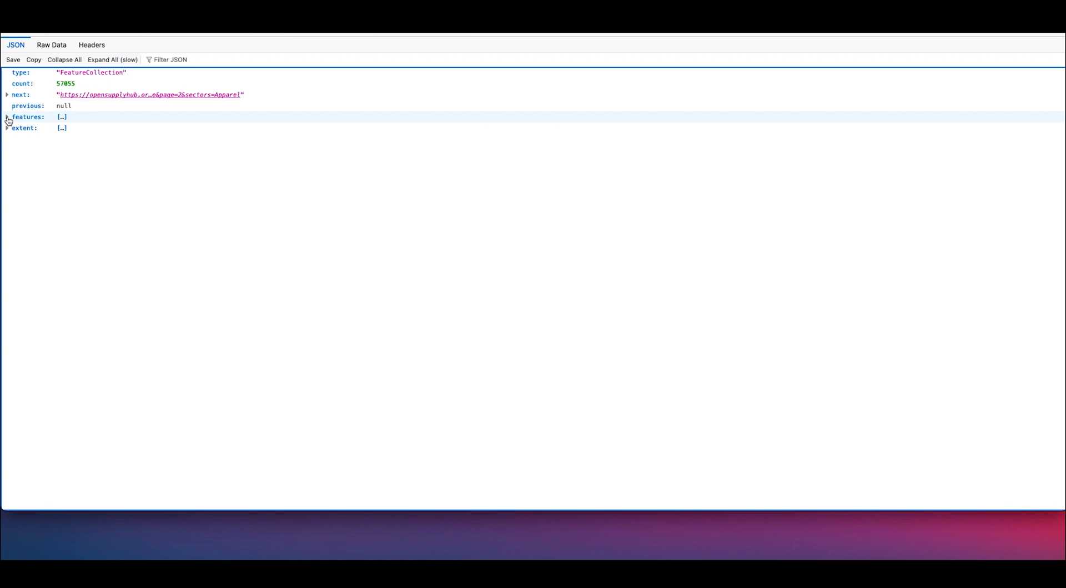
{"action": "left_click", "coordinate": [7, 117]}
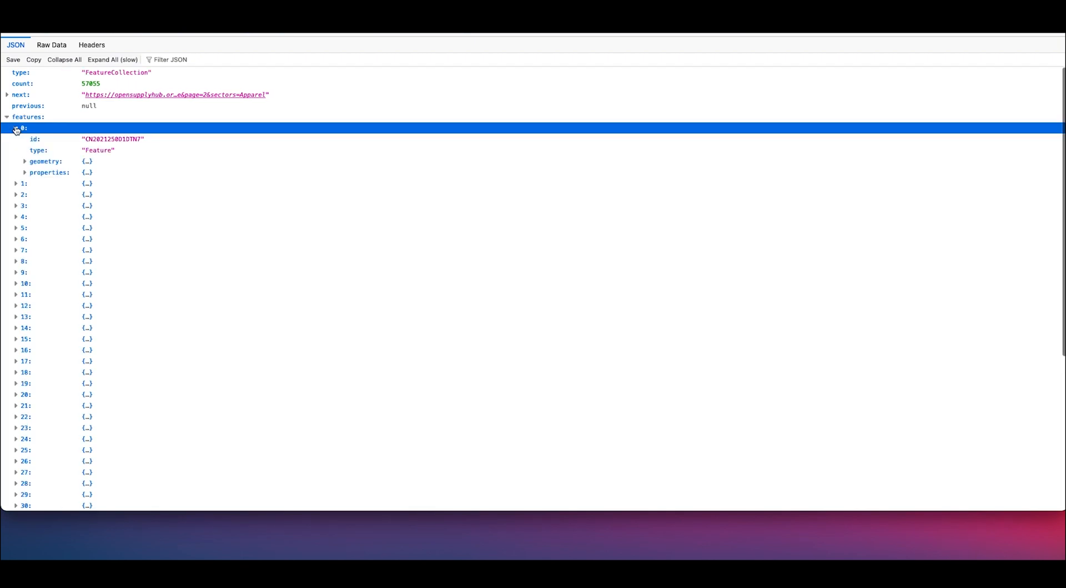
{"action": "left_click", "coordinate": [24, 161]}
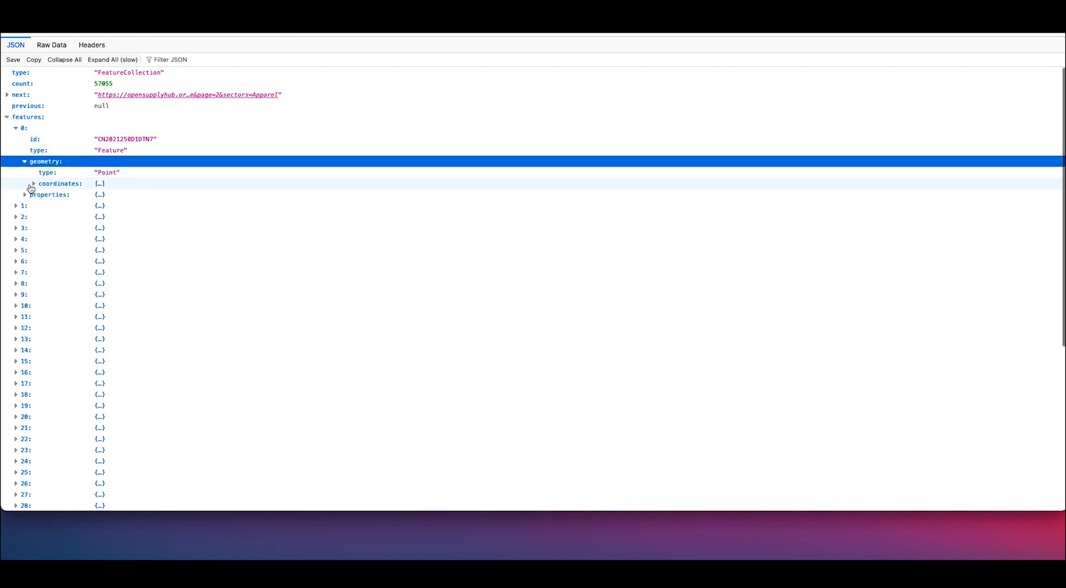
{"action": "left_click", "coordinate": [31, 183]}
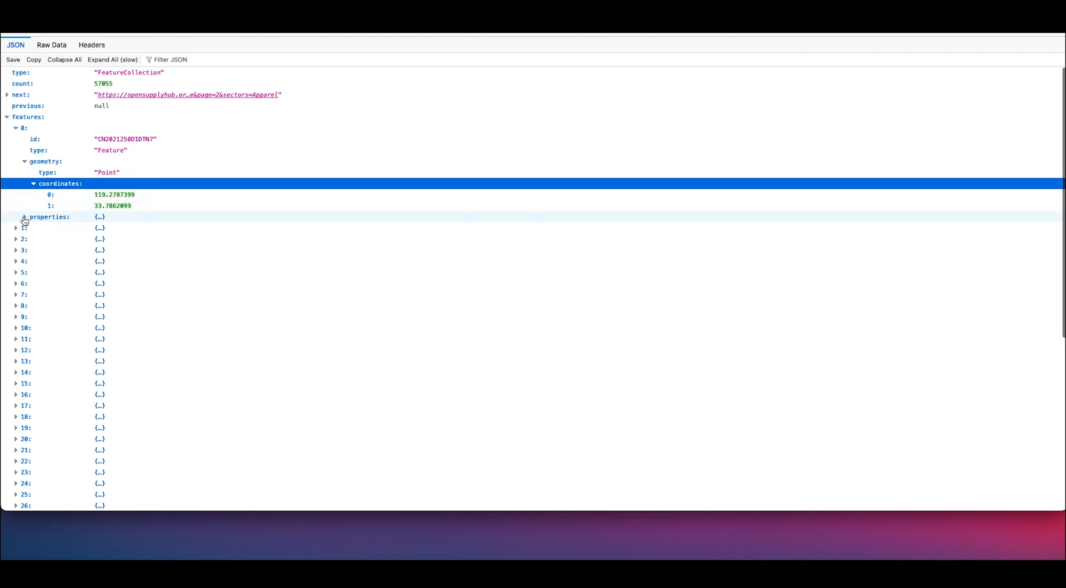
{"action": "left_click", "coordinate": [23, 217]}
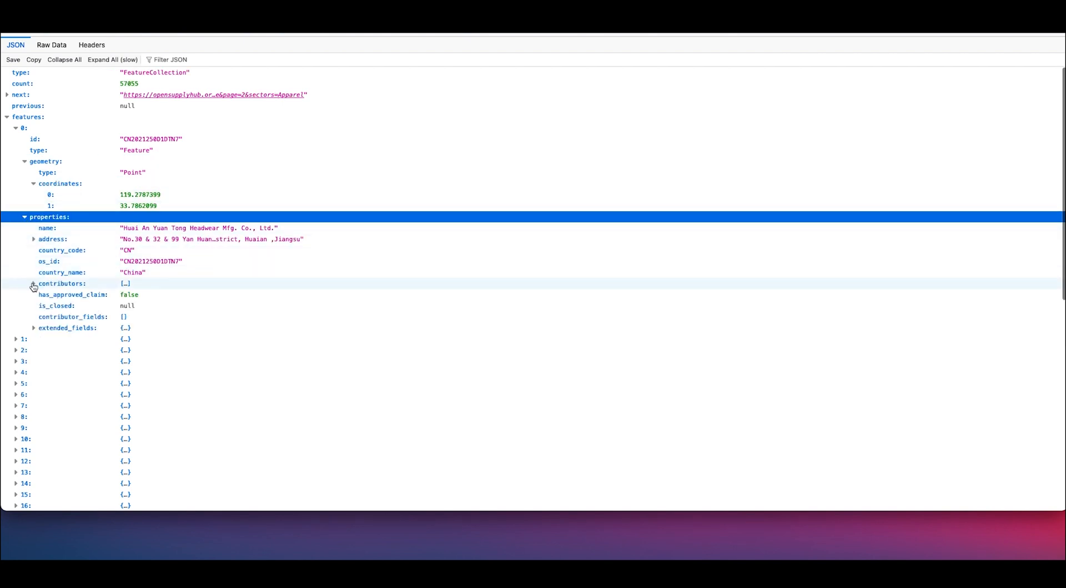
{"action": "left_click", "coordinate": [32, 283]}
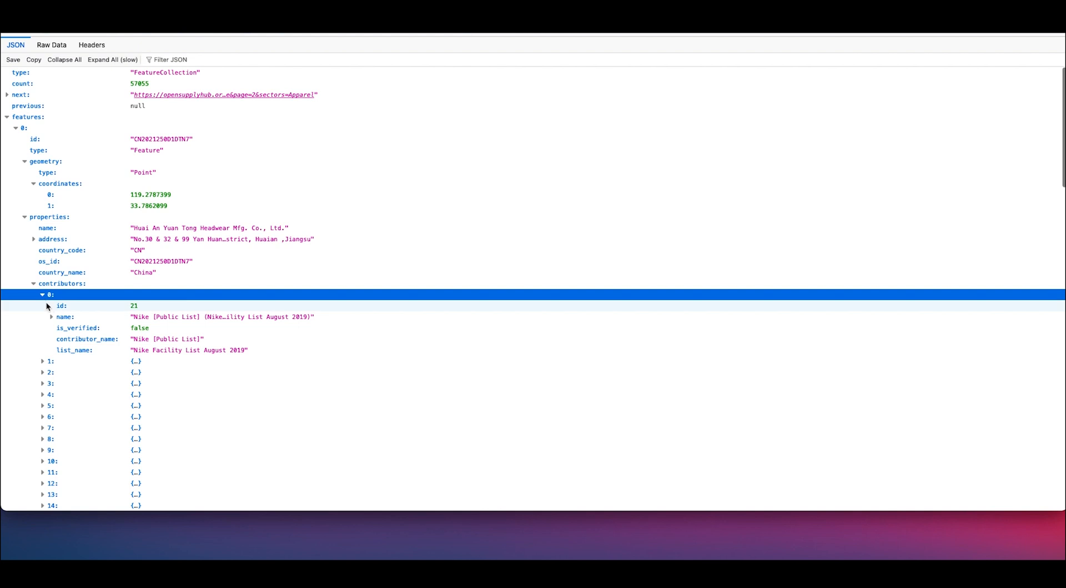
{"action": "left_click", "coordinate": [51, 361]}
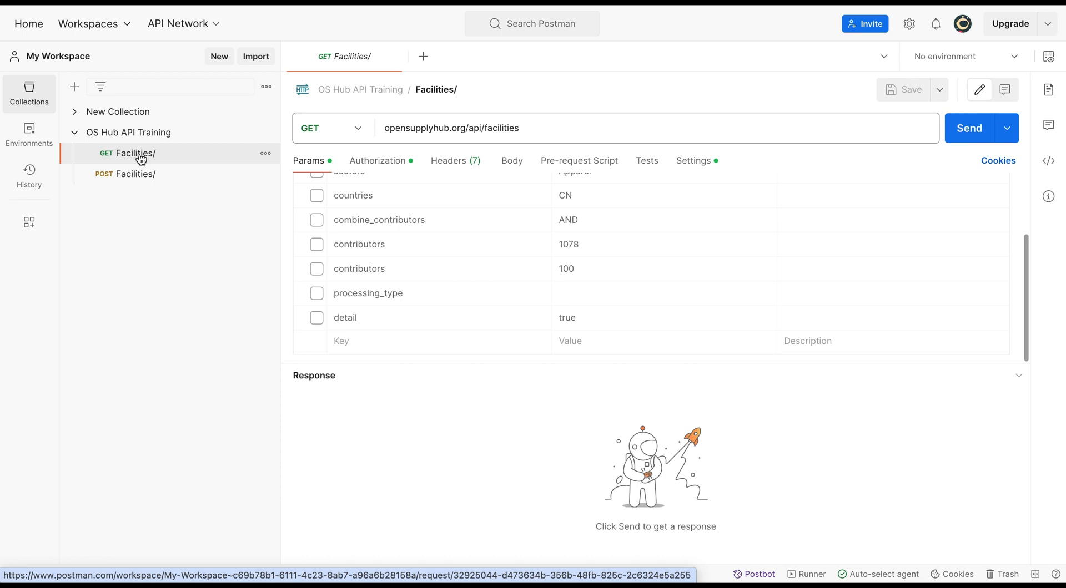
- Open POST Facilities from the collection alongside the GET Facilities request
{"action": "left_click", "coordinate": [135, 174]}
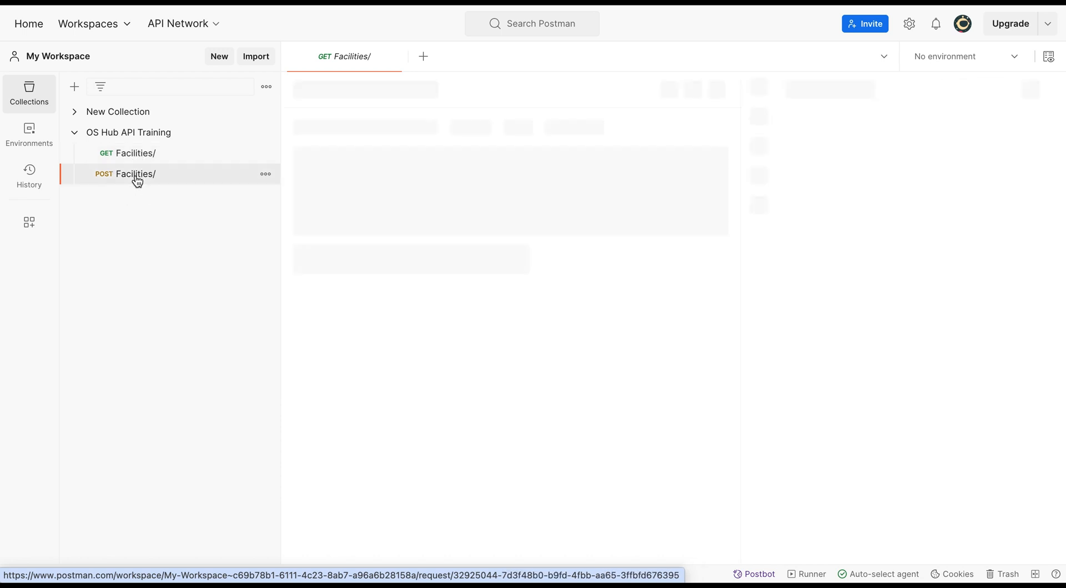
{"action": "left_click", "coordinate": [135, 174]}
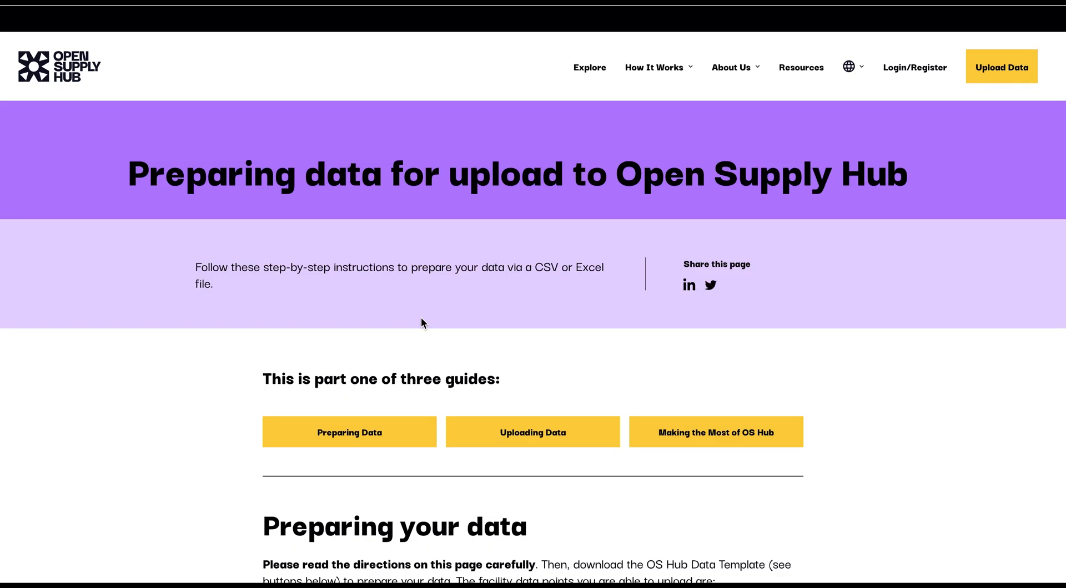
{"action": "scroll", "scroll_direction": "down", "scroll_amount": 3}
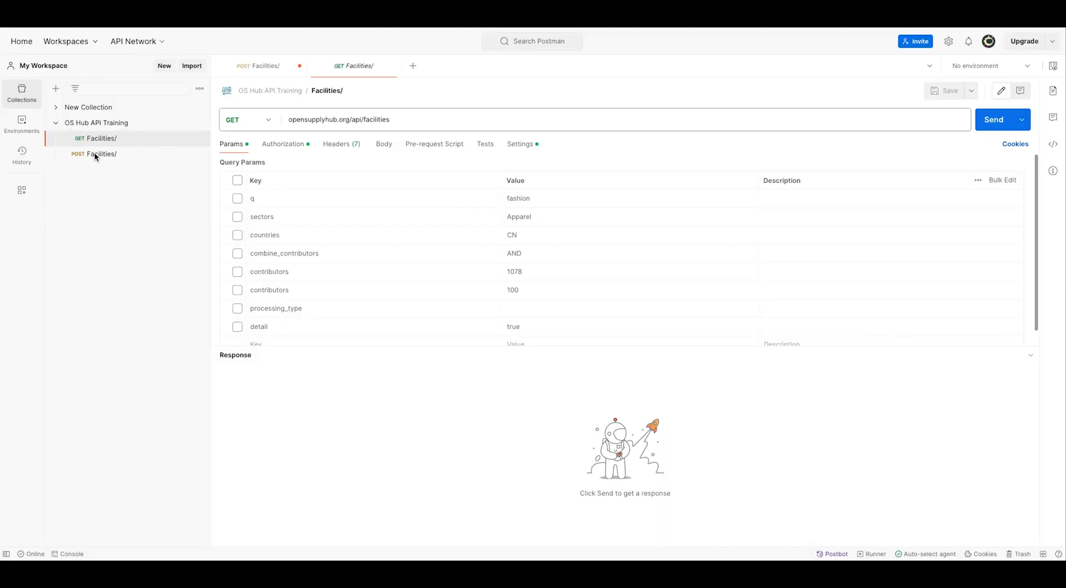
- Enter the Zaber & Zubair Fabrics Ltd JSON body (country BD, Pagar, Tongi, Gazipur address) in POST Facilities
{"action": "left_click", "coordinate": [102, 153]}
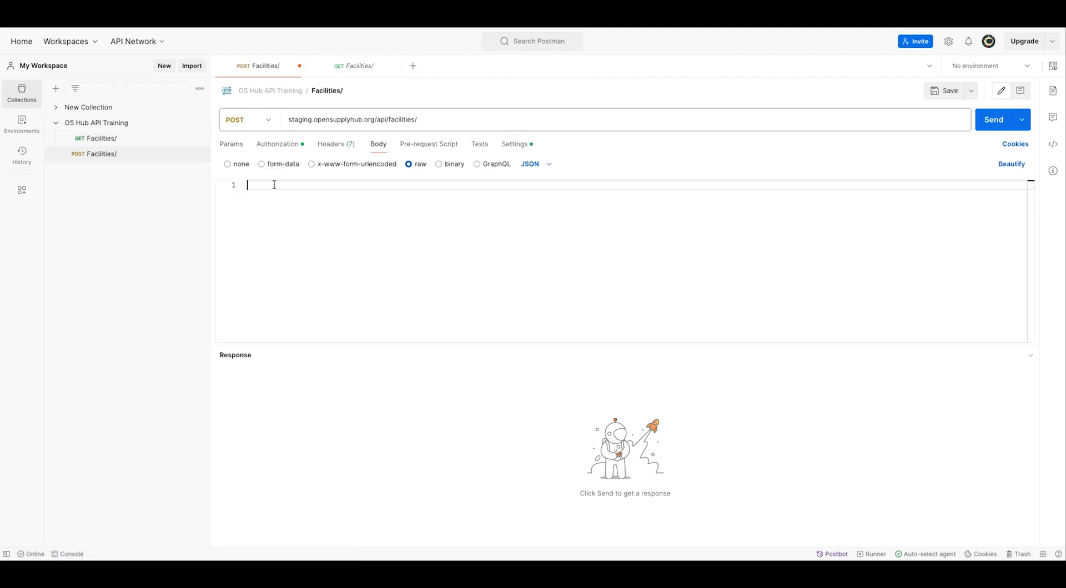
{"action": "type", "text": "{\"country\":\"BD\",\"name\":\"Zaber & Zubair Fabrics Ltd\",\"address\":\"Pagar, Tongi, Gazipur Tongi, Gazipur Dhaka Gazipur 1710 Dhaka - Bangladesh\",\"sector\":\"Apparel\",\"facility_type\":\"Final Product"}
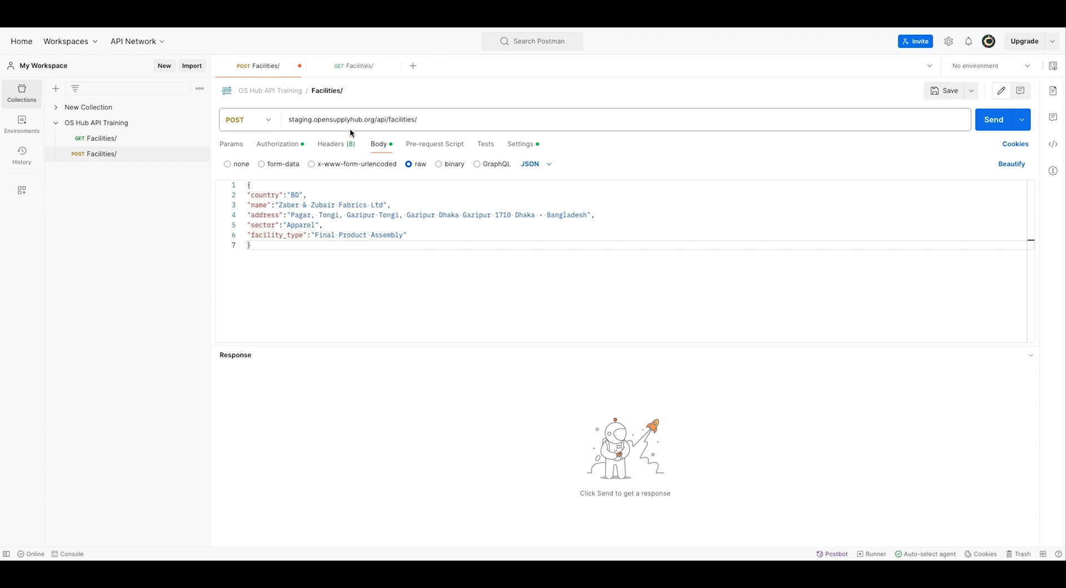
{"action": "double_click", "coordinate": [352, 120]}
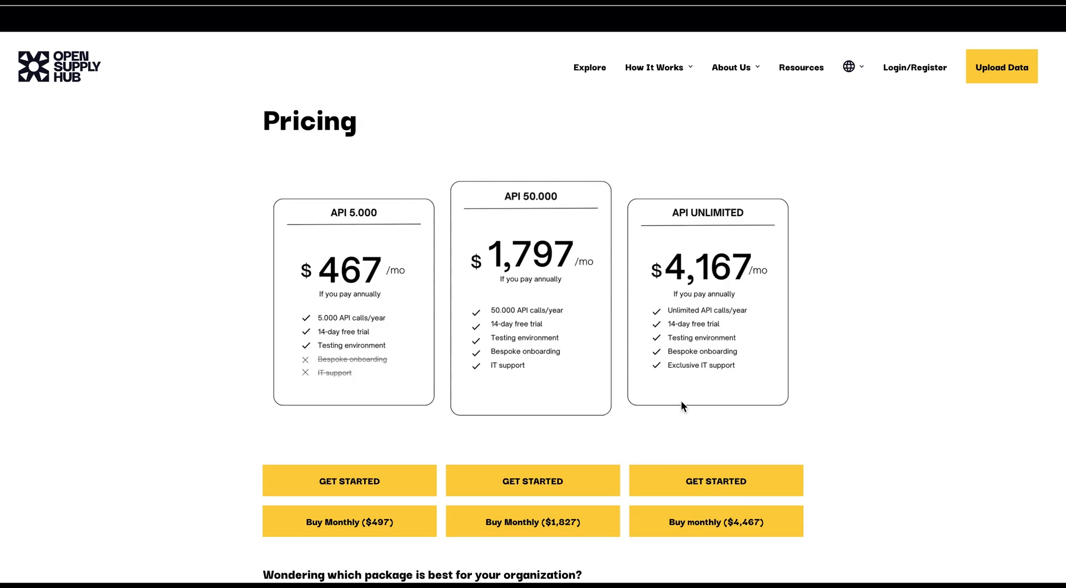
- Navigate to the Open Supply Hub API pricing plans page
{"action": "left_click", "coordinate": [532, 481]}
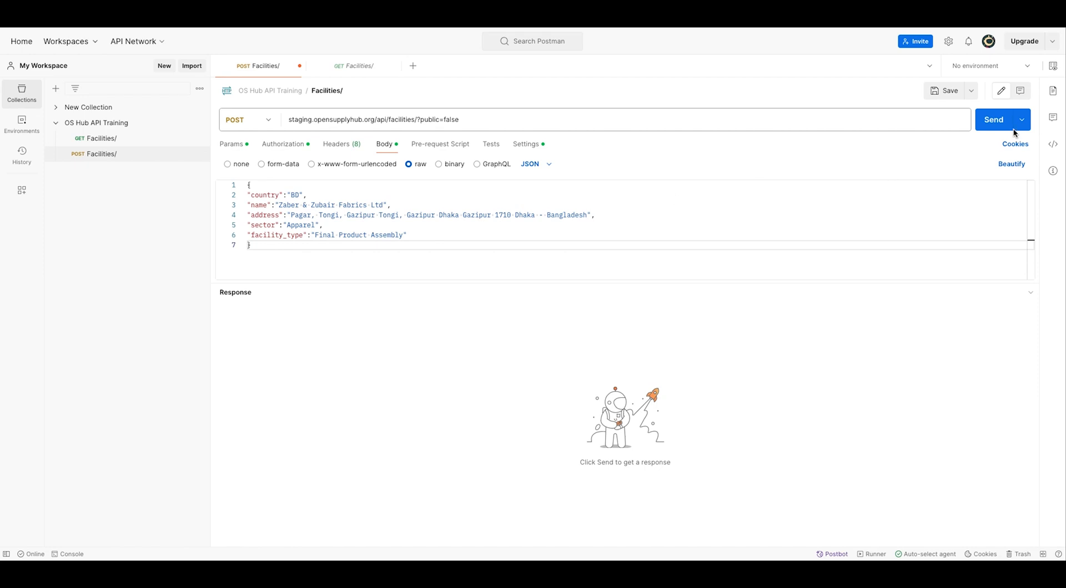
{"action": "mouse_move", "coordinate": [992, 120]}
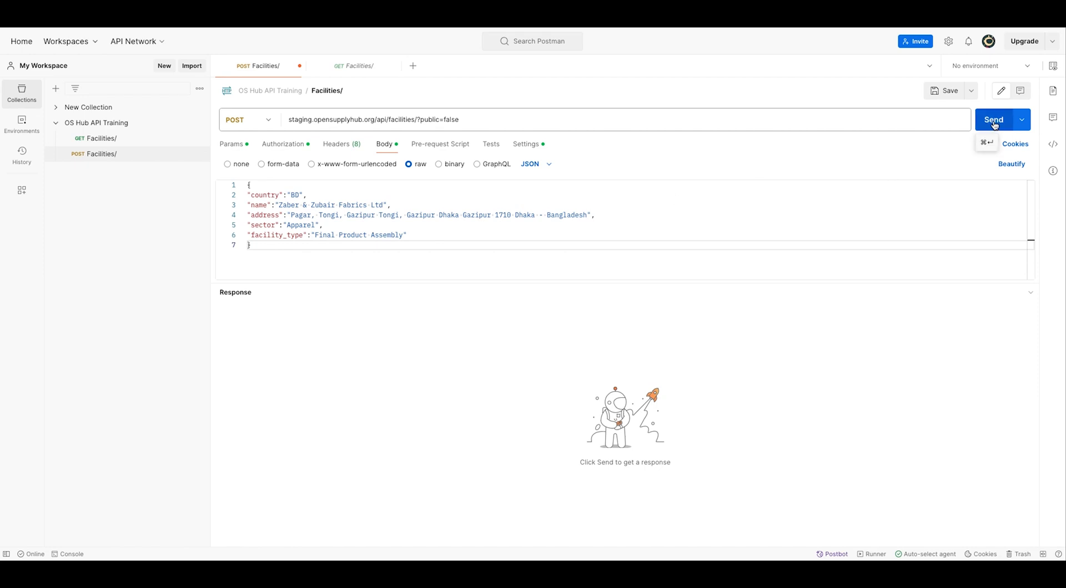
- Send the non-public Zaber & Zubair submission and highlight its MATCHED status in the response
{"action": "left_click", "coordinate": [993, 119]}
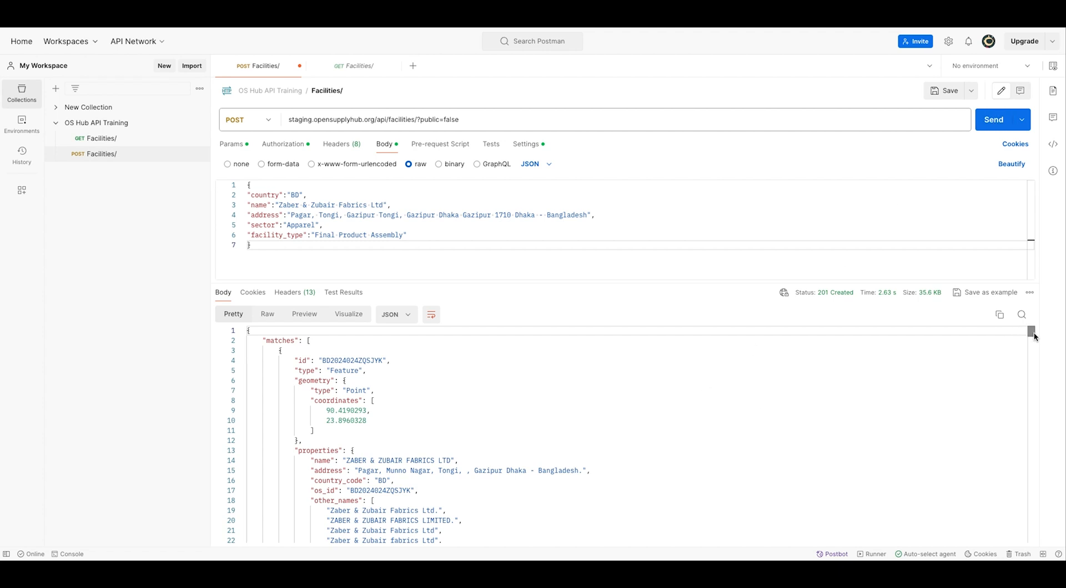
{"action": "scroll", "scroll_direction": "down", "scroll_amount": 3}
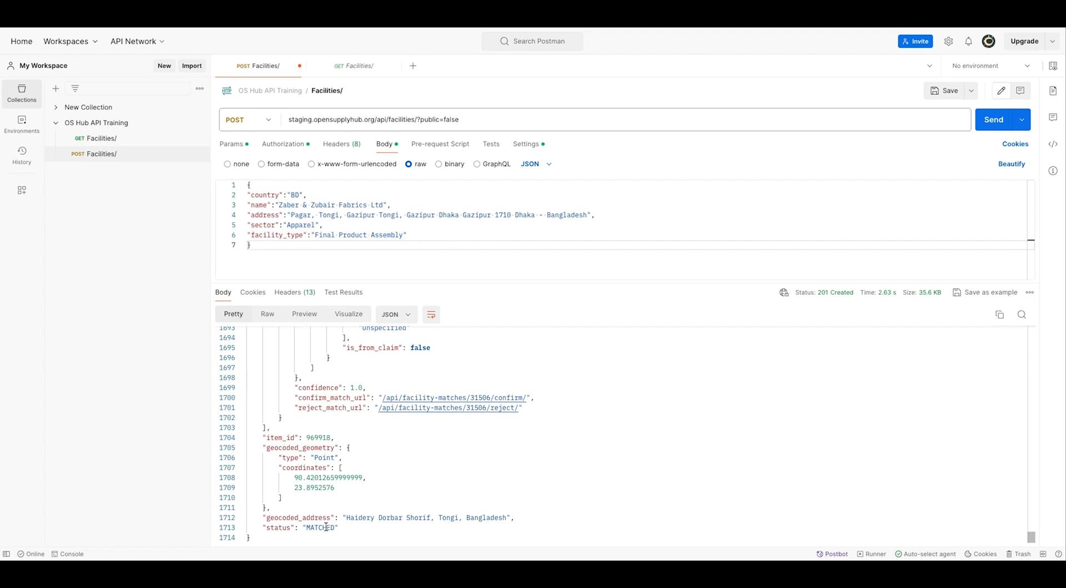
{"action": "double_click", "coordinate": [320, 529]}
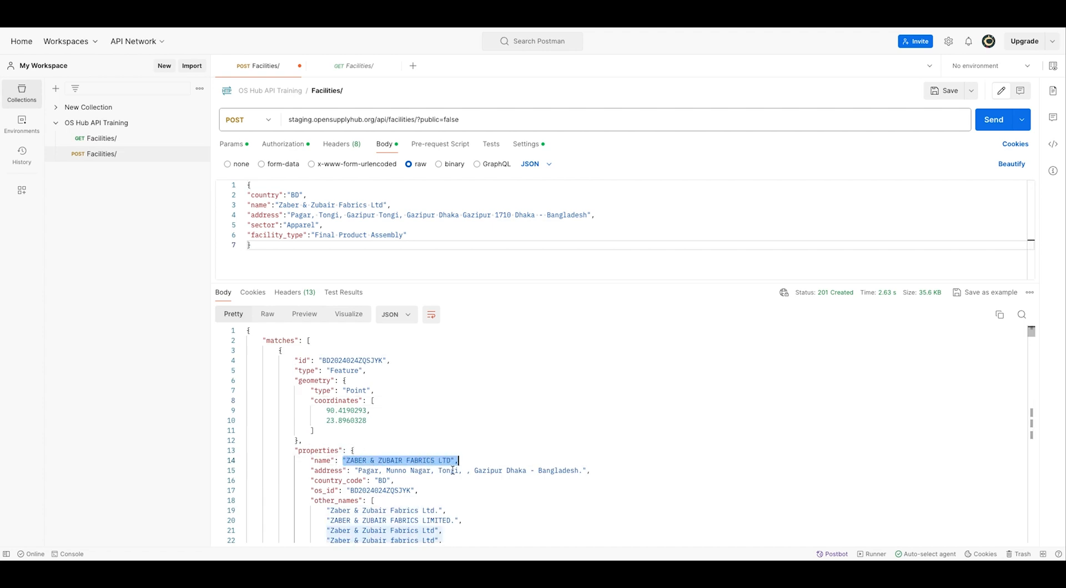
- Scroll into the response and collapse the contributors list
{"action": "scroll", "scroll_direction": "down", "scroll_amount": 3}
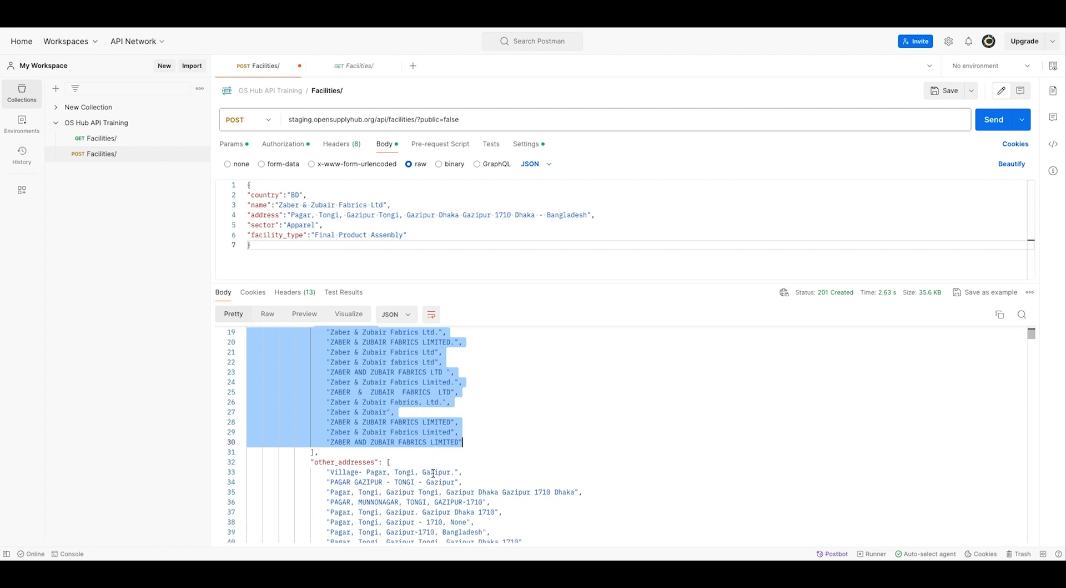
{"action": "scroll", "scroll_direction": "down", "scroll_amount": 3}
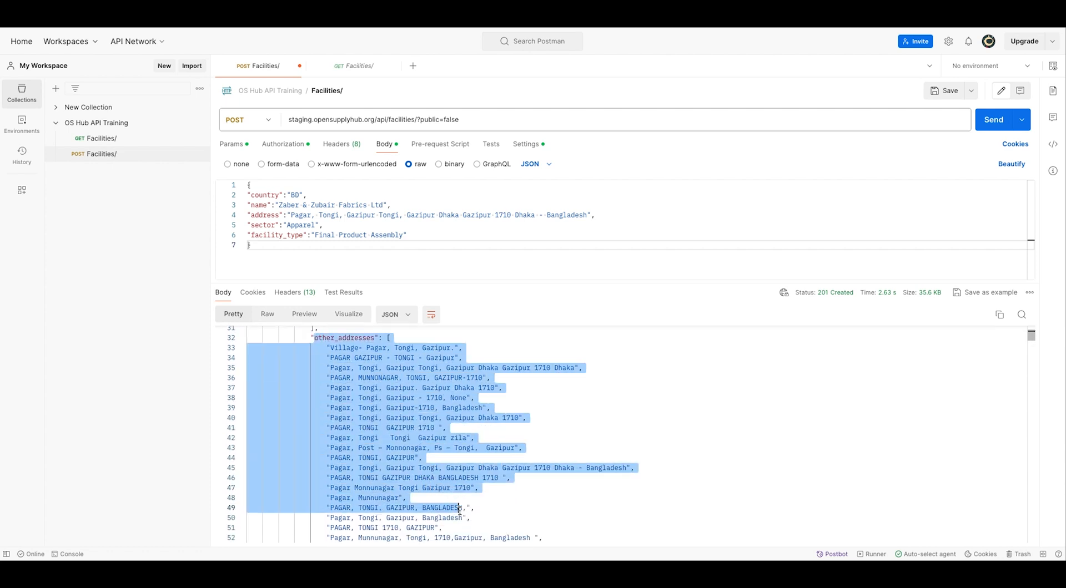
{"action": "scroll", "scroll_direction": "down", "scroll_amount": 3}
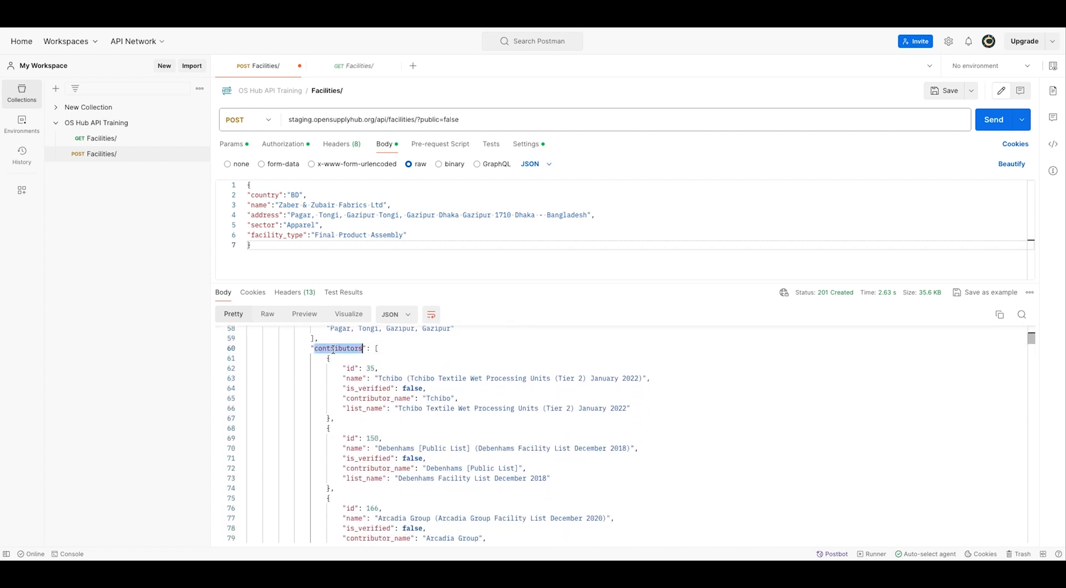
{"action": "left_click", "coordinate": [241, 349]}
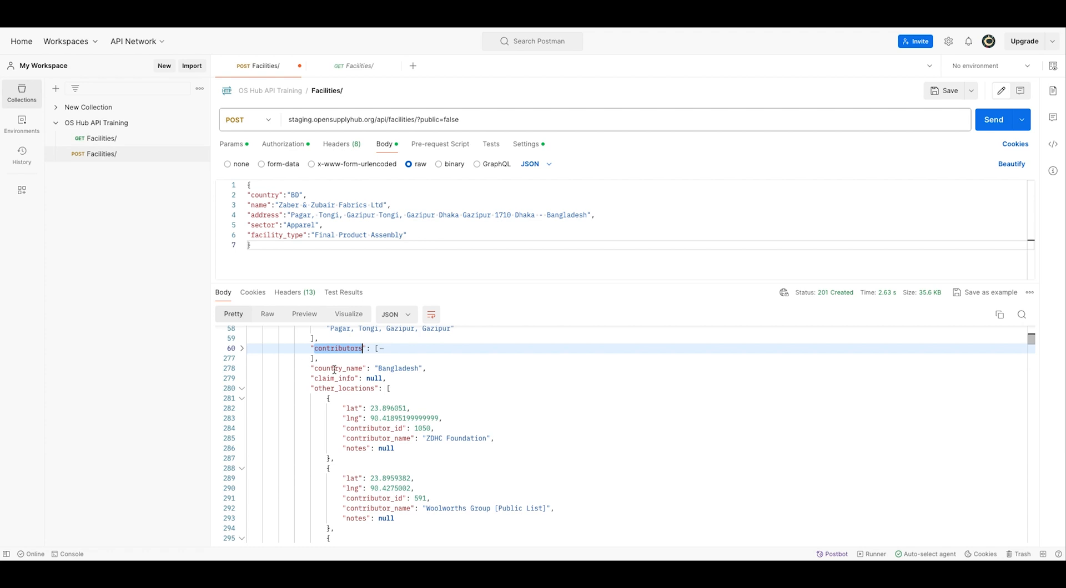
{"action": "left_click", "coordinate": [242, 387]}
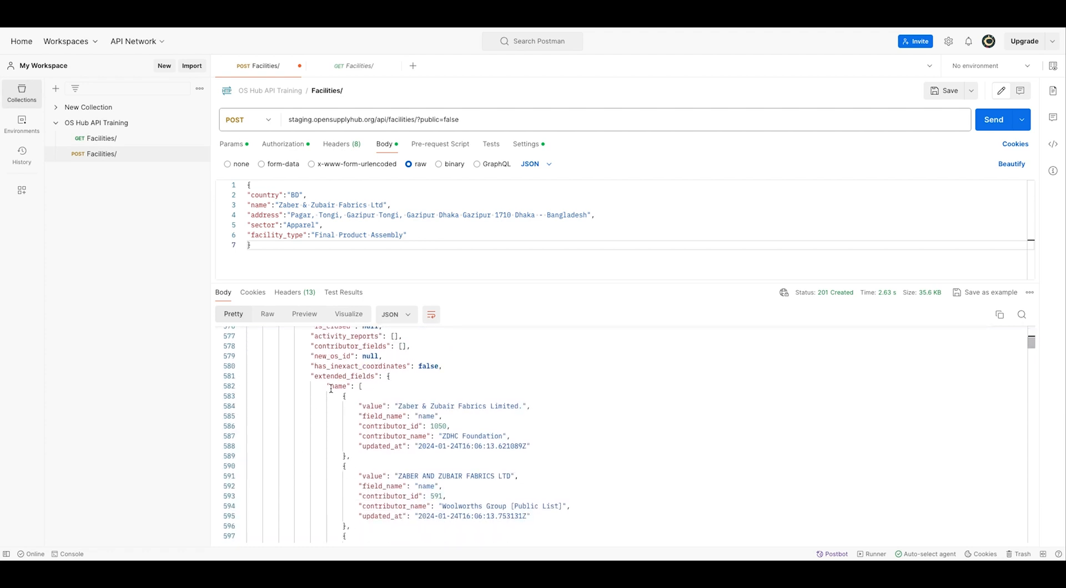
- Scroll through the Apparel sector entries in the response body
{"action": "scroll", "scroll_direction": "down", "scroll_amount": 3}
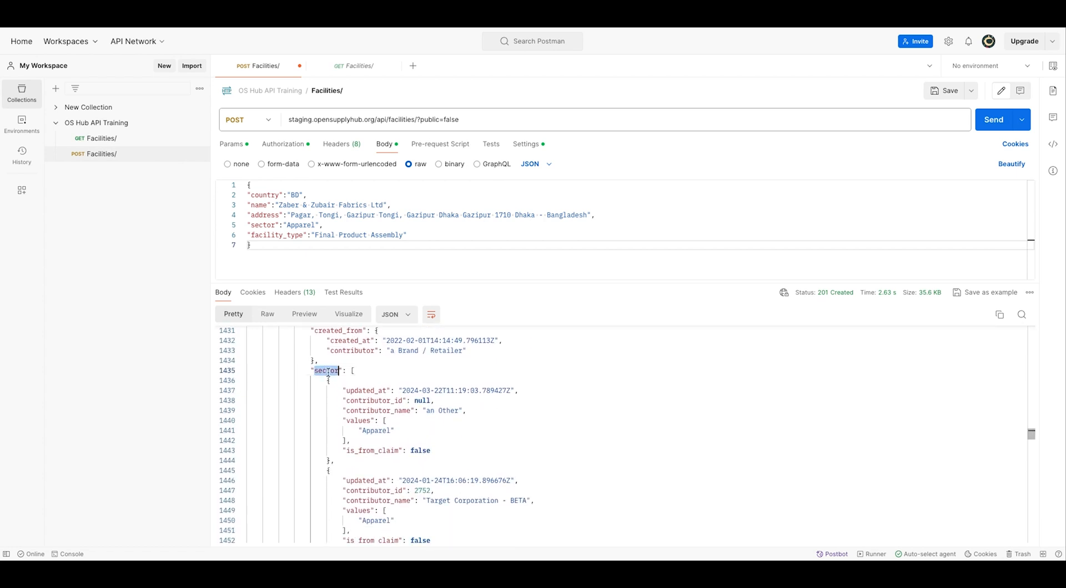
{"action": "scroll", "scroll_direction": "down", "scroll_amount": 3}
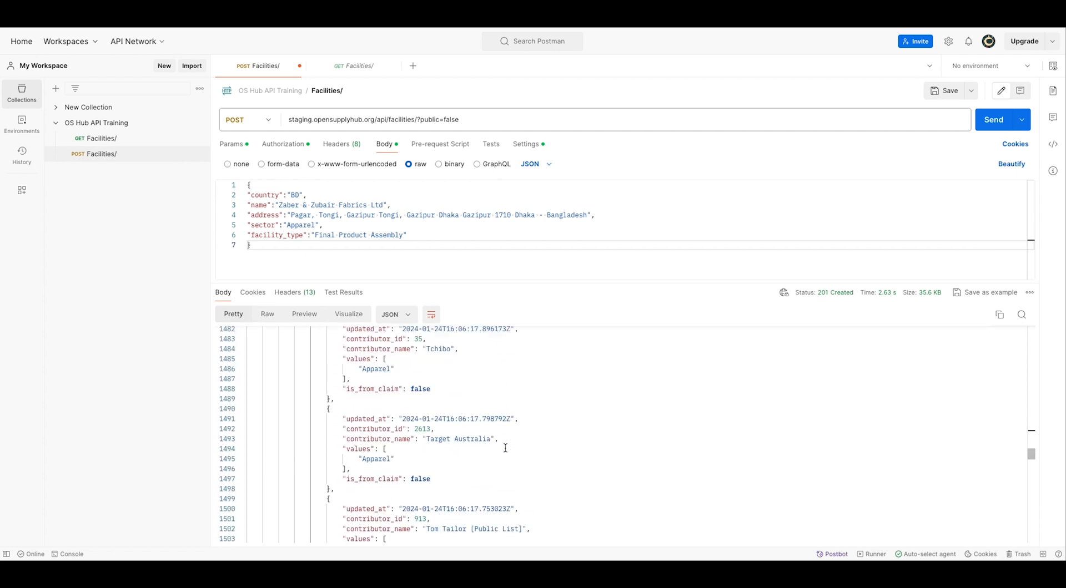
{"action": "scroll", "scroll_direction": "down", "scroll_amount": 3}
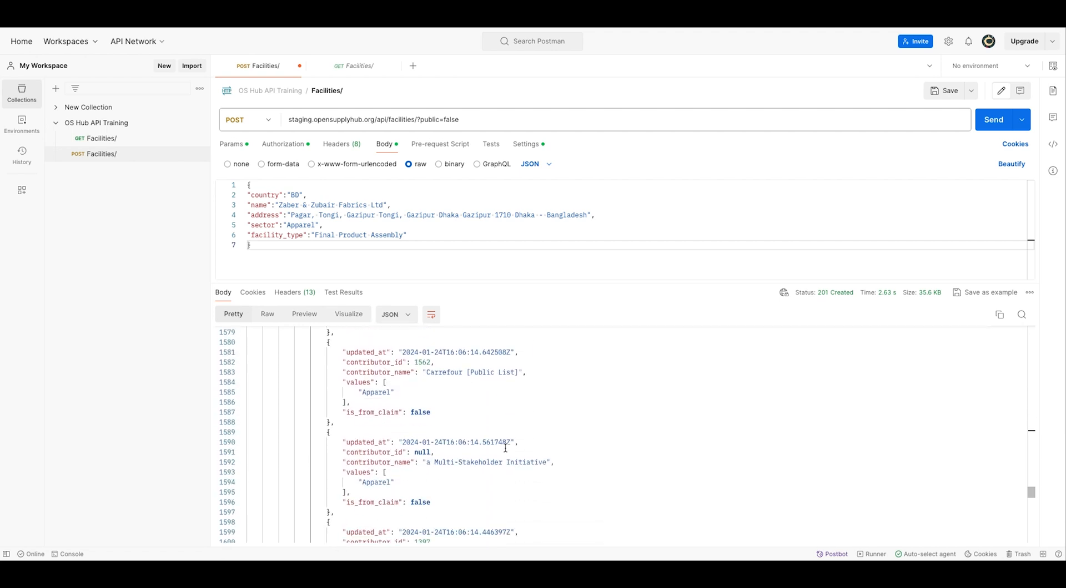
{"action": "scroll", "scroll_direction": "down", "scroll_amount": 3}
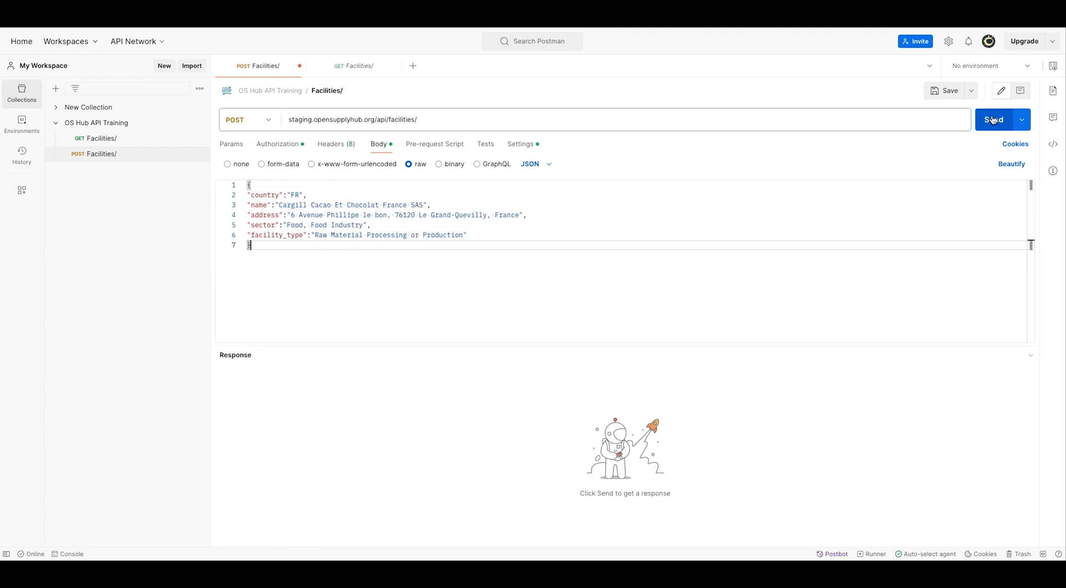
- Send the Cargill Cacao facility and select its NEW_FACILITY status and returned OS ID
{"action": "left_click", "coordinate": [992, 120]}
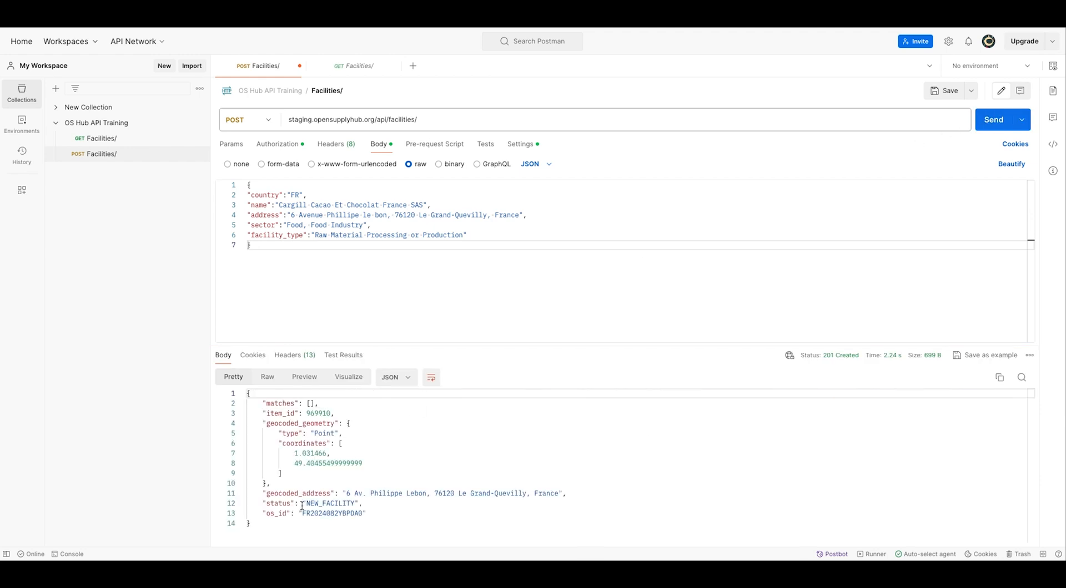
{"action": "double_click", "coordinate": [330, 503]}
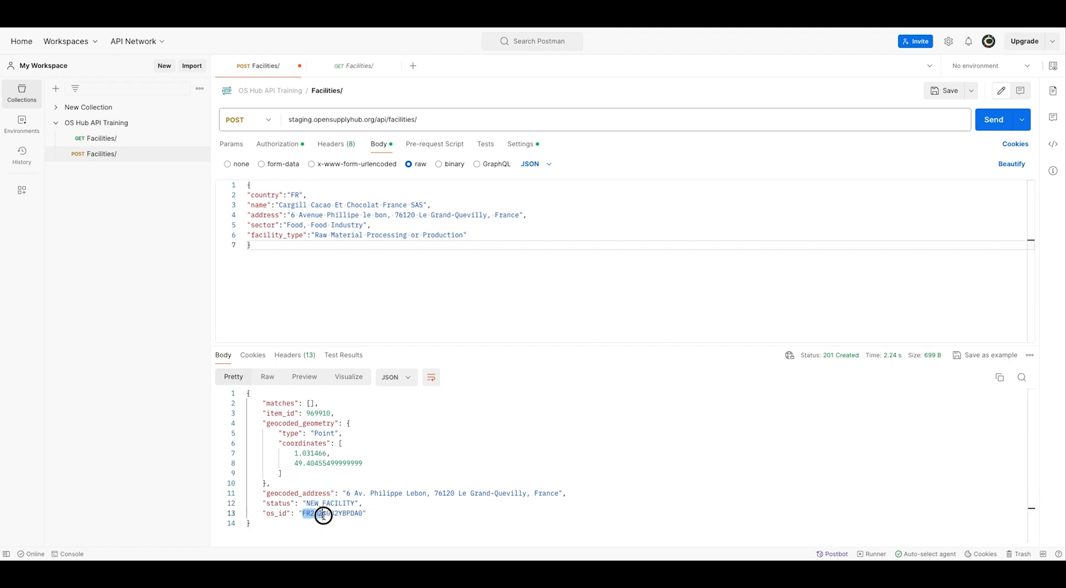
{"action": "left_click_drag", "start_coordinate": [323, 514], "coordinate": [362, 514]}
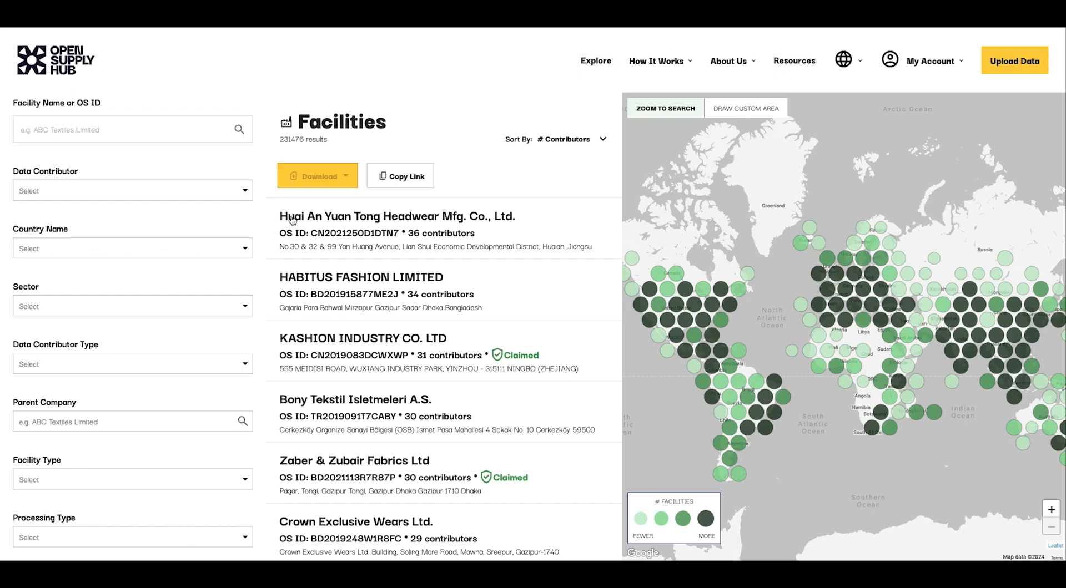
- Open the Huai An Yuan Tong Headwear facility and expand its 39 more sector entries
{"action": "left_click", "coordinate": [398, 217]}
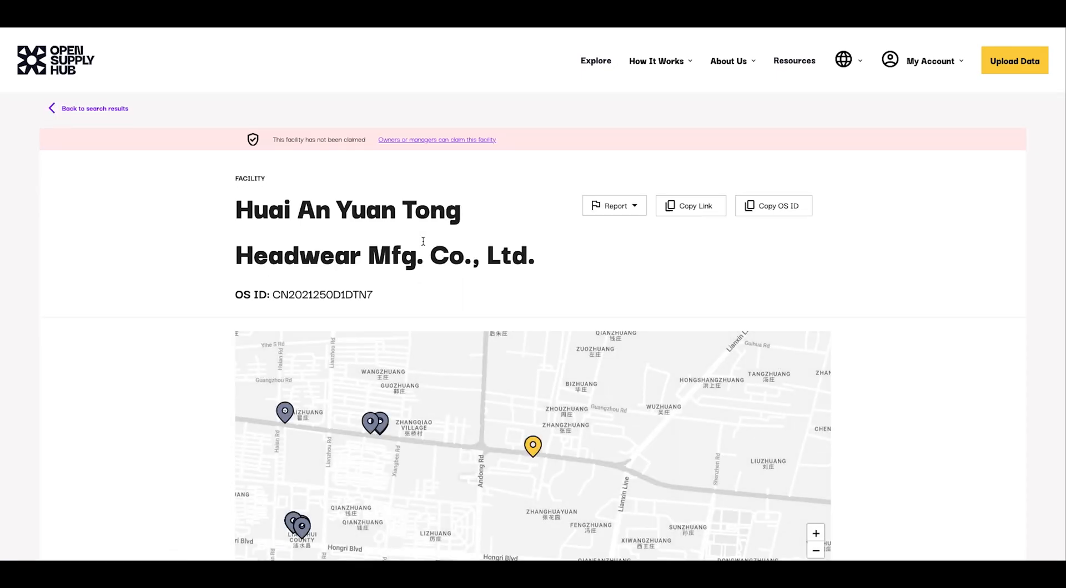
{"action": "scroll", "scroll_direction": "down", "scroll_amount": 3}
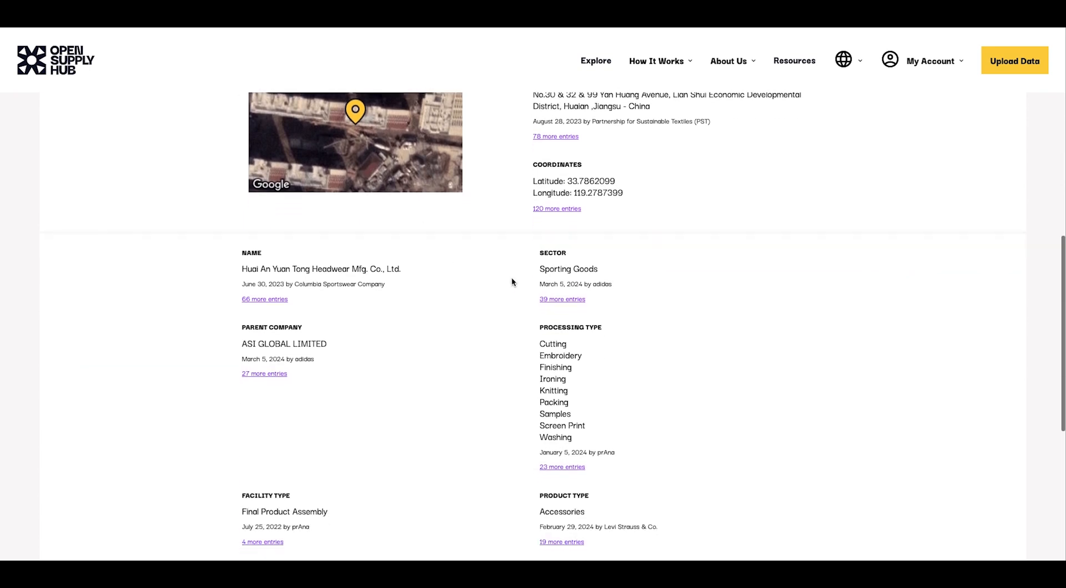
{"action": "left_click", "coordinate": [562, 299]}
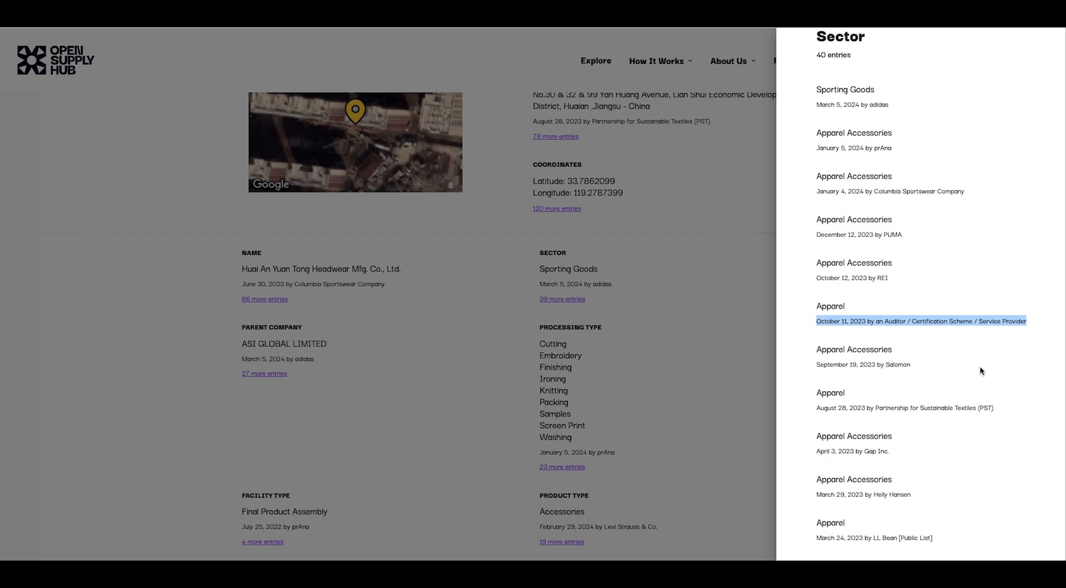
- Scroll through all 40 sector entries in the facility side panel
{"action": "scroll", "scroll_direction": "down", "scroll_amount": 3}
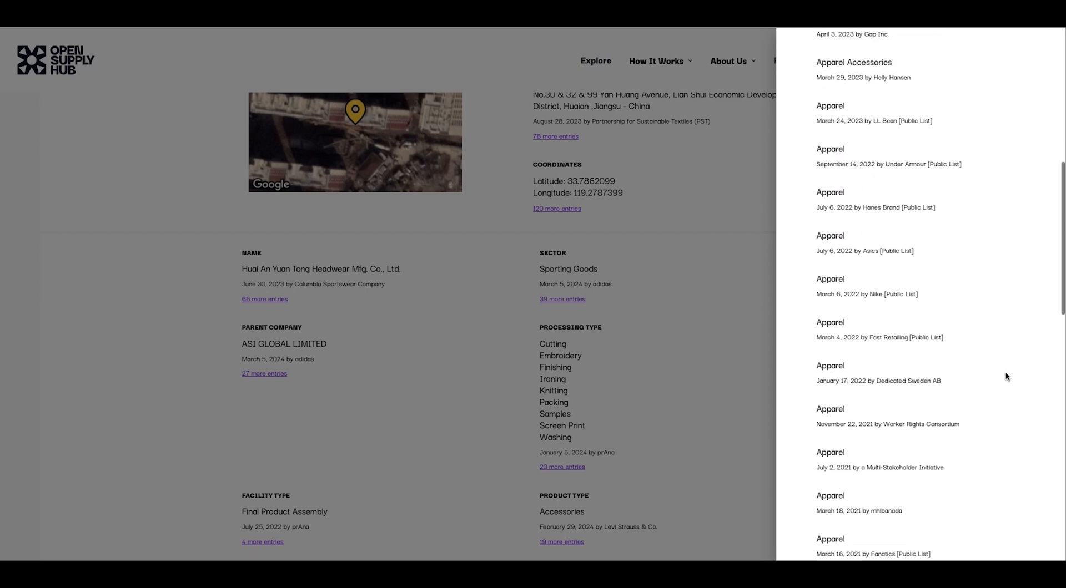
{"action": "scroll", "scroll_direction": "down", "scroll_amount": 3}
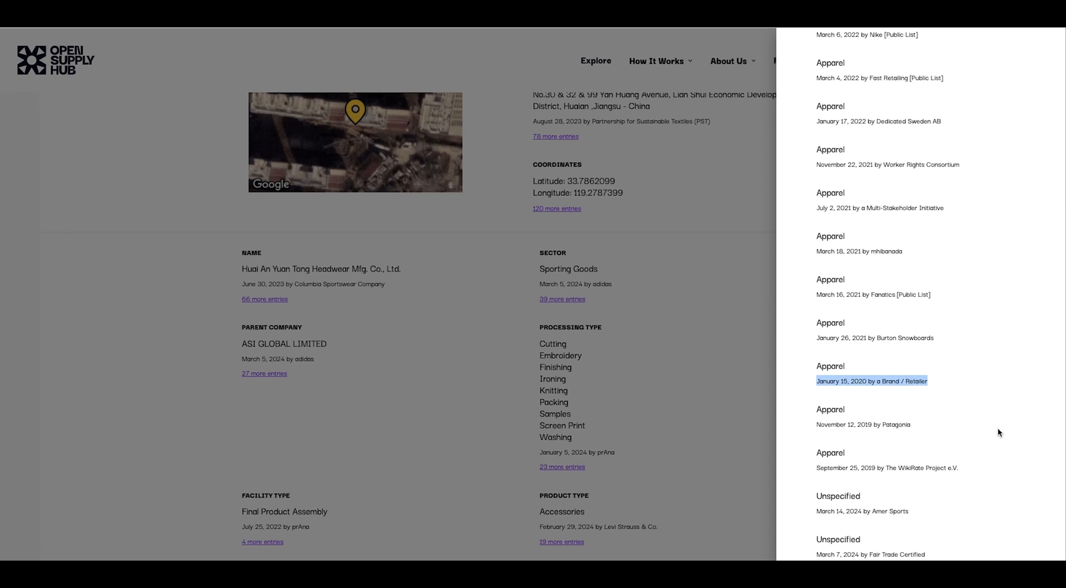
{"action": "scroll", "scroll_direction": "down", "scroll_amount": 3}
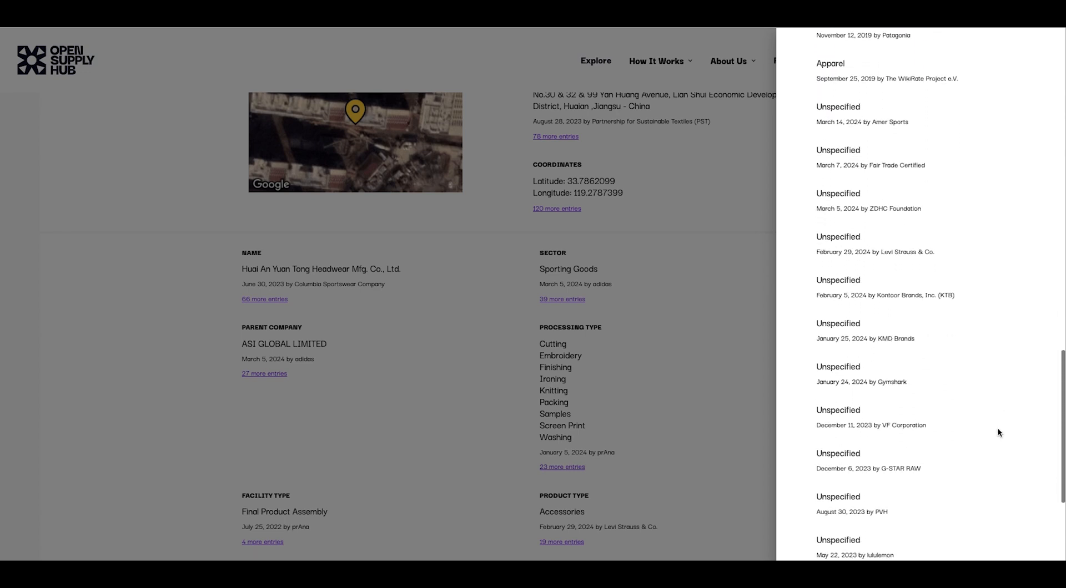
{"action": "scroll", "scroll_direction": "down", "scroll_amount": 3}
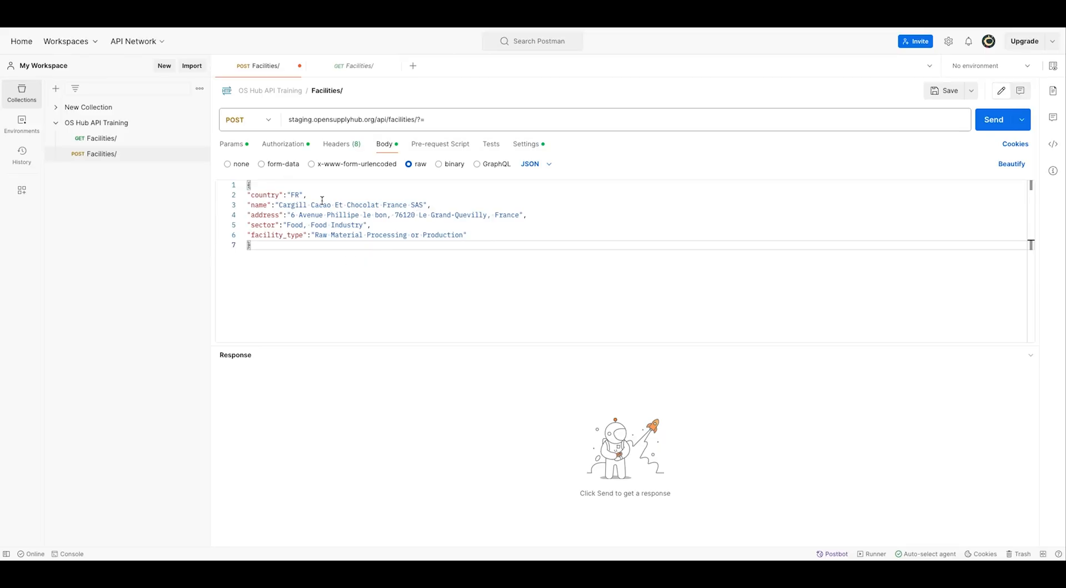
- Add query parameter public=false to the Cargill request and send it
{"action": "left_click", "coordinate": [231, 144]}
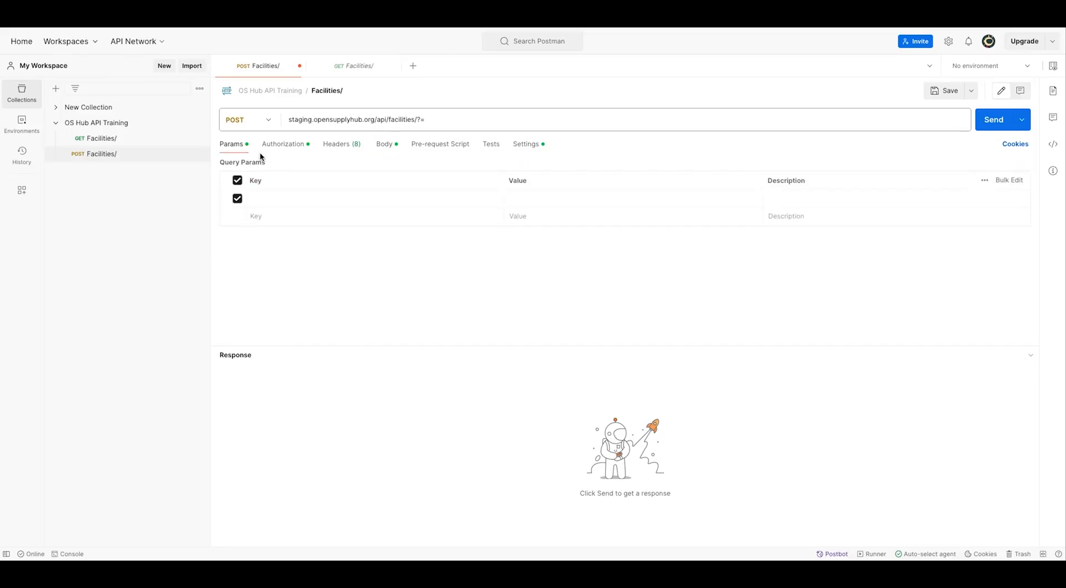
{"action": "type", "text": "public"}
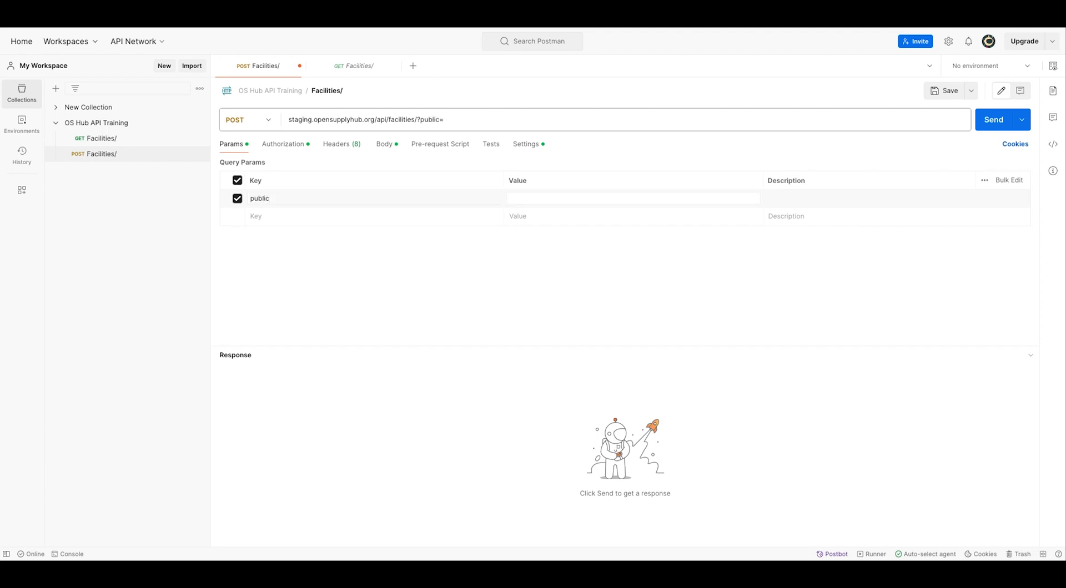
{"action": "type", "text": "false"}
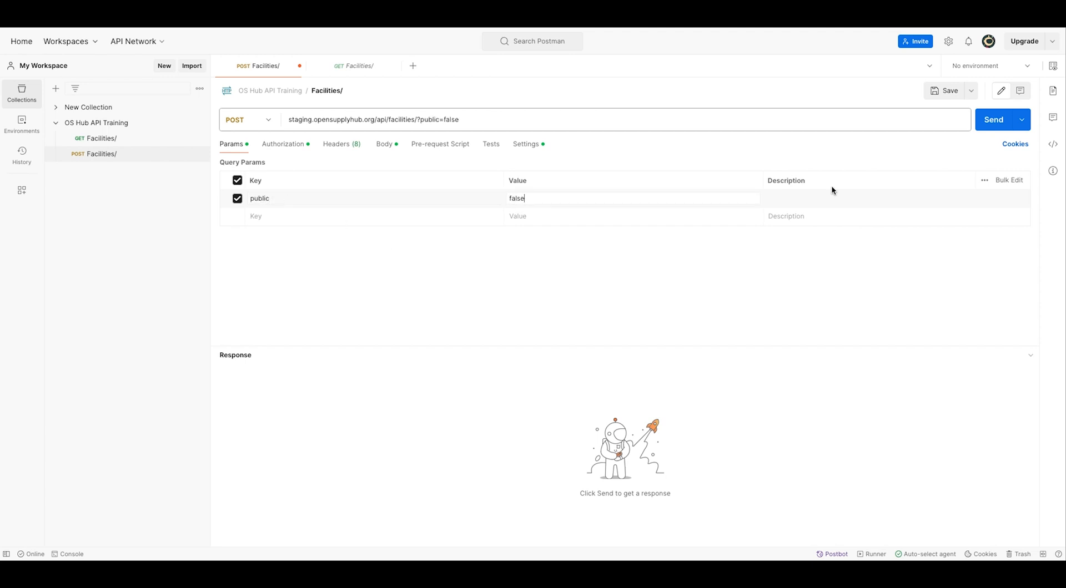
{"action": "left_click", "coordinate": [992, 119]}
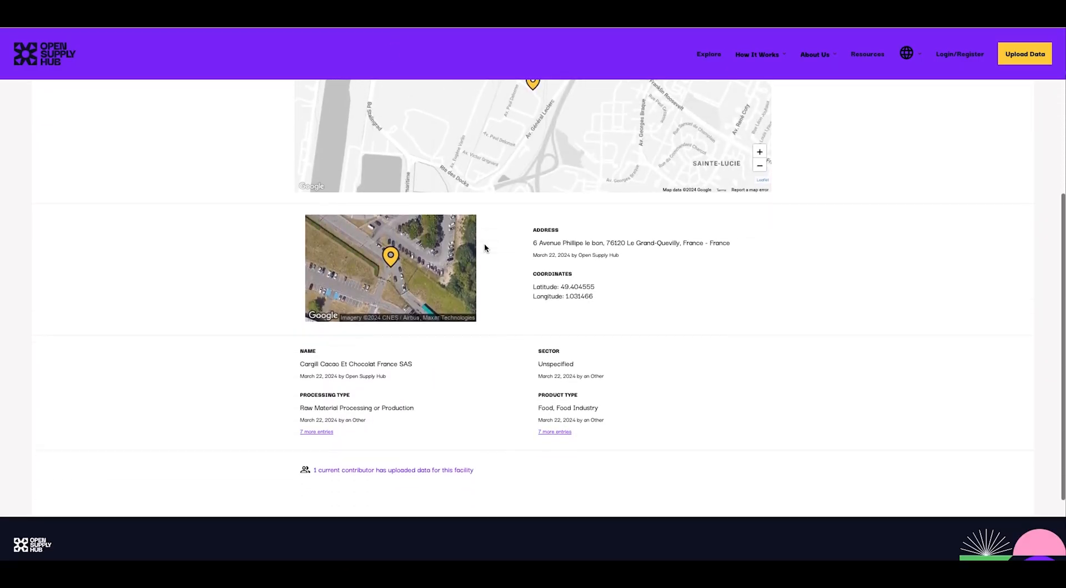
- Open Open Supply Hub's 'Connect to OS Hub's API' page
{"action": "left_click", "coordinate": [555, 432]}
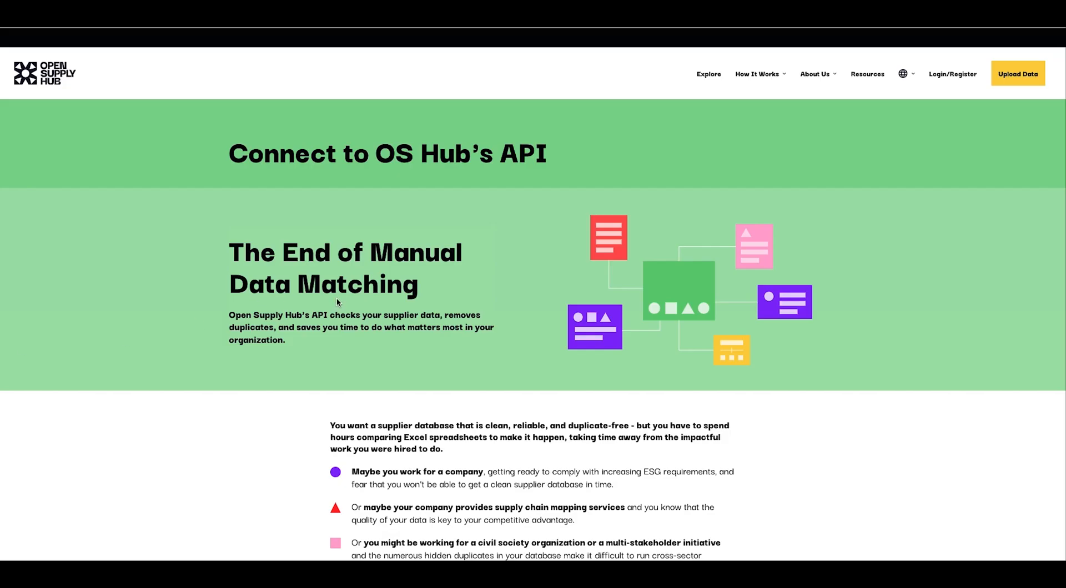
{"action": "mouse_move", "coordinate": [397, 271]}
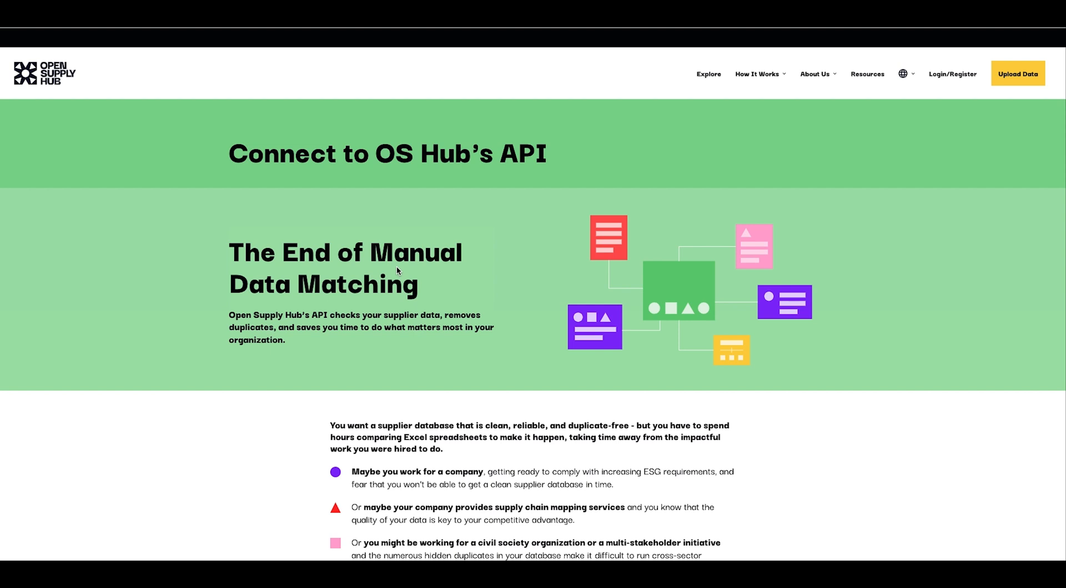
- Scroll through the API pricing plans down to the Frequently Asked Questions list
{"action": "scroll", "scroll_direction": "down", "scroll_amount": 3}
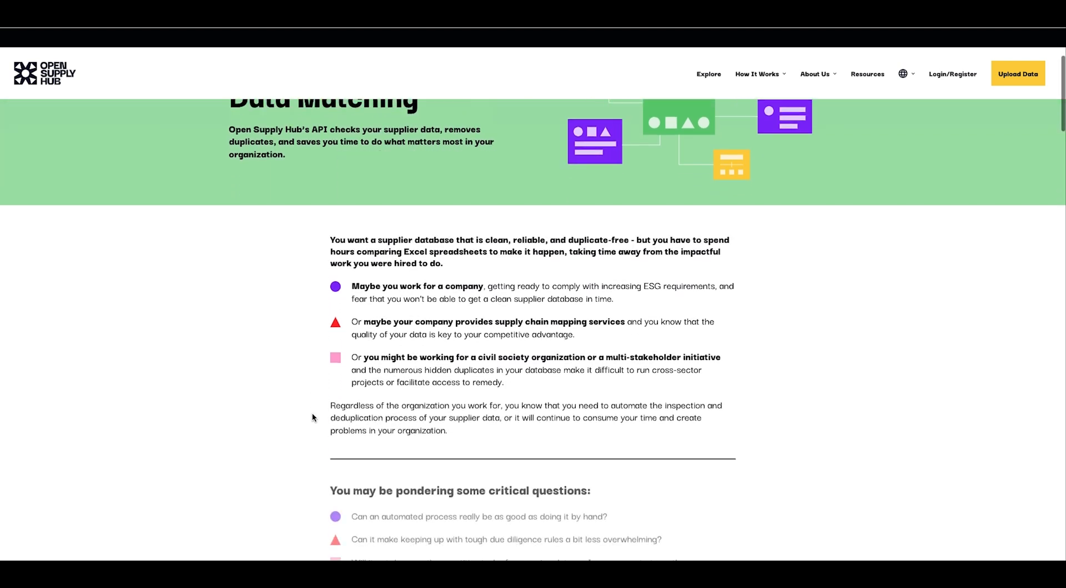
{"action": "scroll", "scroll_direction": "down", "scroll_amount": 3}
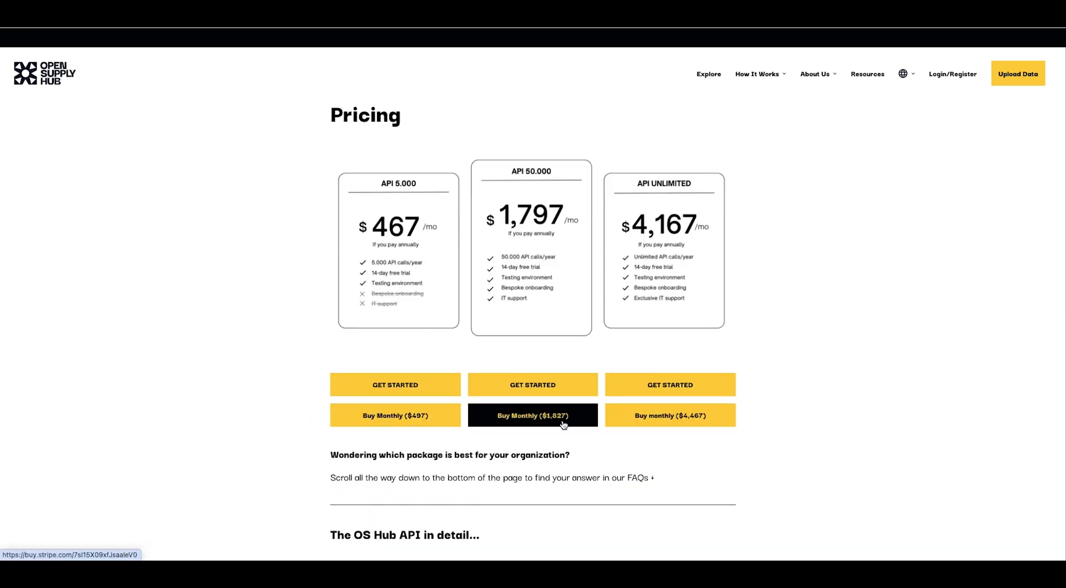
{"action": "mouse_move", "coordinate": [646, 465]}
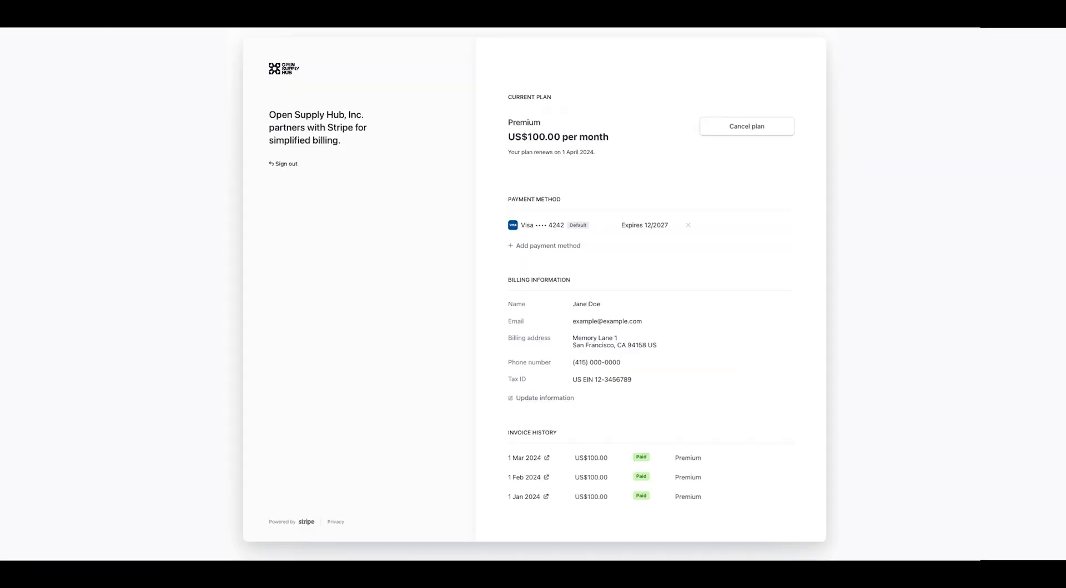
{"action": "mouse_move", "coordinate": [760, 208]}
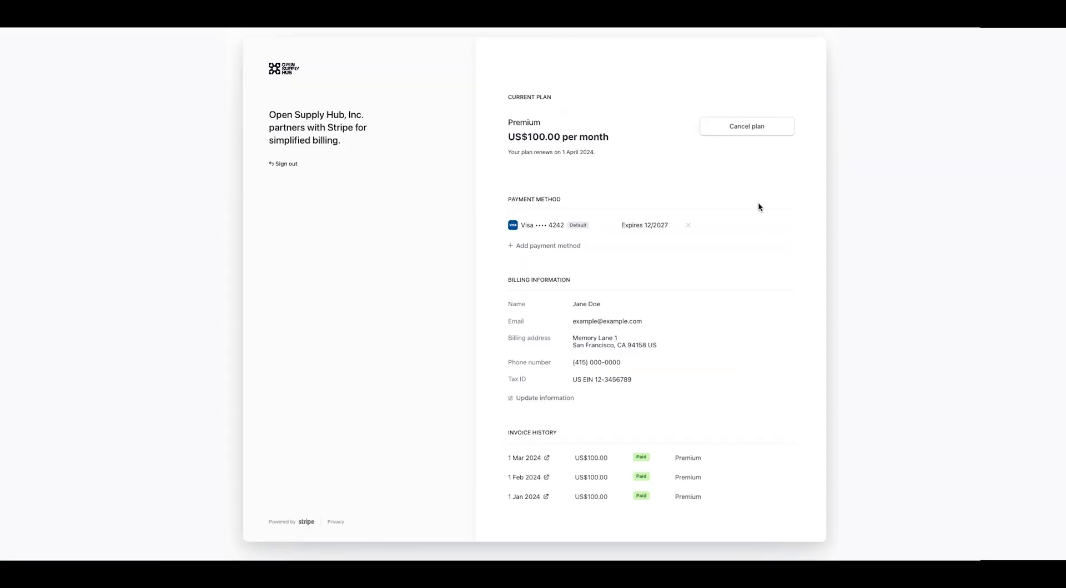
{"action": "mouse_move", "coordinate": [704, 115]}
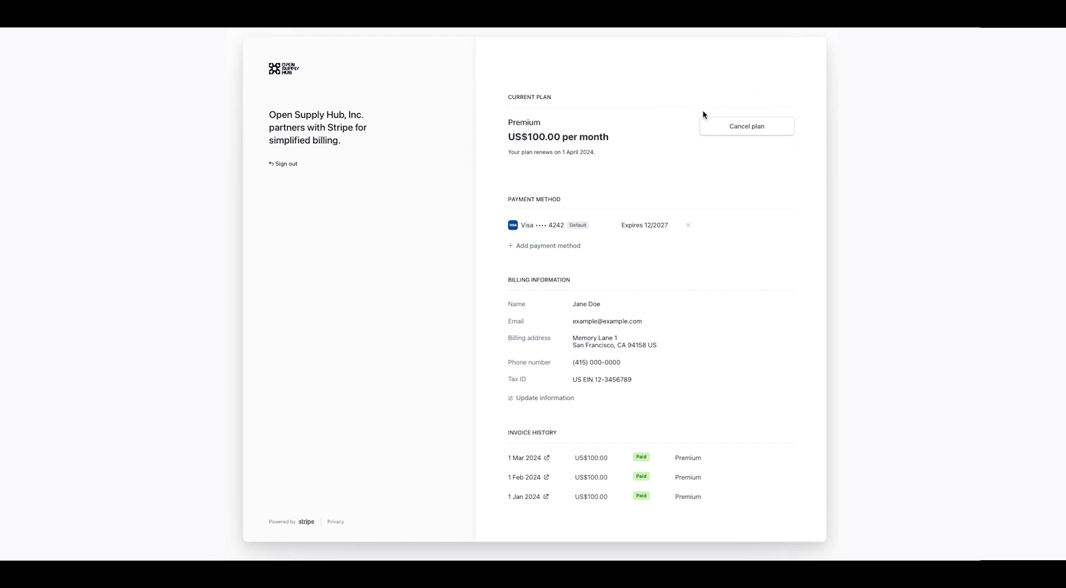
{"action": "mouse_move", "coordinate": [747, 355]}
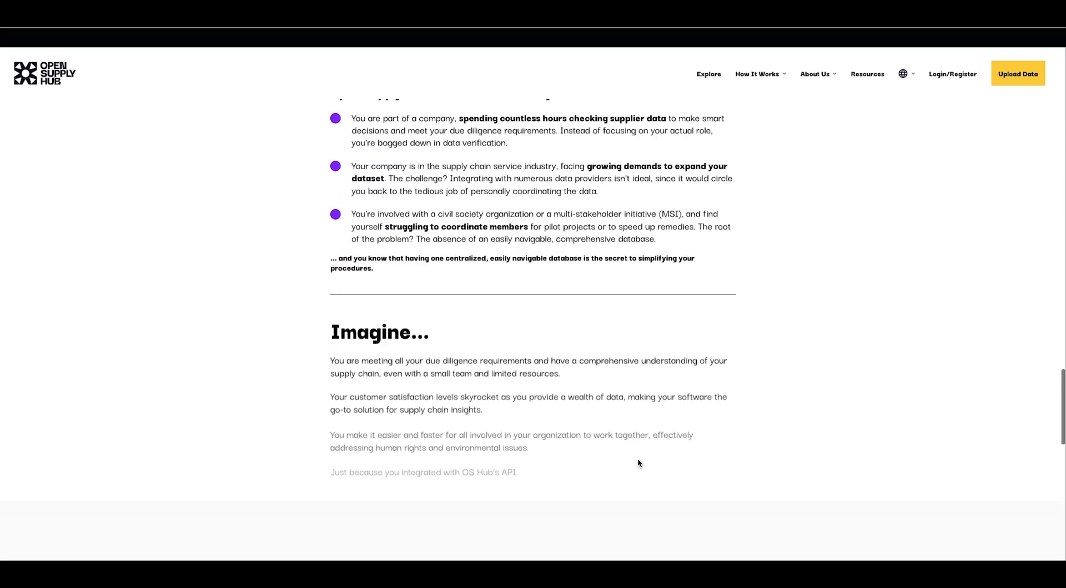
{"action": "scroll", "scroll_direction": "down", "scroll_amount": 3}
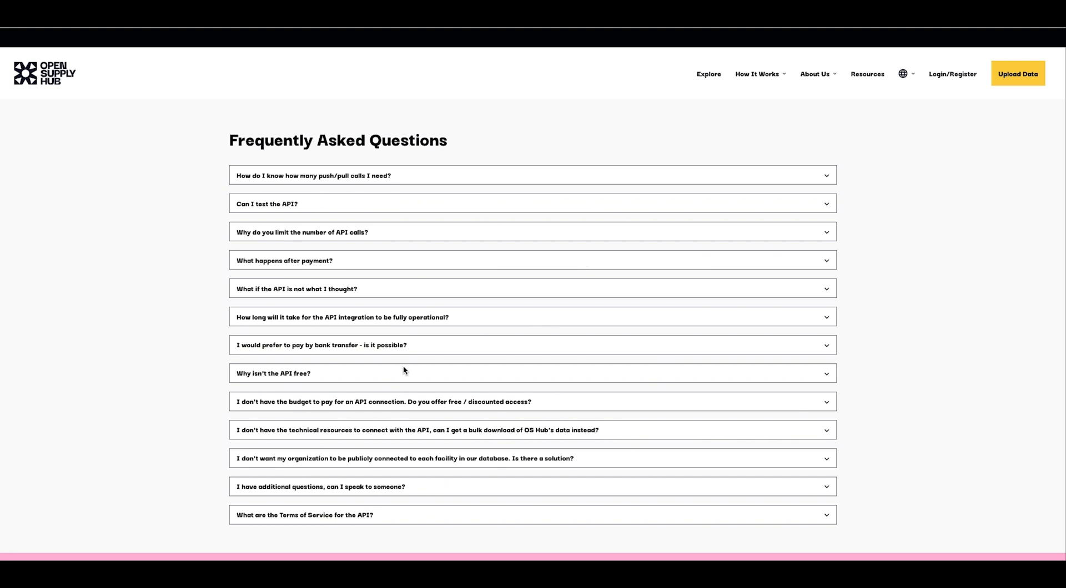
{"action": "scroll", "scroll_direction": "down", "scroll_amount": 3}
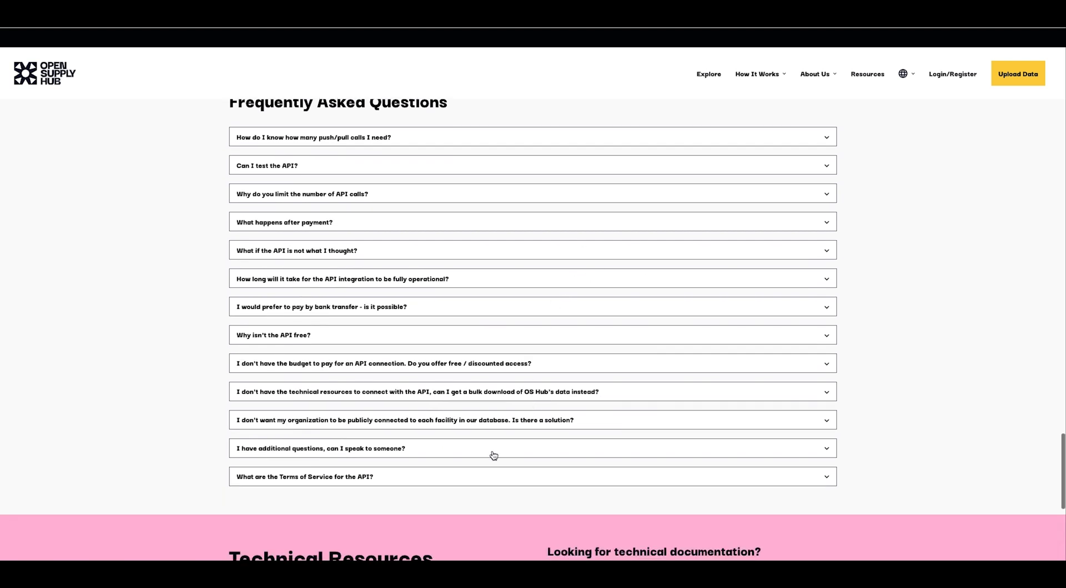